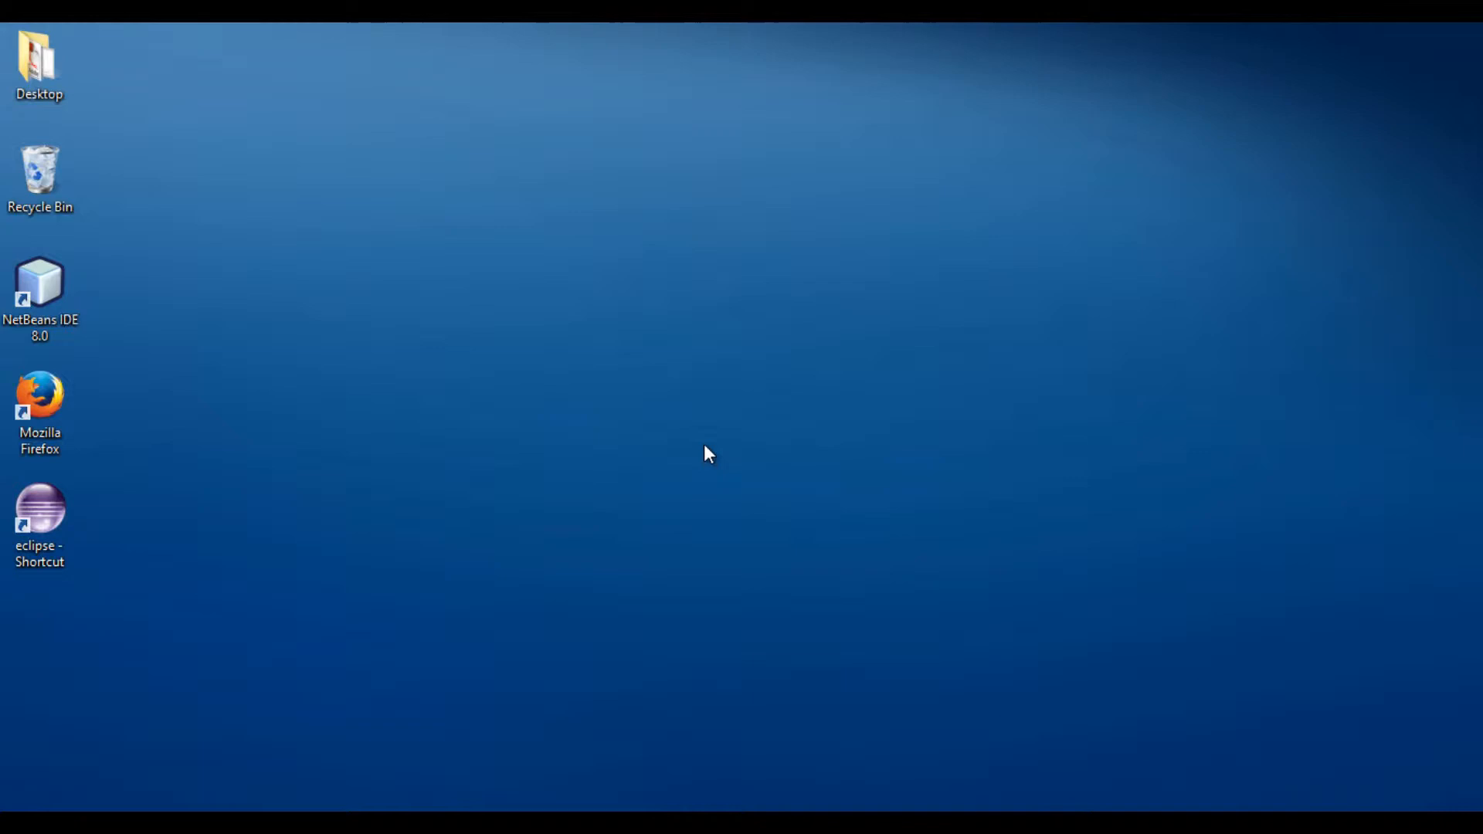
{"action": "mouse_move", "coordinate": [517, 593]}
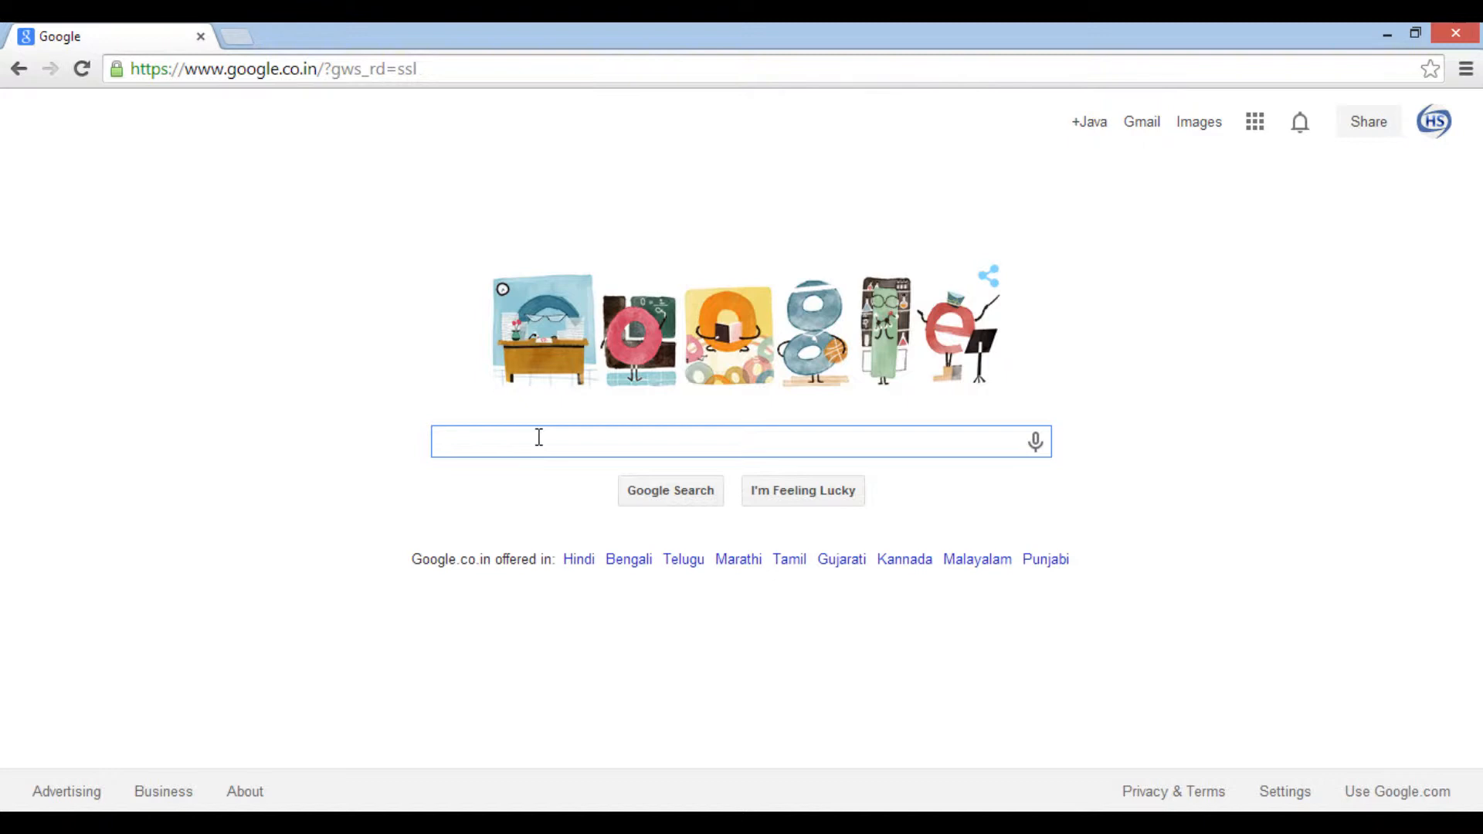
- Run a Google search for 'hsqldb download' and show the result list
{"action": "type", "text": "hsc"}
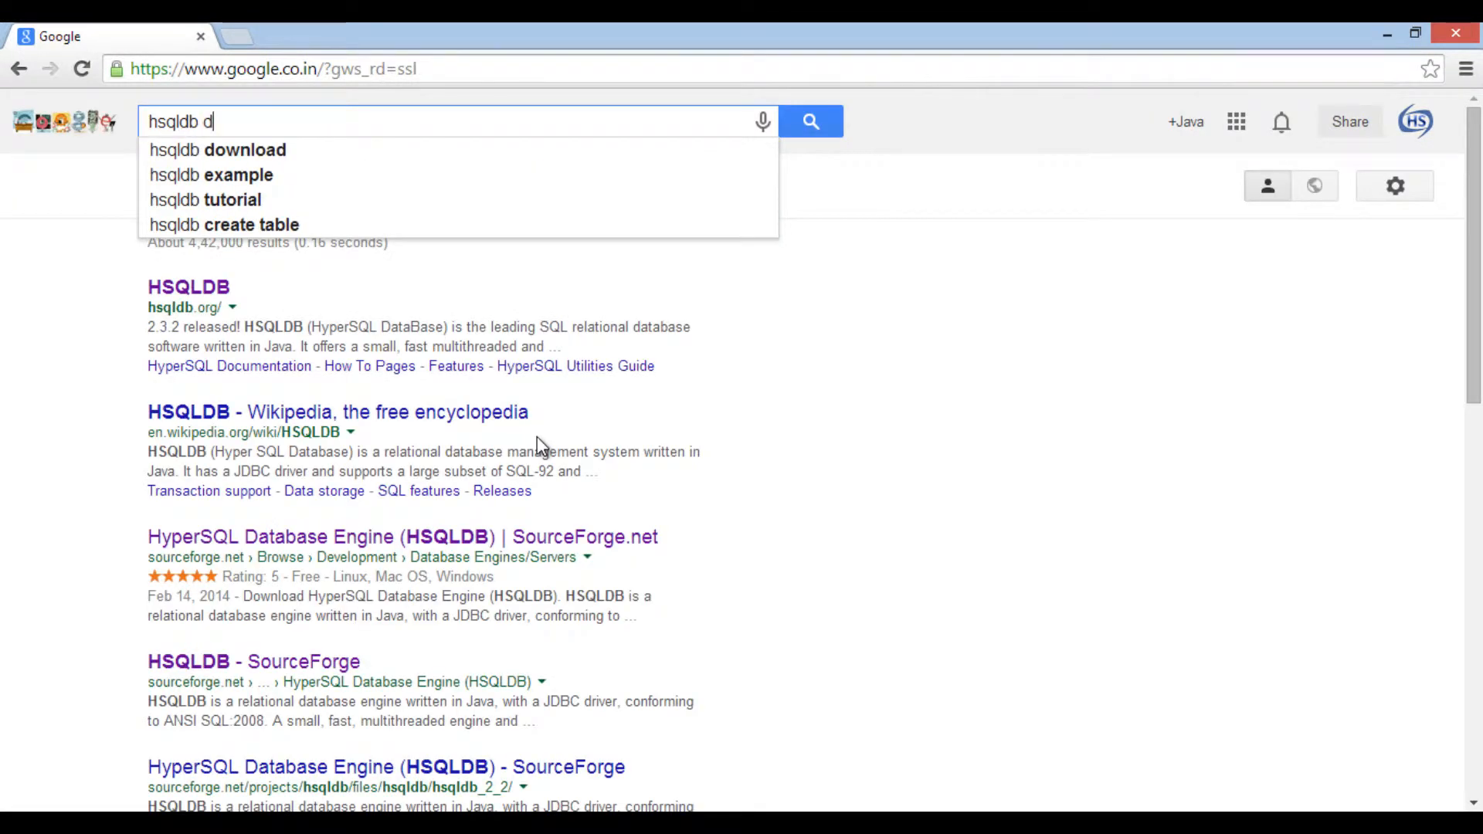
{"action": "left_click", "coordinate": [218, 150]}
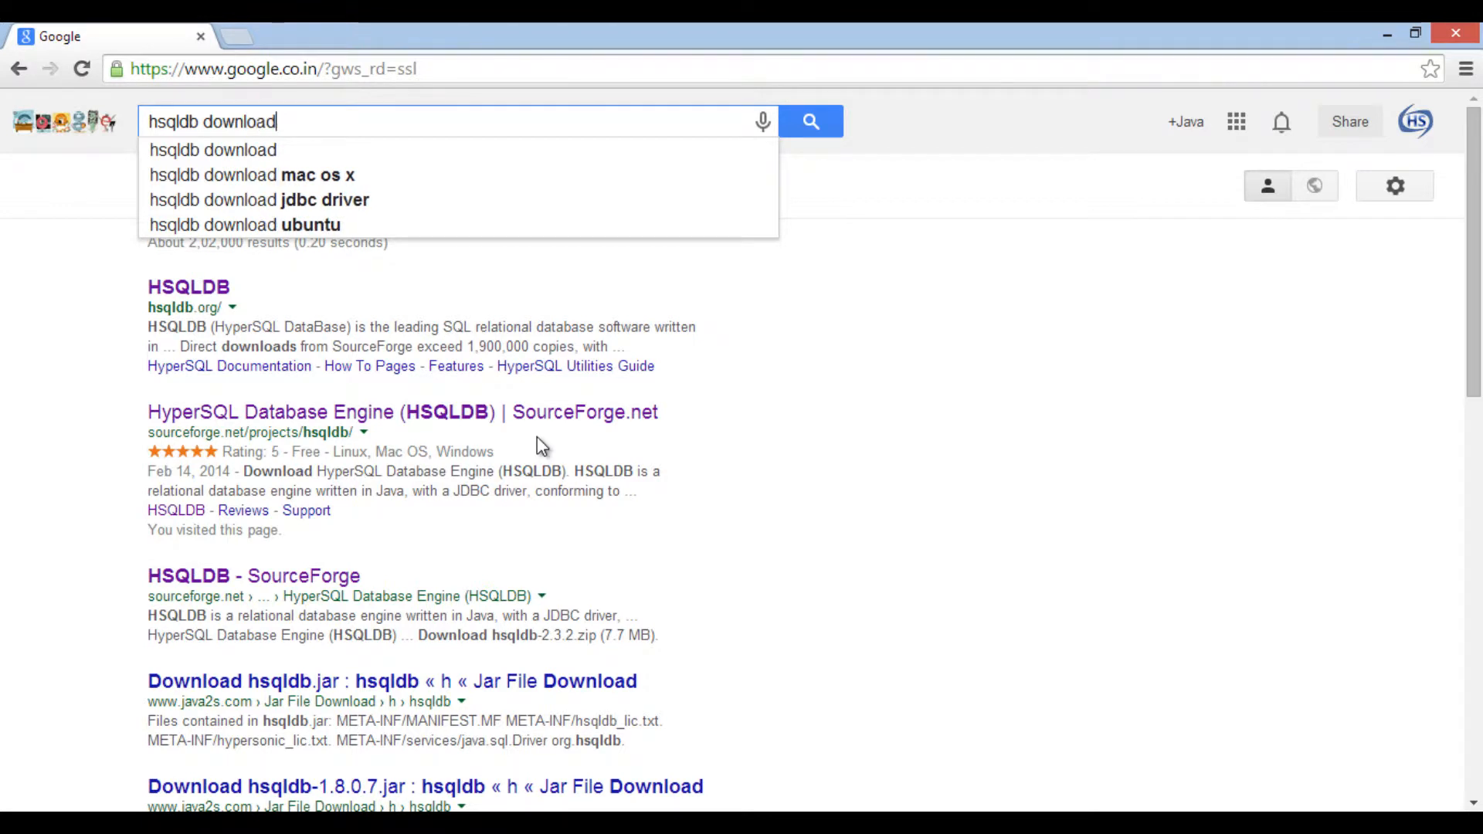
{"action": "left_click", "coordinate": [810, 120]}
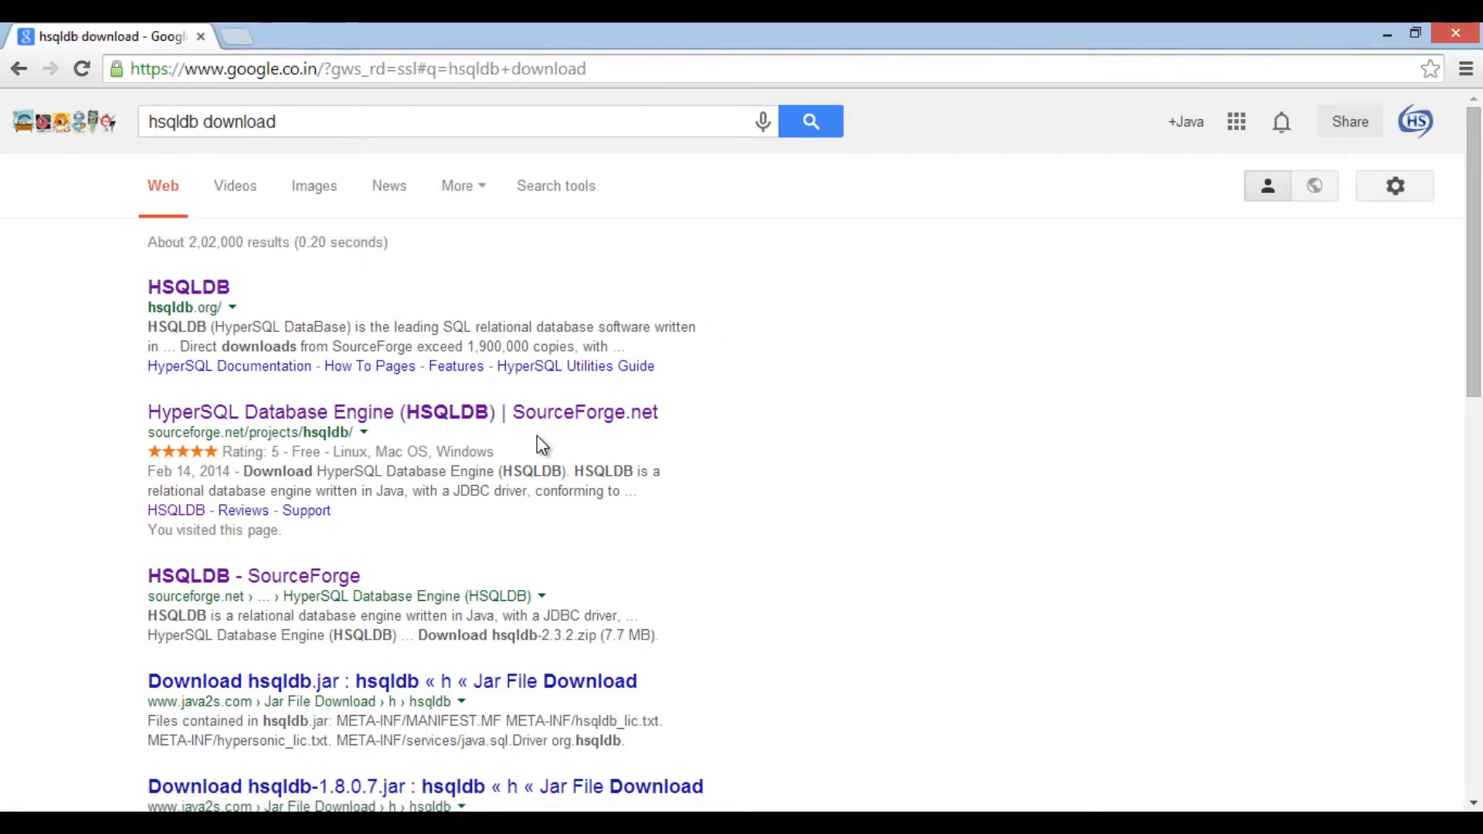
{"action": "mouse_move", "coordinate": [102, 361]}
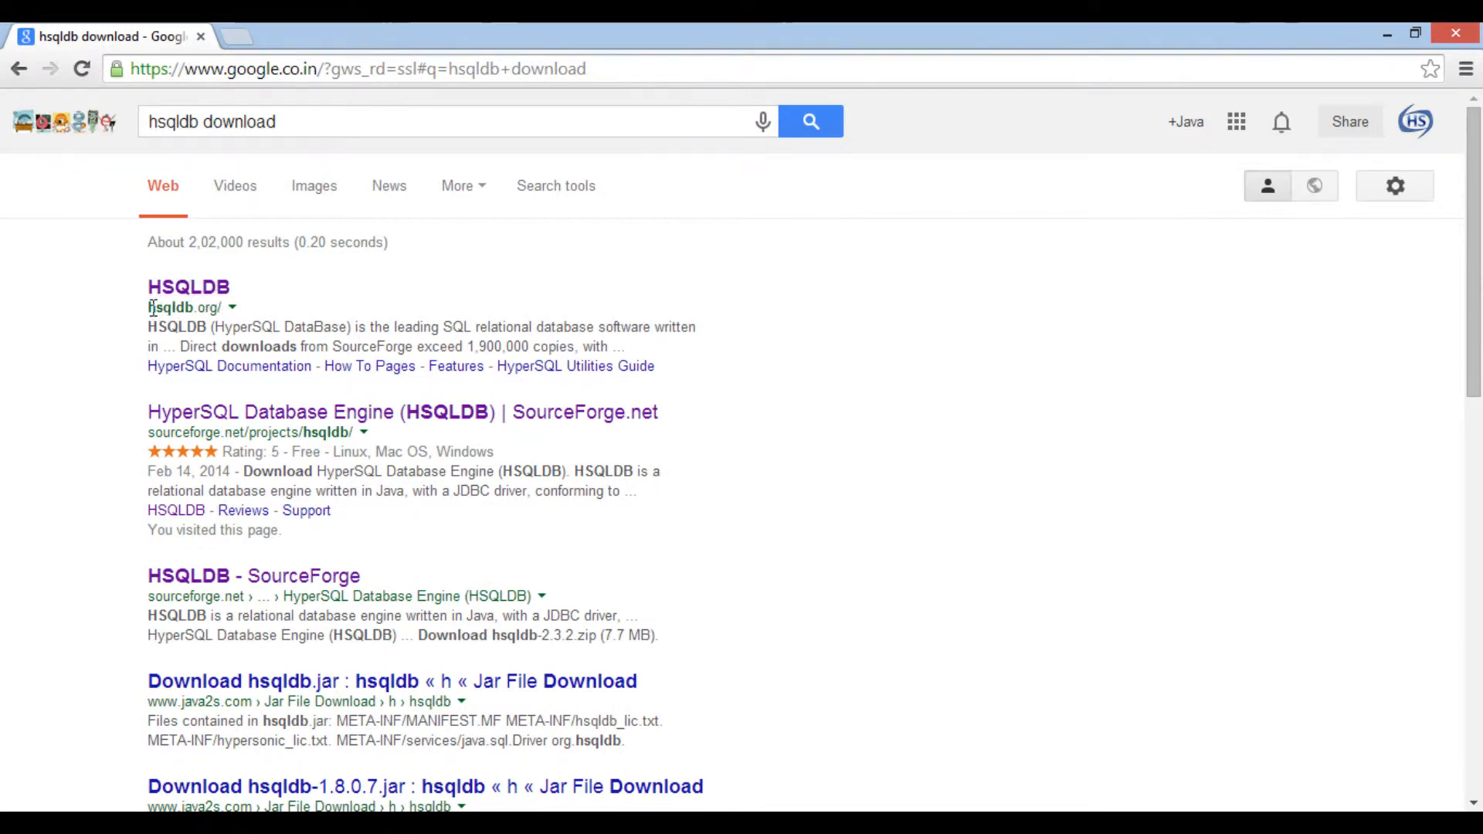
{"action": "mouse_move", "coordinate": [188, 287]}
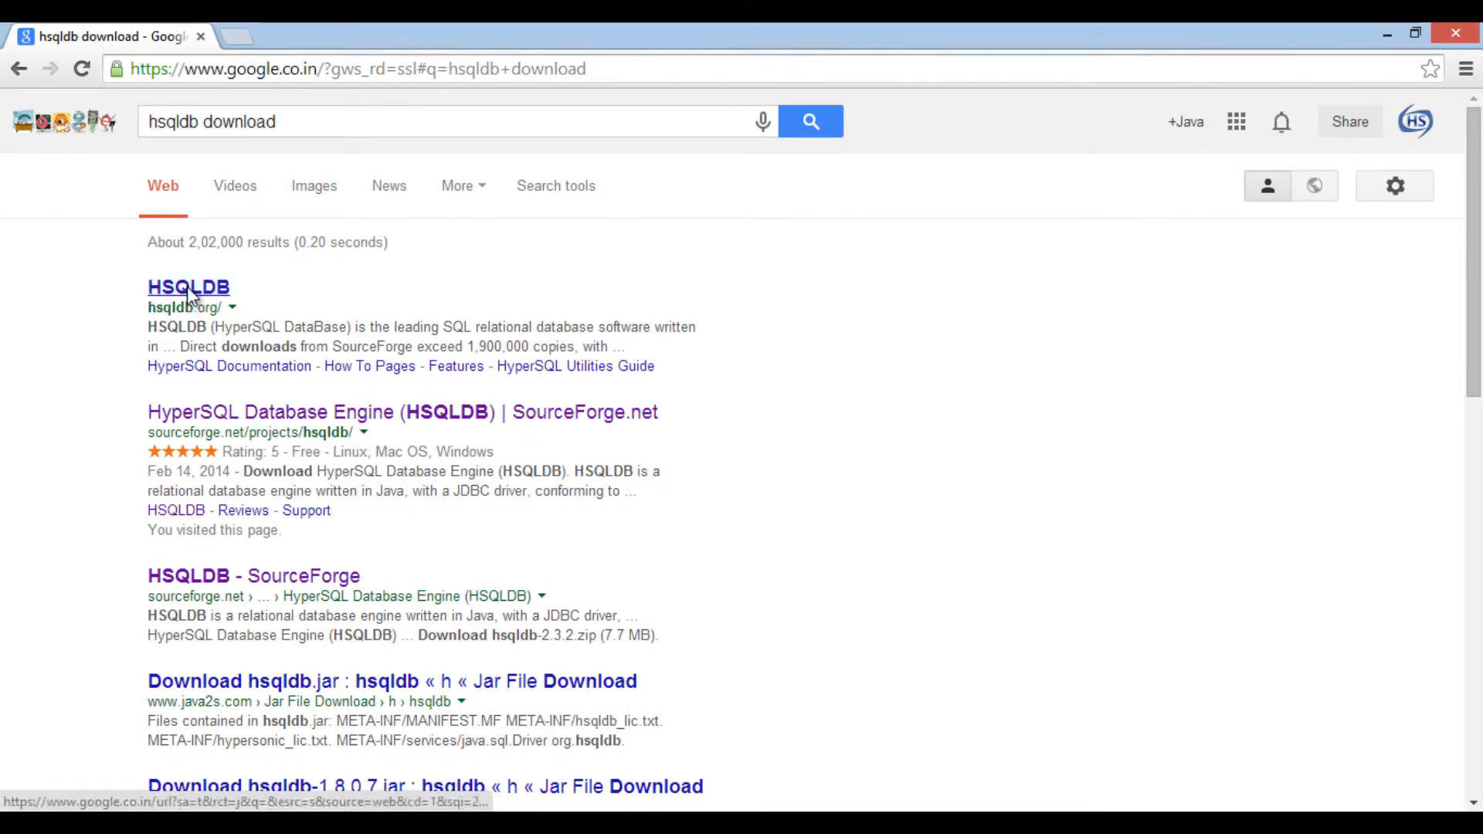
- From hsqldb.org, follow 'Download latest stable version 2.3.2' to SourceForge
{"action": "left_click", "coordinate": [189, 287]}
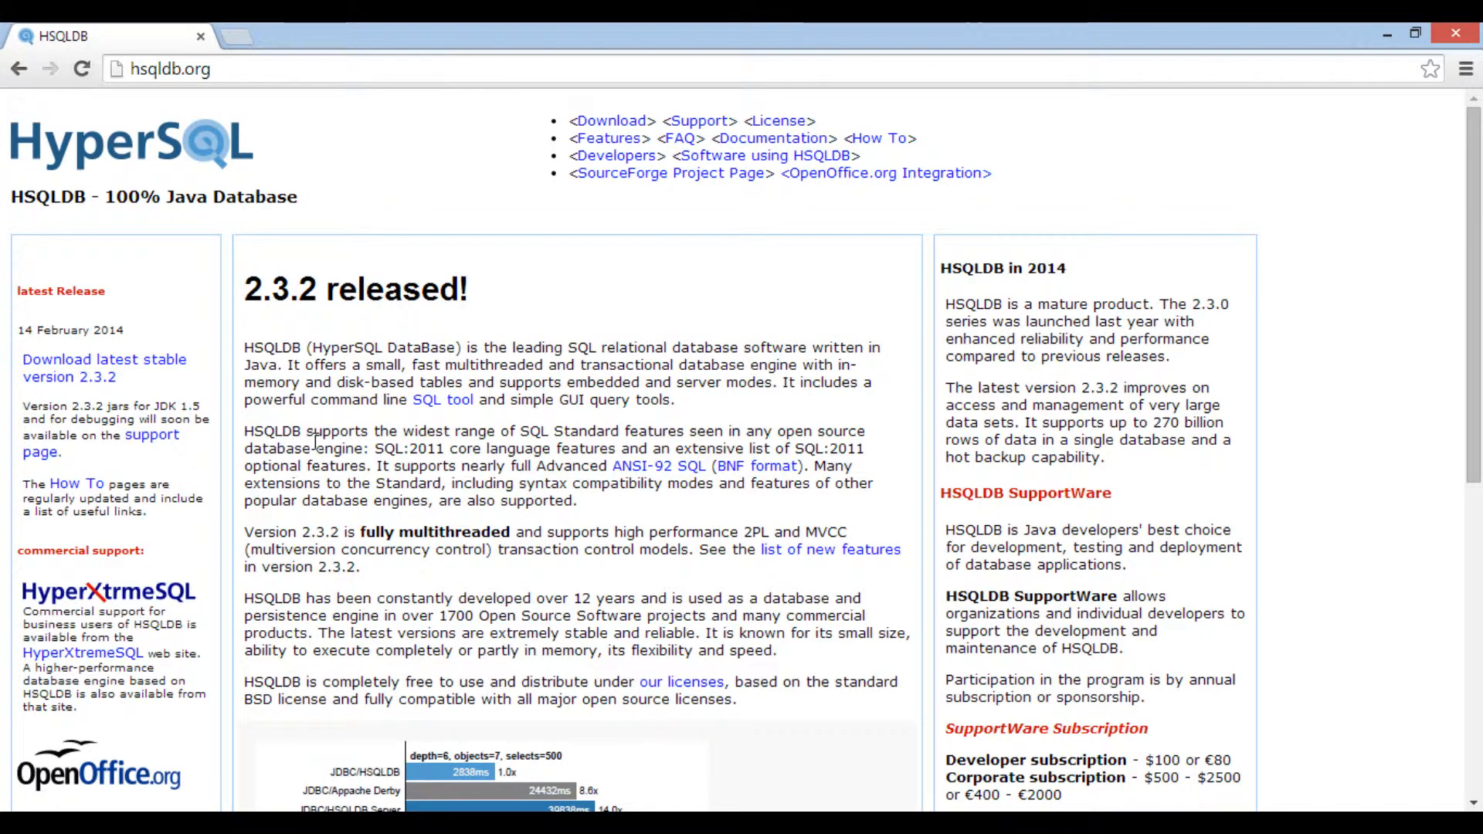
{"action": "mouse_move", "coordinate": [272, 385]}
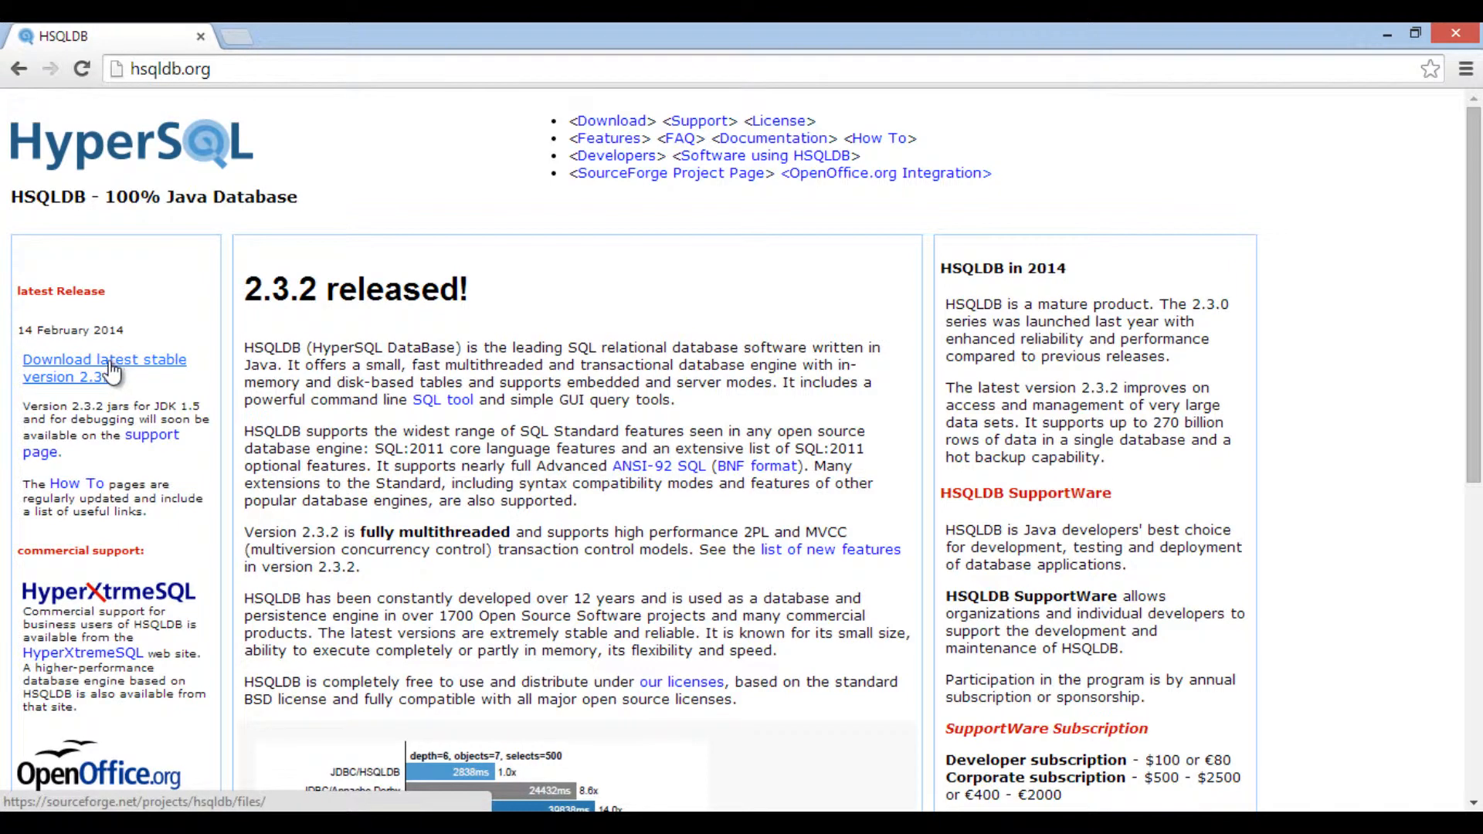
{"action": "left_click", "coordinate": [103, 368]}
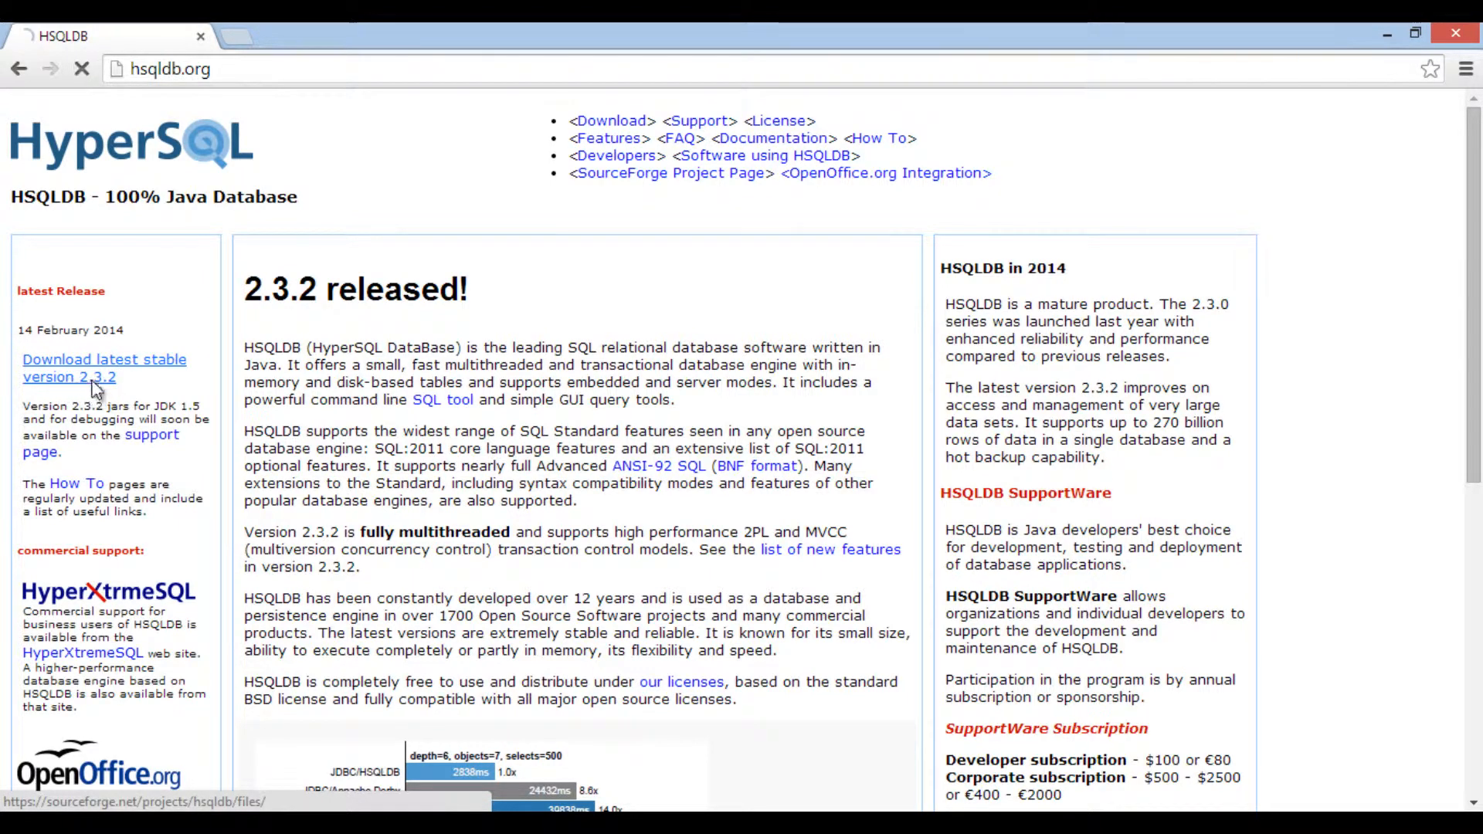
{"action": "left_click", "coordinate": [103, 360]}
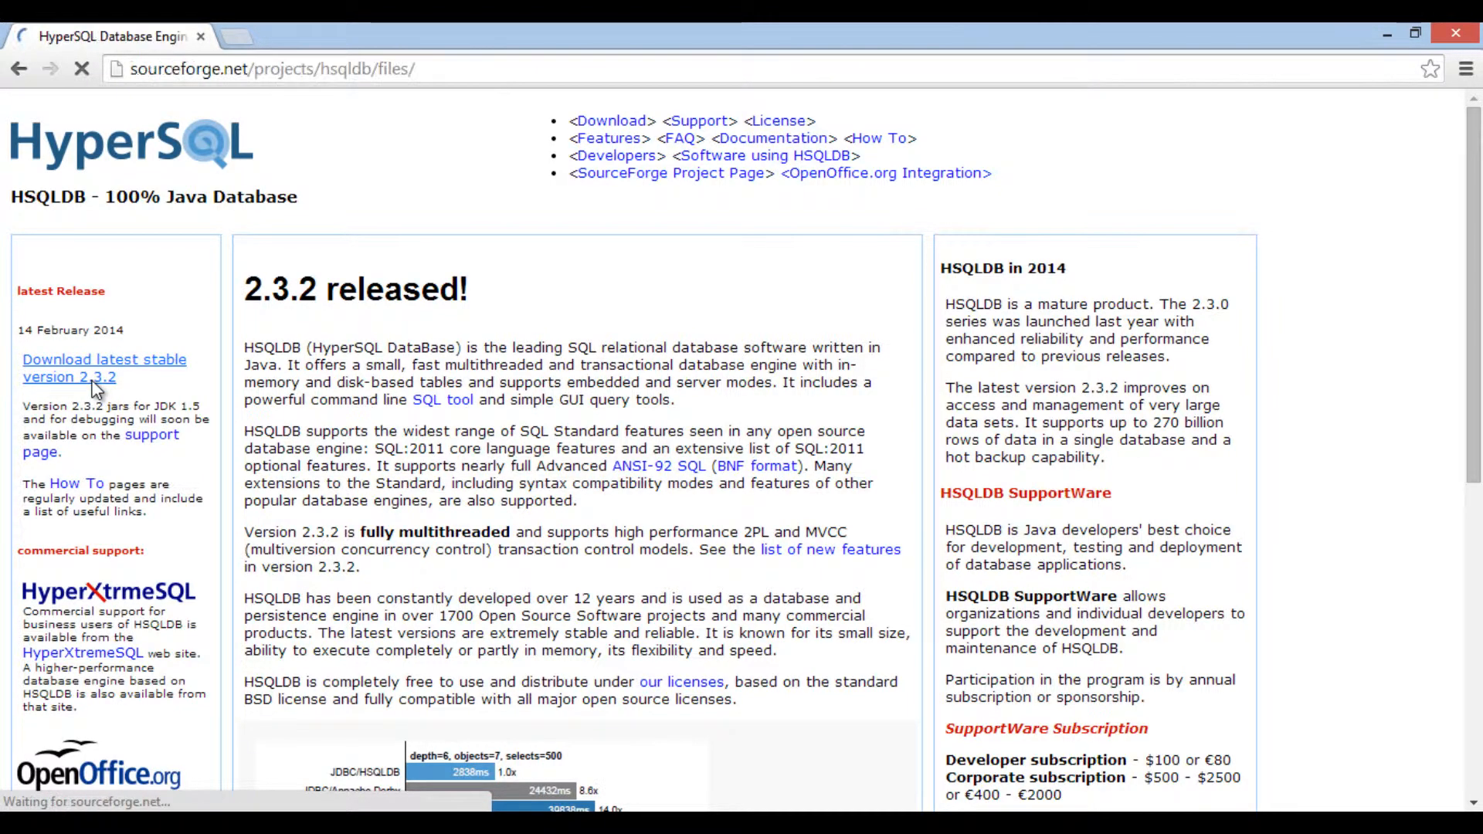
{"action": "left_click", "coordinate": [104, 367]}
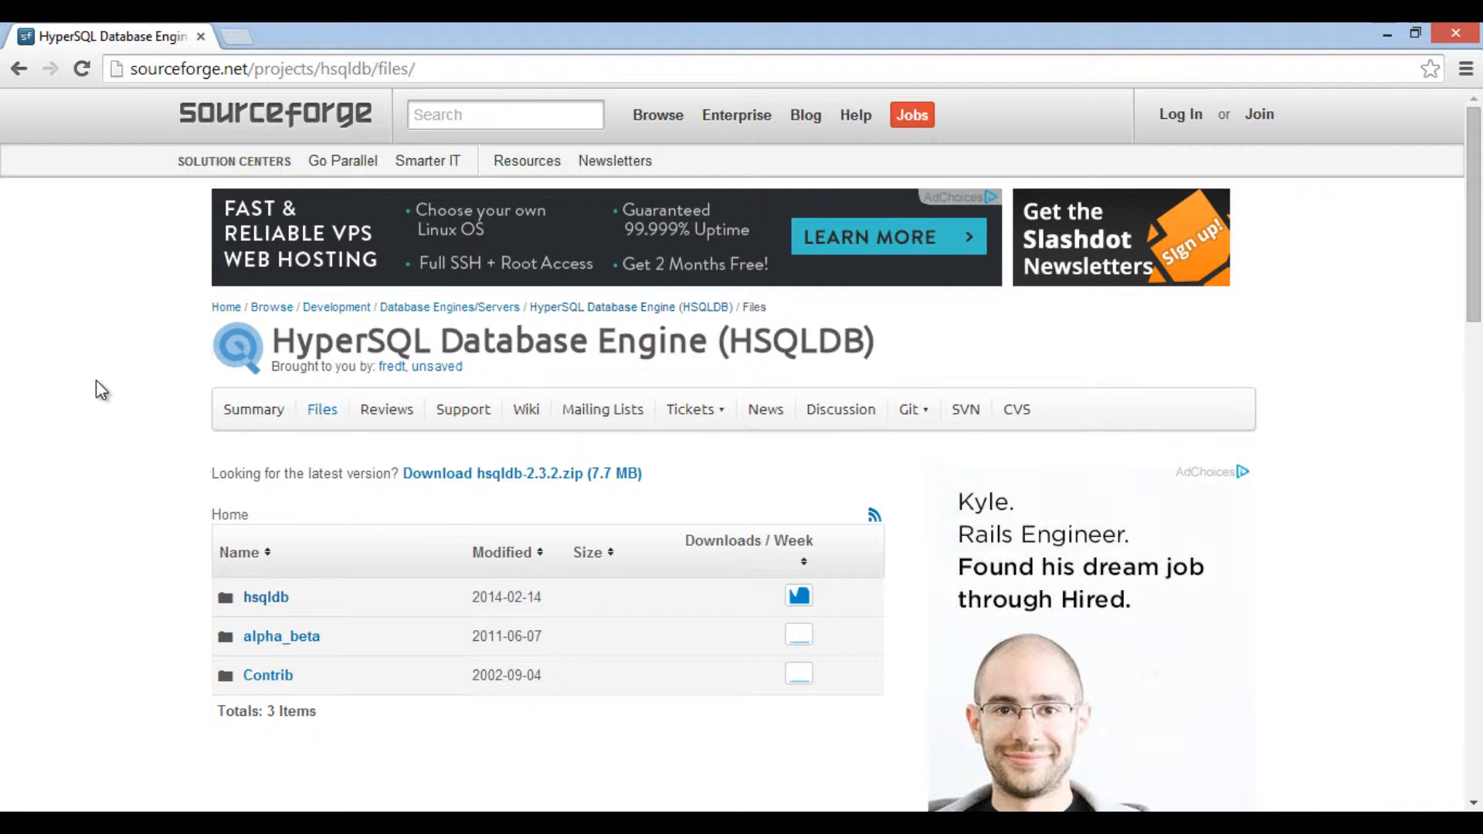
{"action": "mouse_move", "coordinate": [444, 482]}
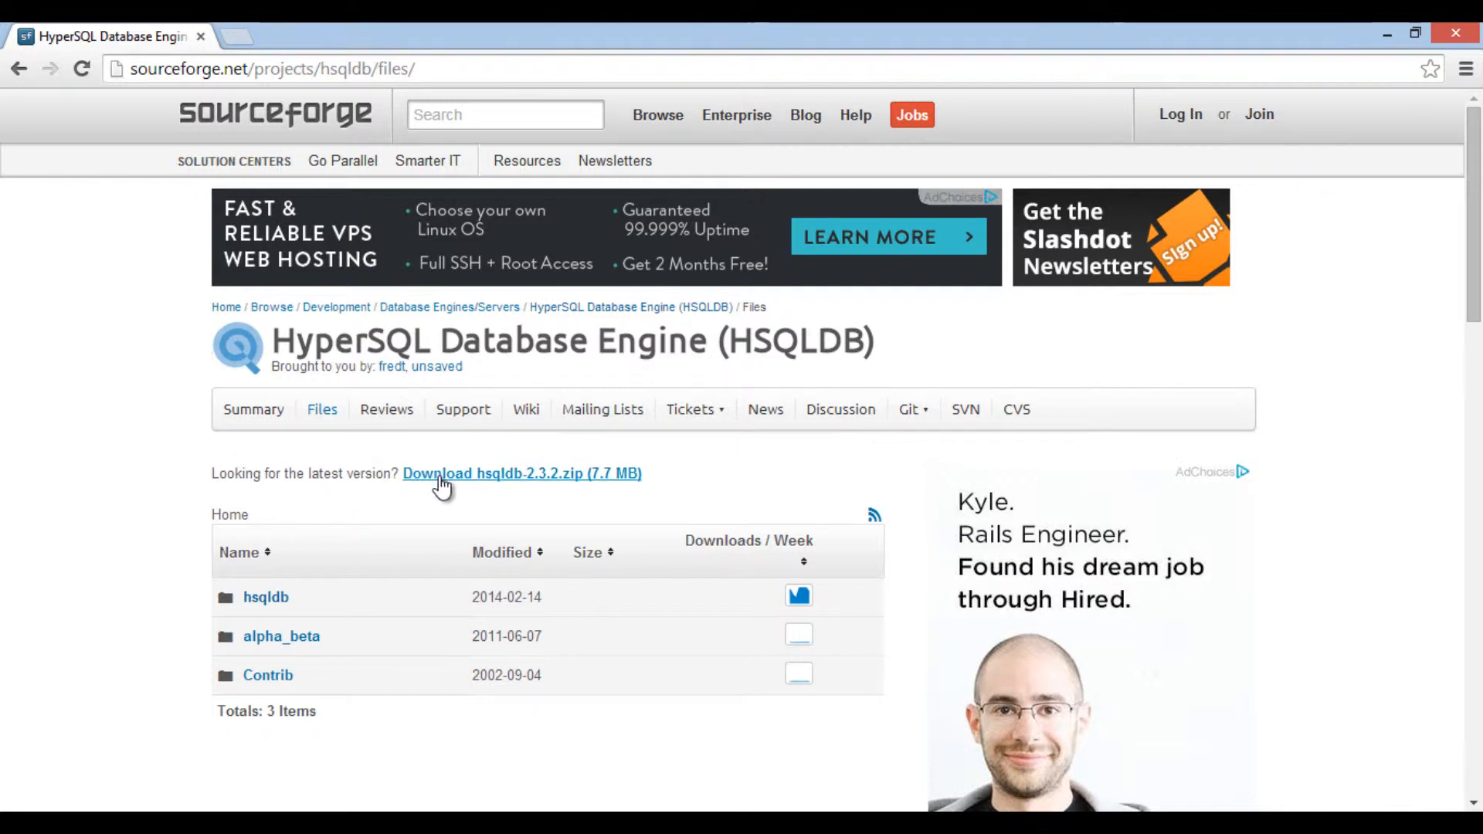
{"action": "mouse_move", "coordinate": [556, 485]}
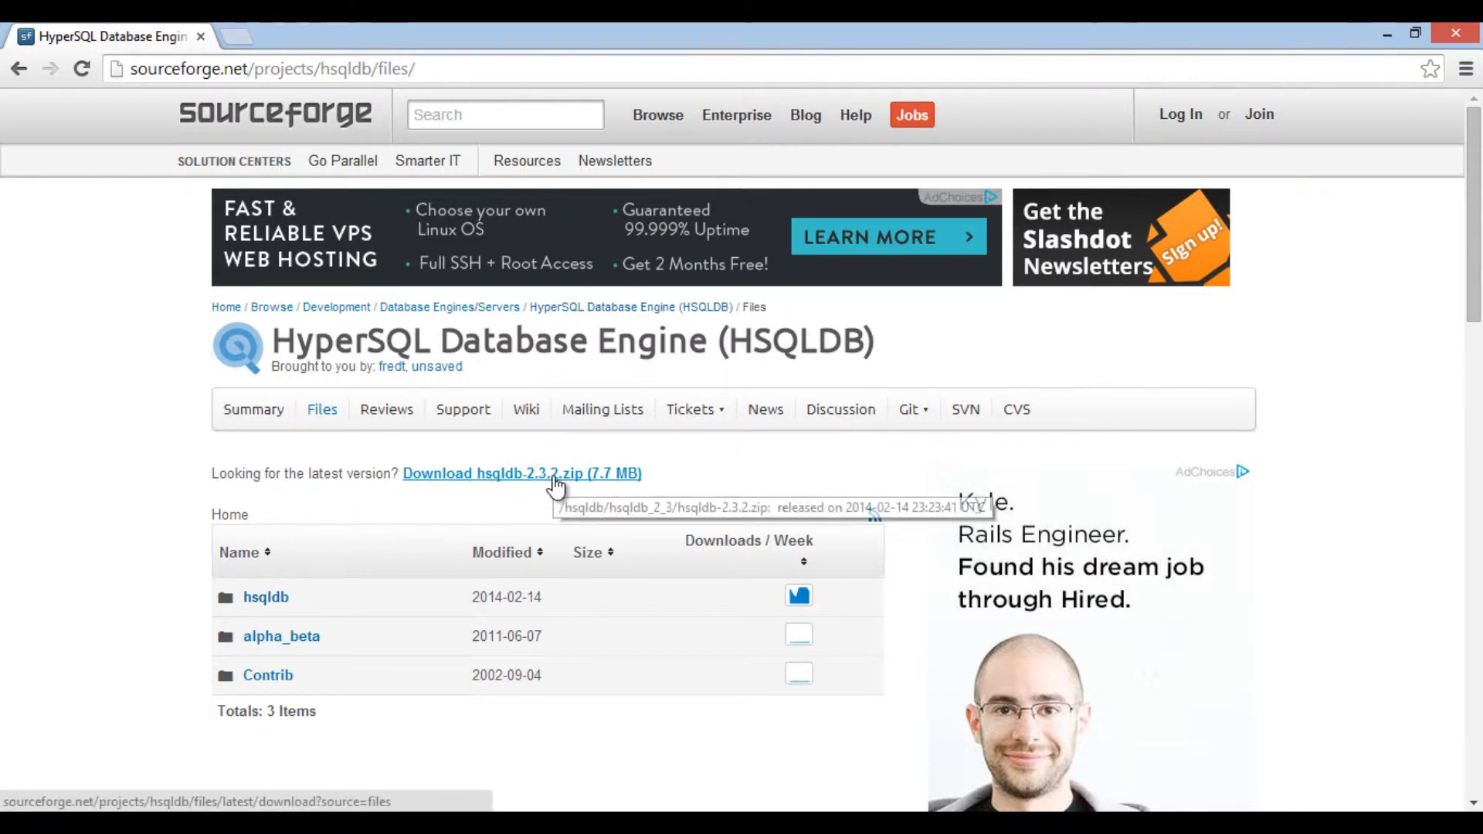
- Download hsqldb-2.3.2.zip from SourceForge, saving it to the Downloads folder
{"action": "left_click", "coordinate": [520, 473]}
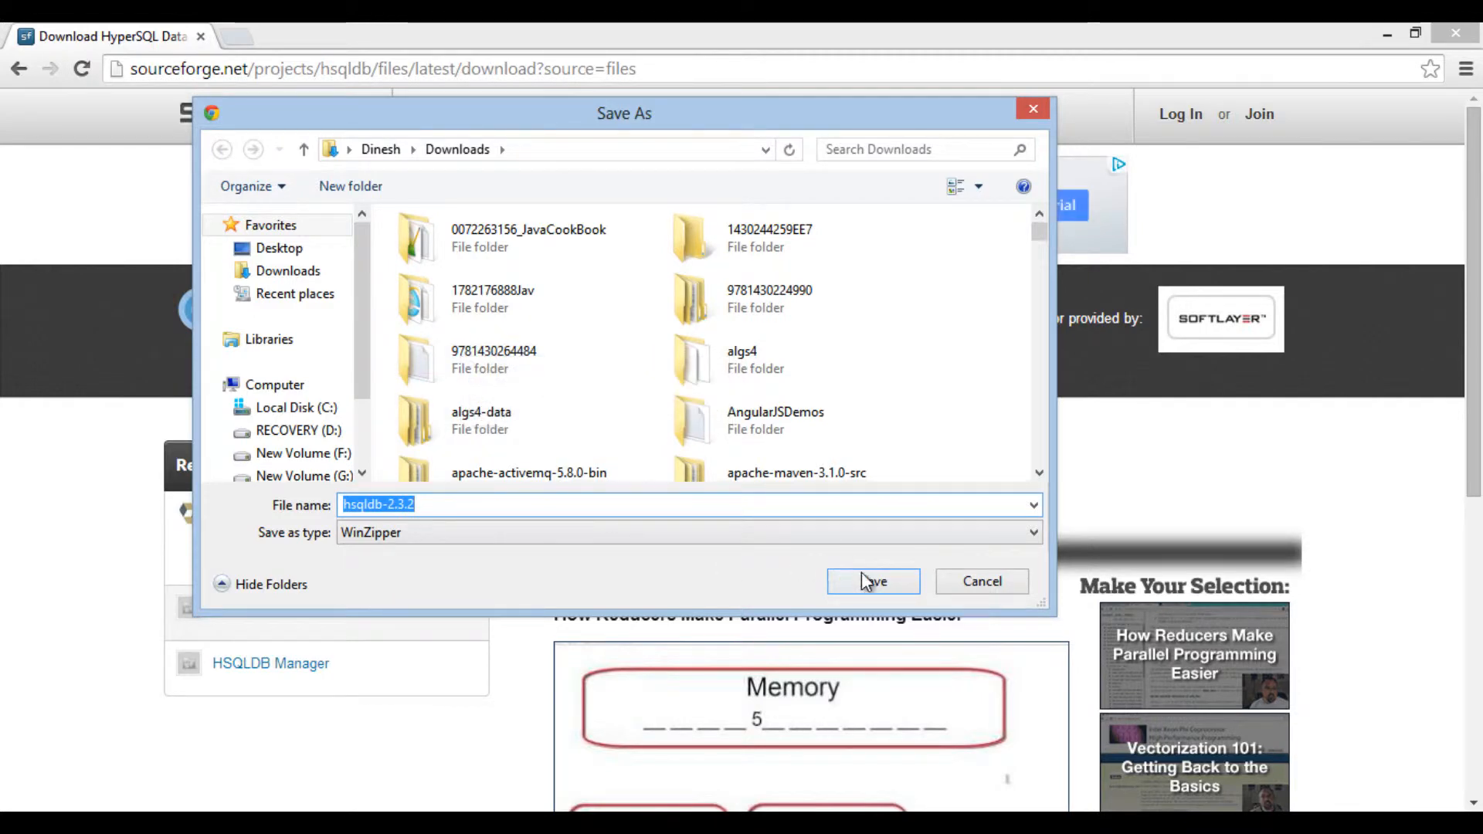
{"action": "left_click", "coordinate": [871, 581]}
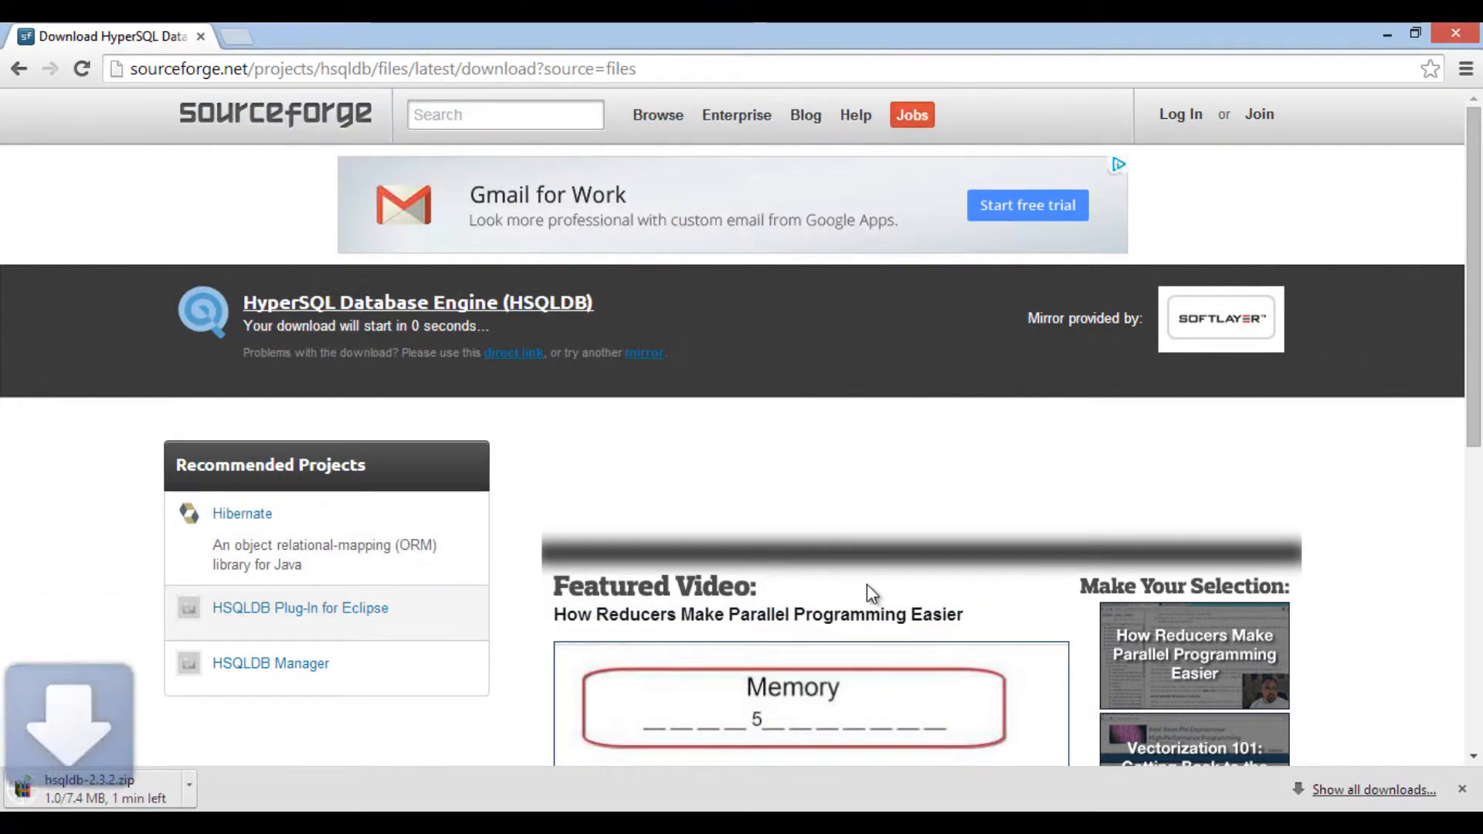
{"action": "mouse_move", "coordinate": [54, 612]}
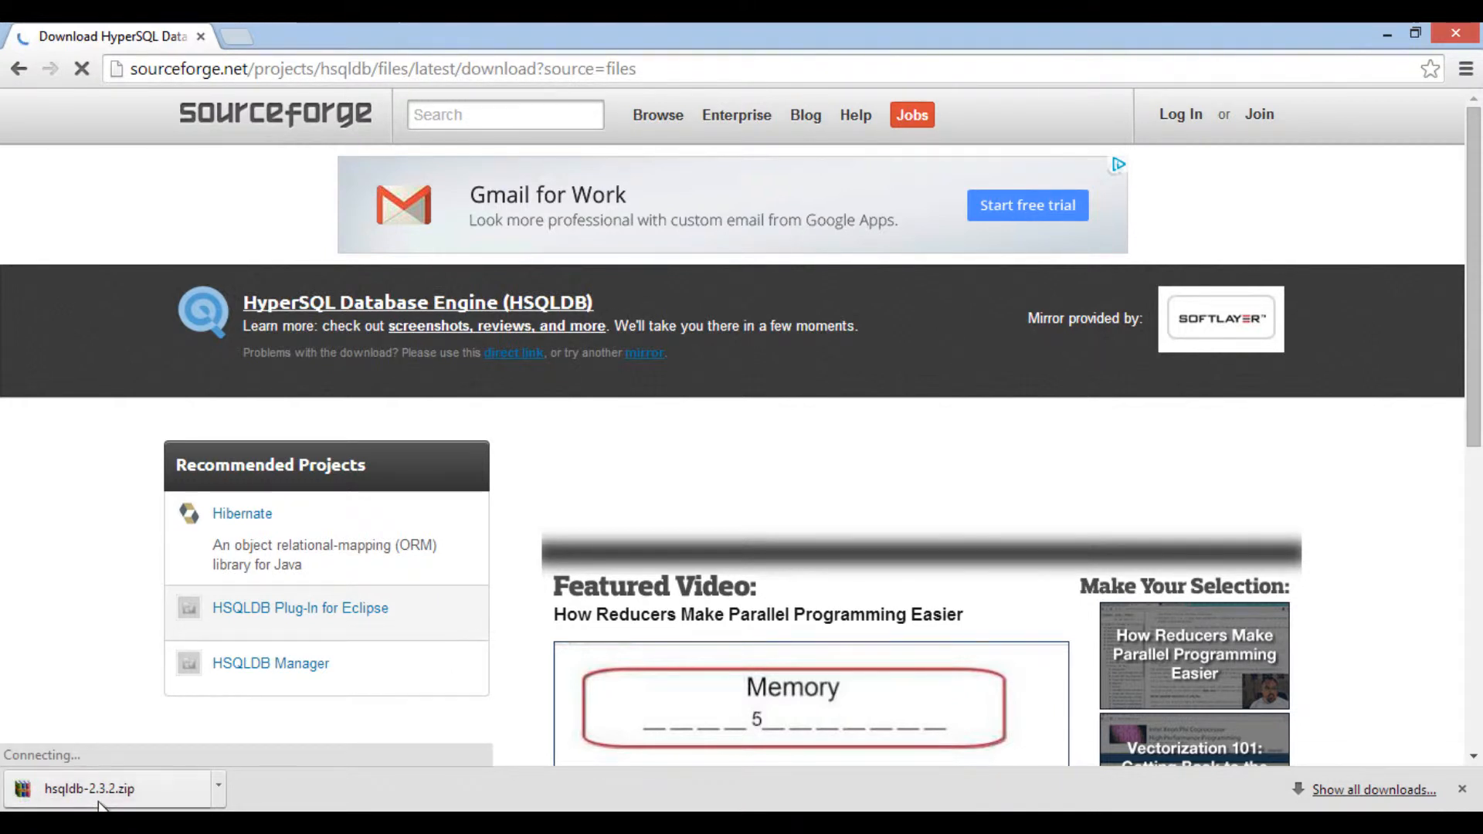
- Reveal hsqldb-2.3.2.zip in Downloads and extract it to a hsqldb-2.3.2 folder
{"action": "left_click", "coordinate": [218, 788]}
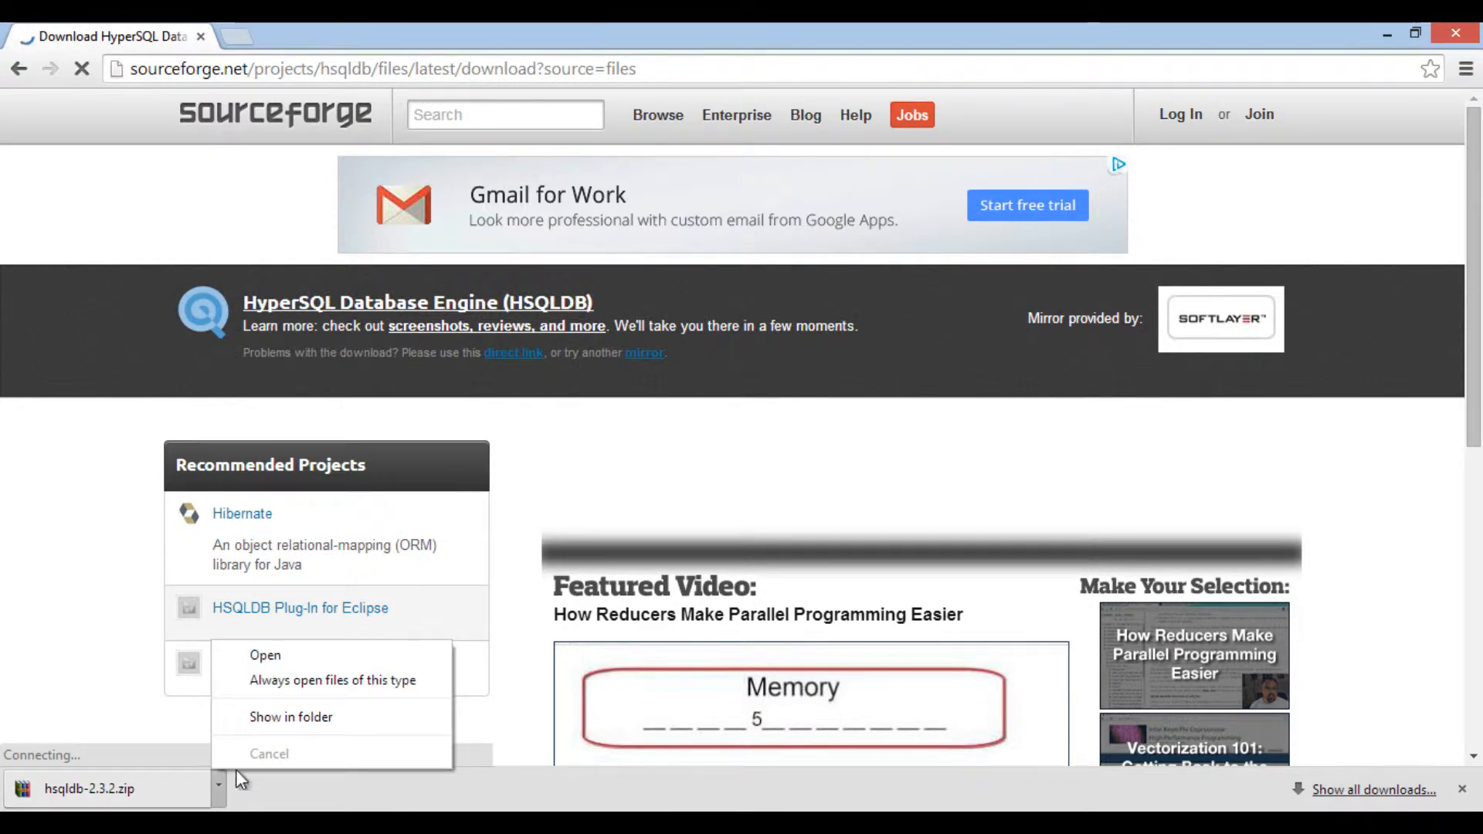
{"action": "left_click", "coordinate": [291, 716]}
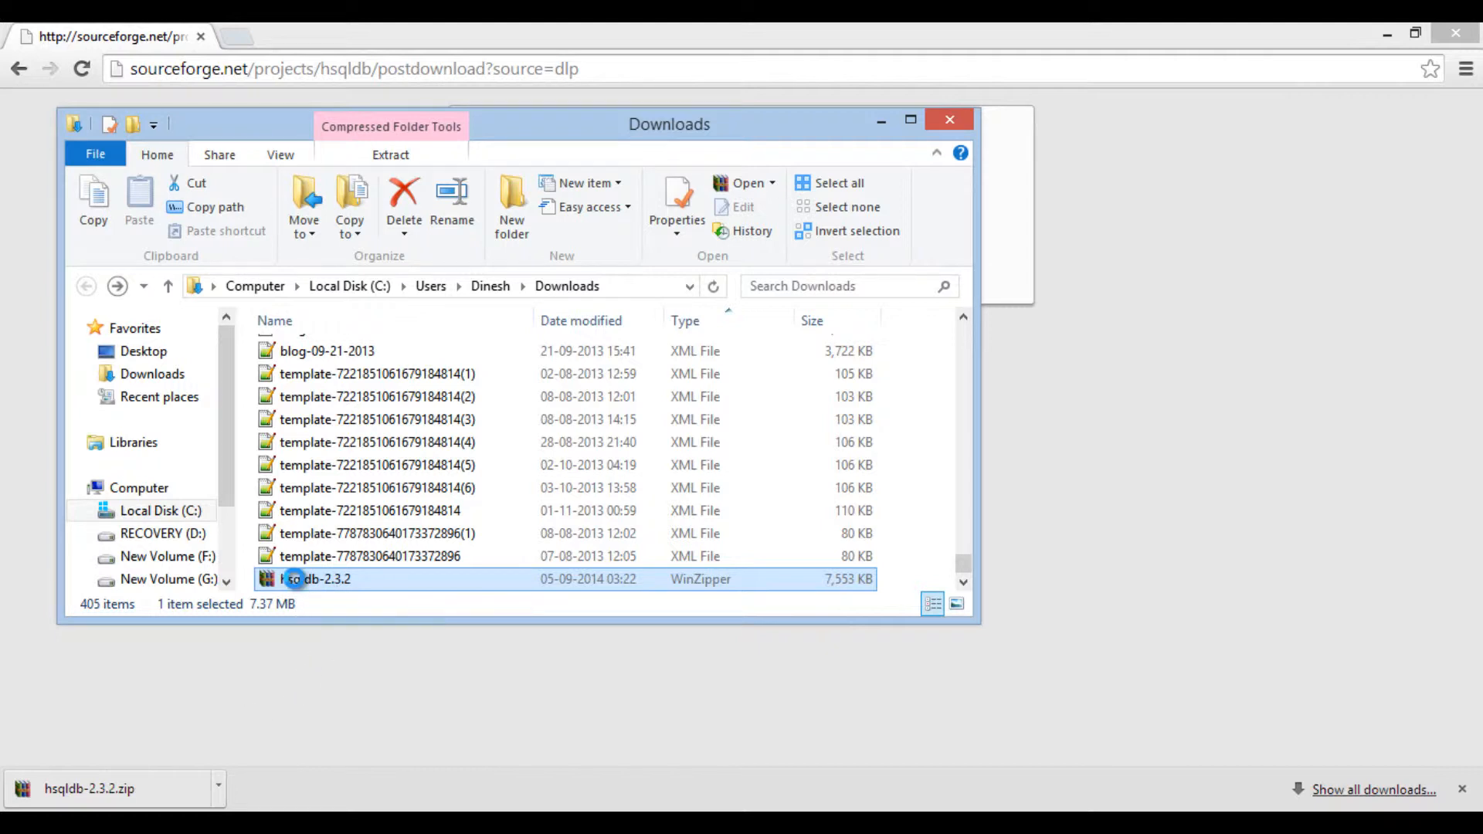
{"action": "right_click", "coordinate": [317, 579]}
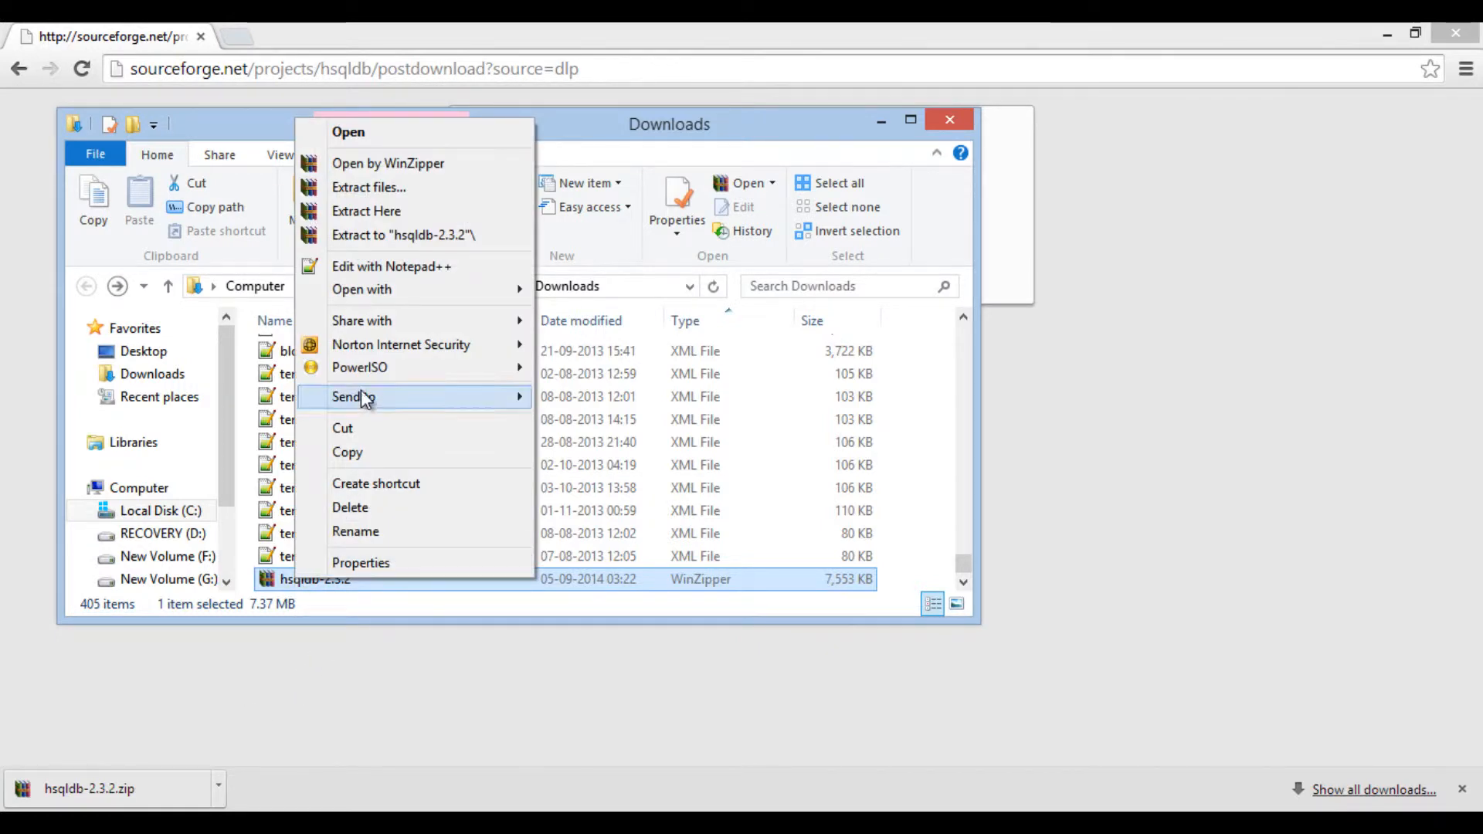
{"action": "mouse_move", "coordinate": [403, 243]}
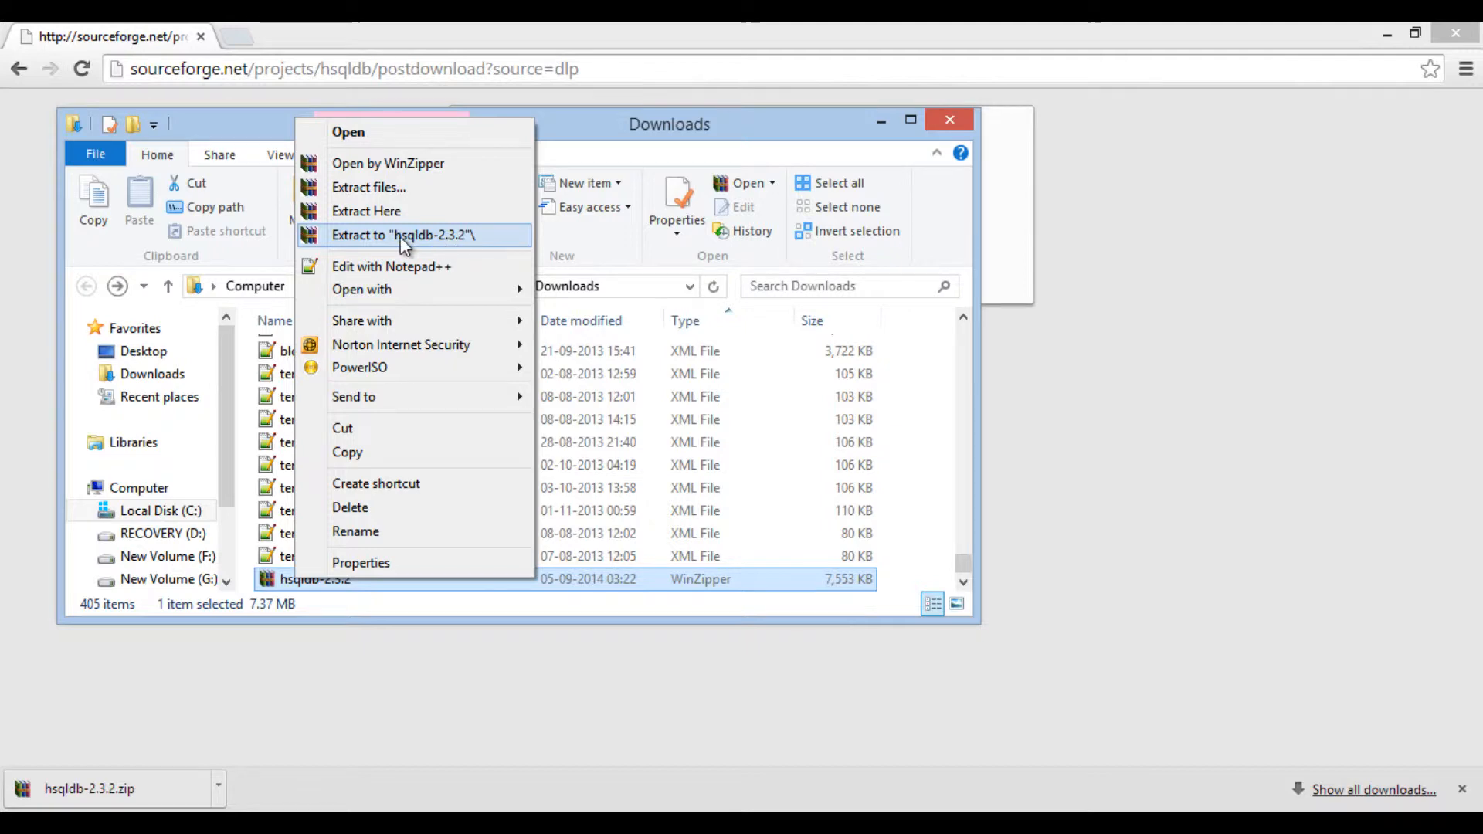
{"action": "left_click", "coordinate": [403, 235]}
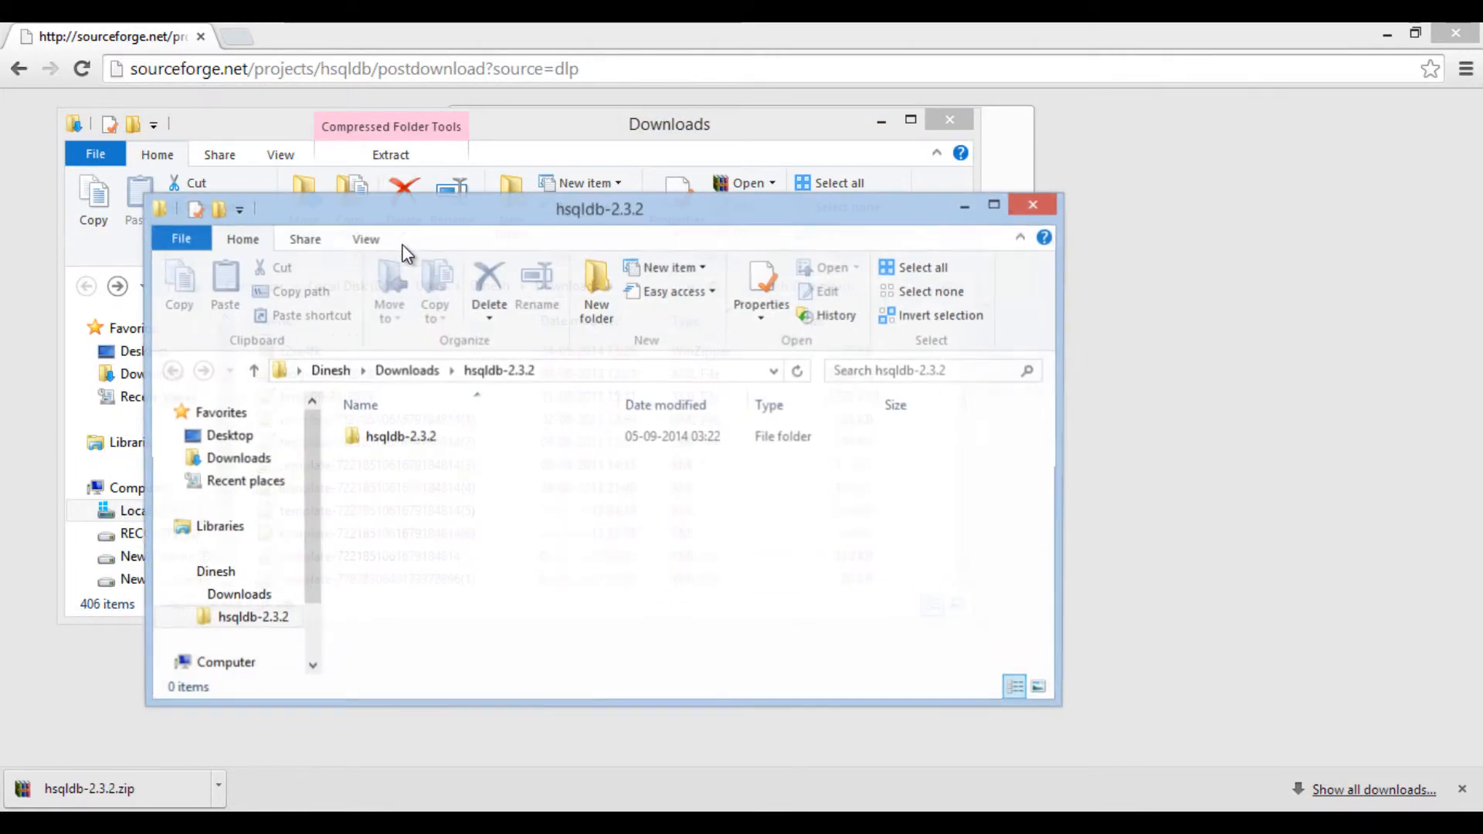
{"action": "left_click", "coordinate": [993, 204]}
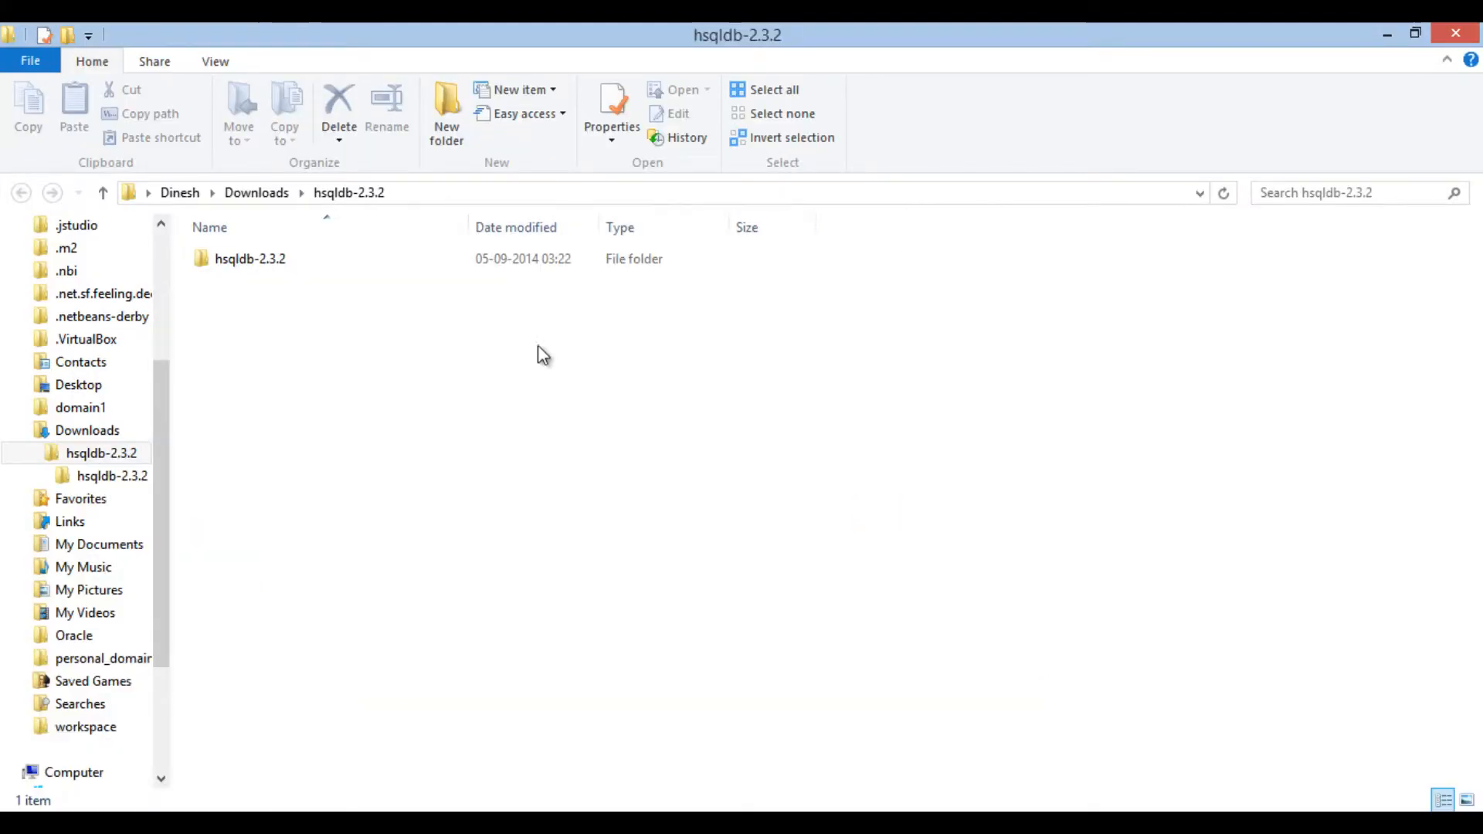
{"action": "mouse_move", "coordinate": [230, 407]}
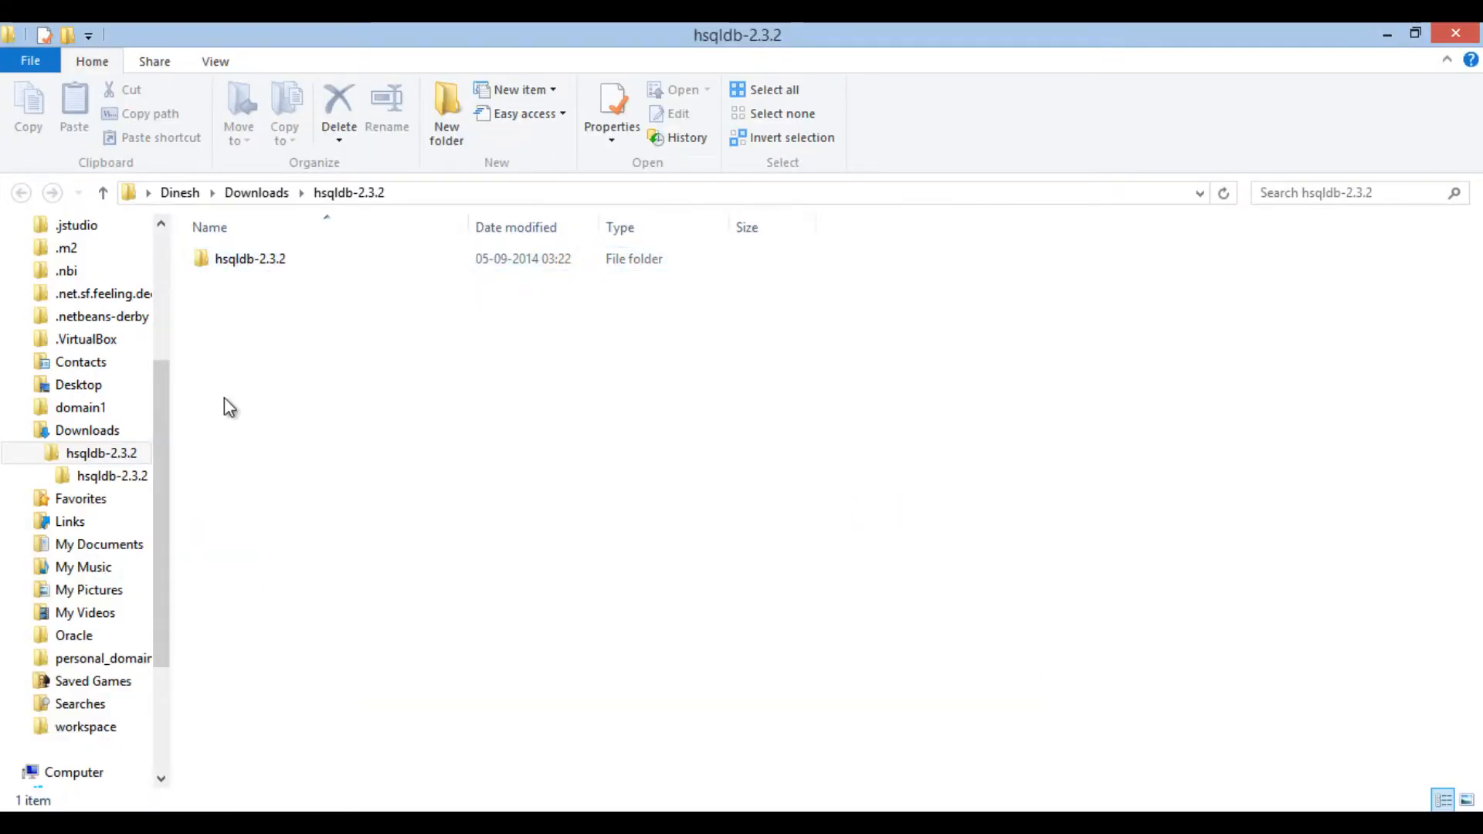
{"action": "left_click", "coordinate": [250, 258]}
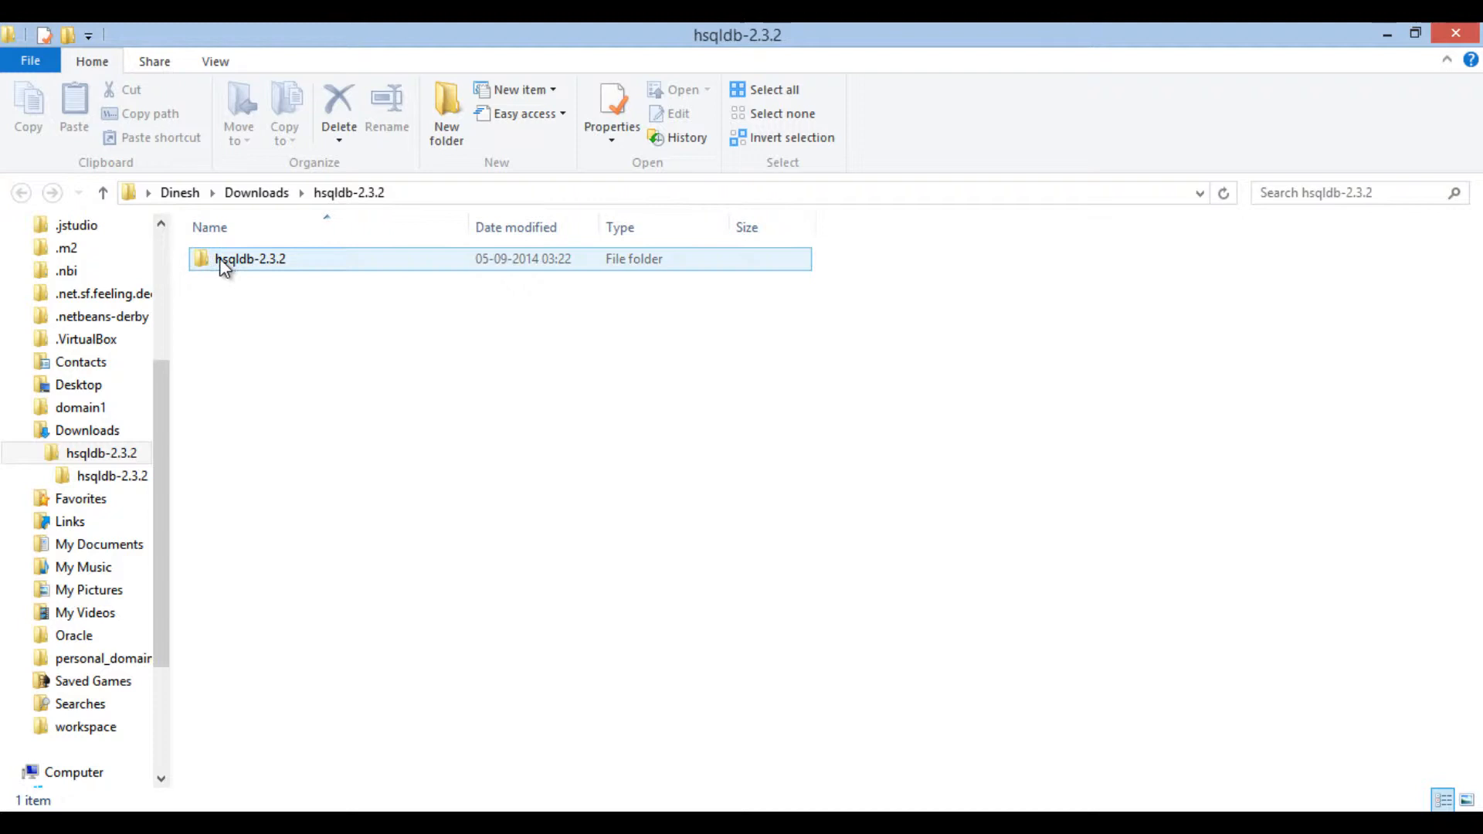
{"action": "double_click", "coordinate": [250, 258]}
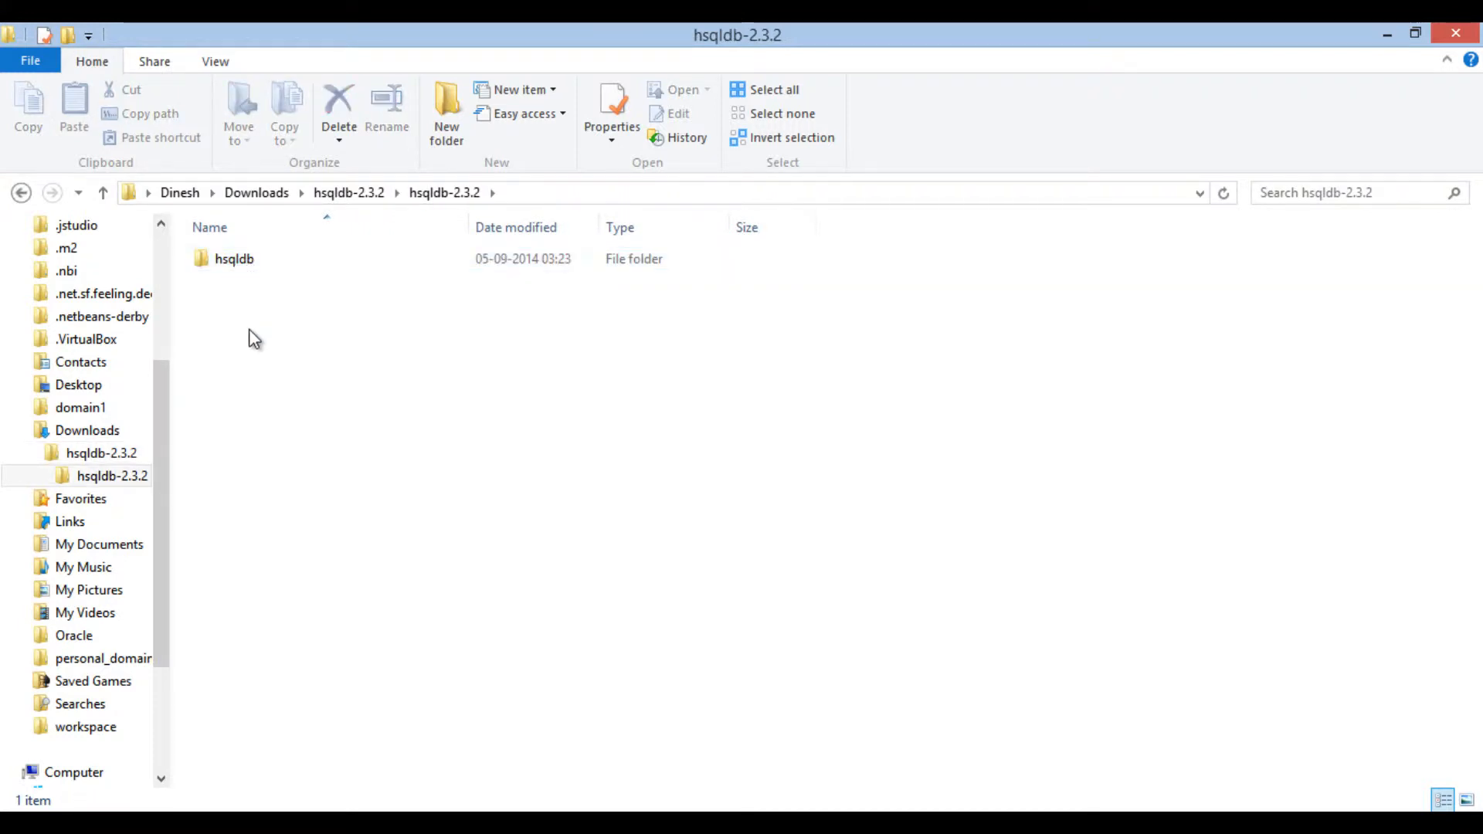
{"action": "left_click", "coordinate": [233, 258]}
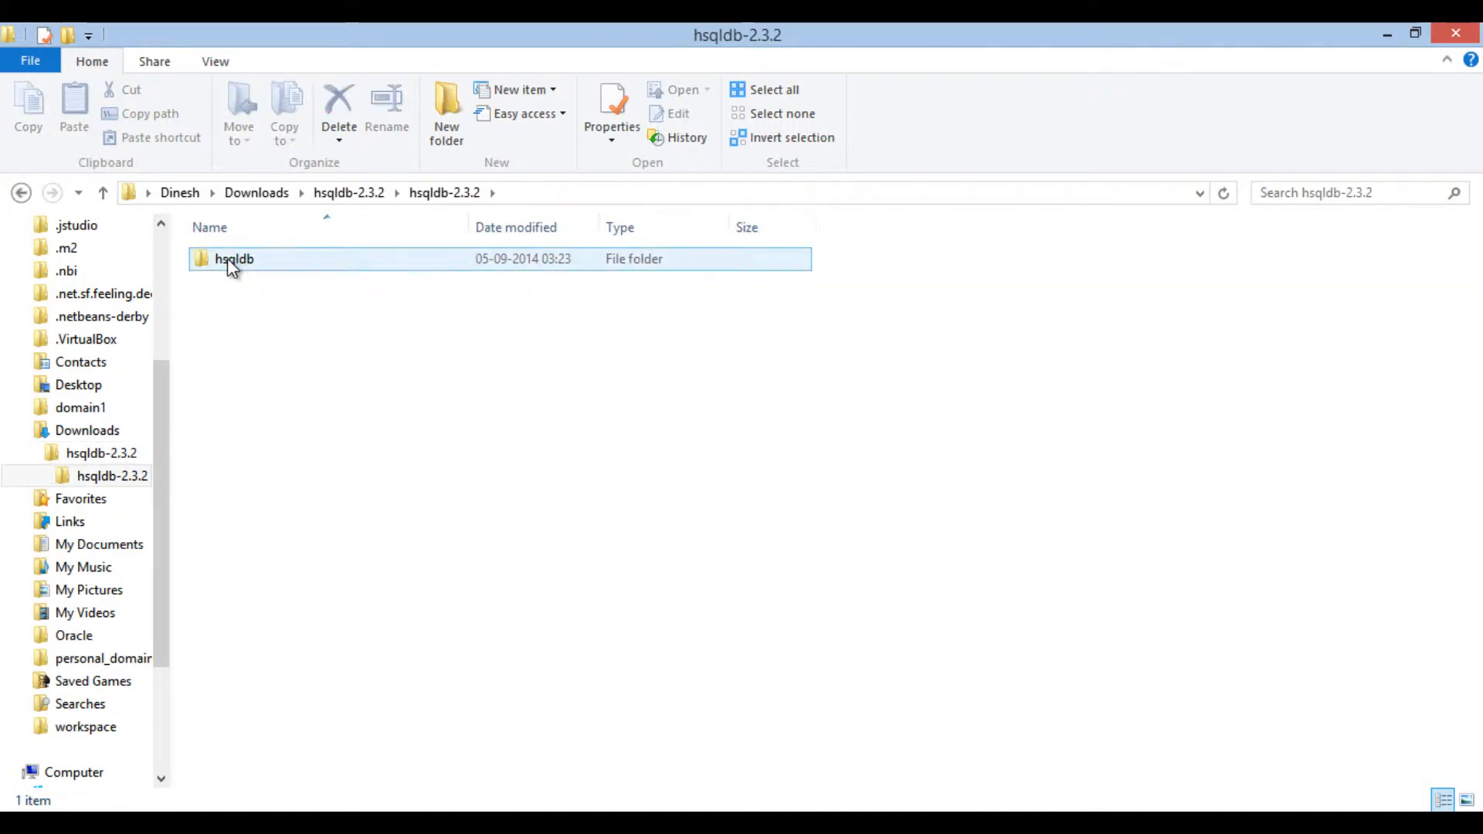
{"action": "double_click", "coordinate": [233, 258]}
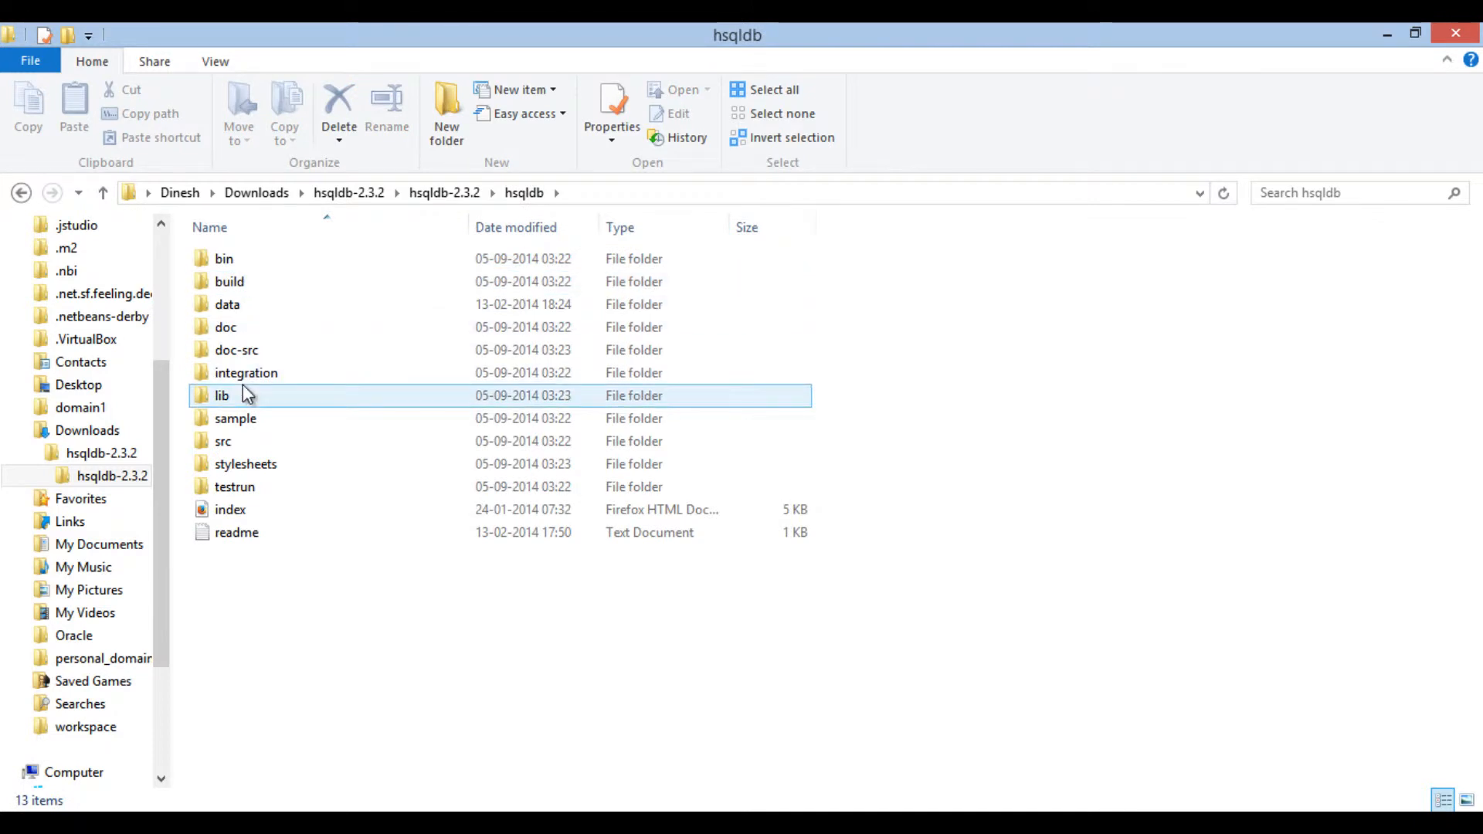
{"action": "left_click", "coordinate": [232, 597]}
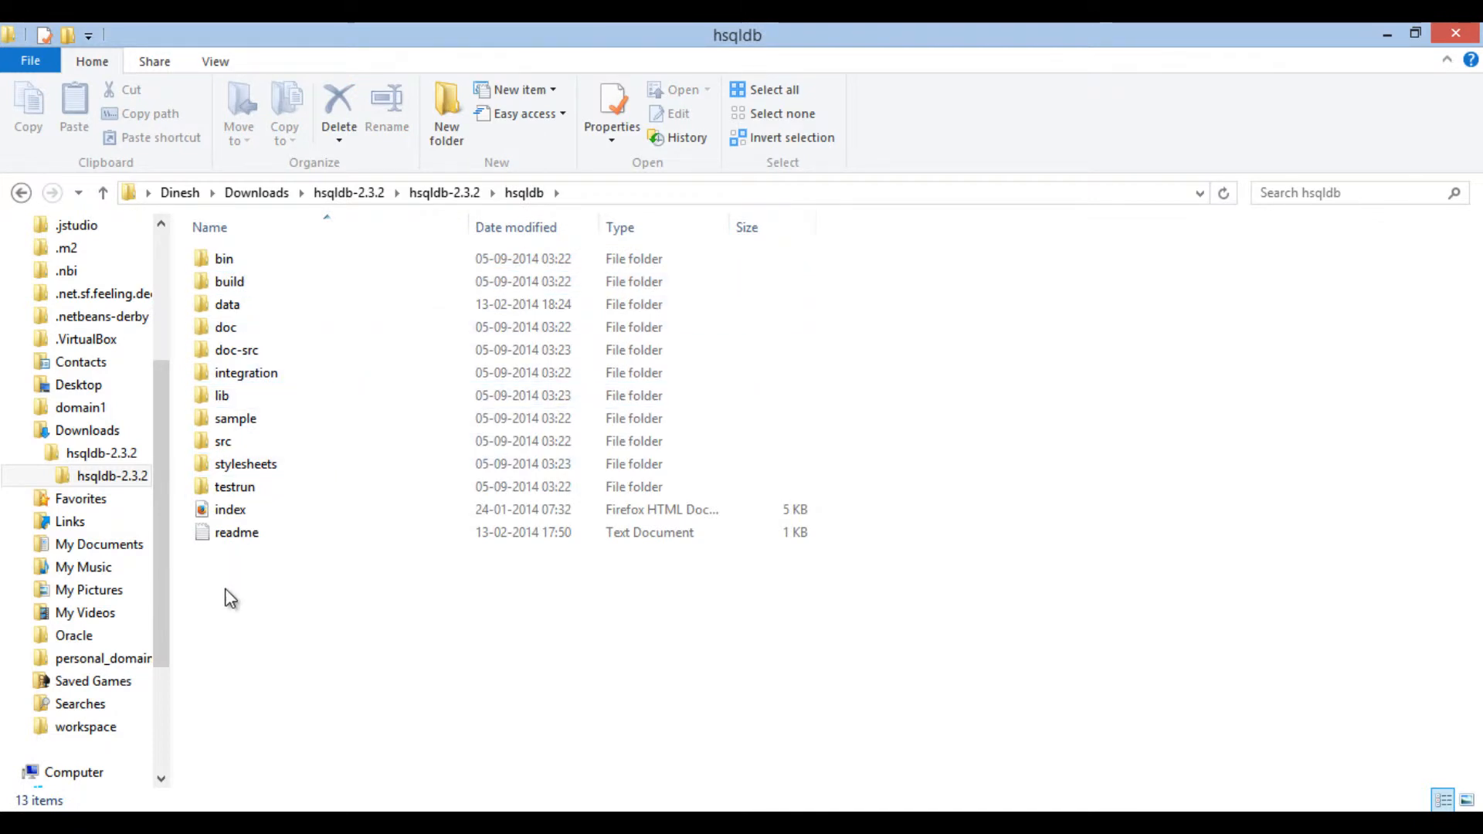
{"action": "left_click", "coordinate": [222, 395]}
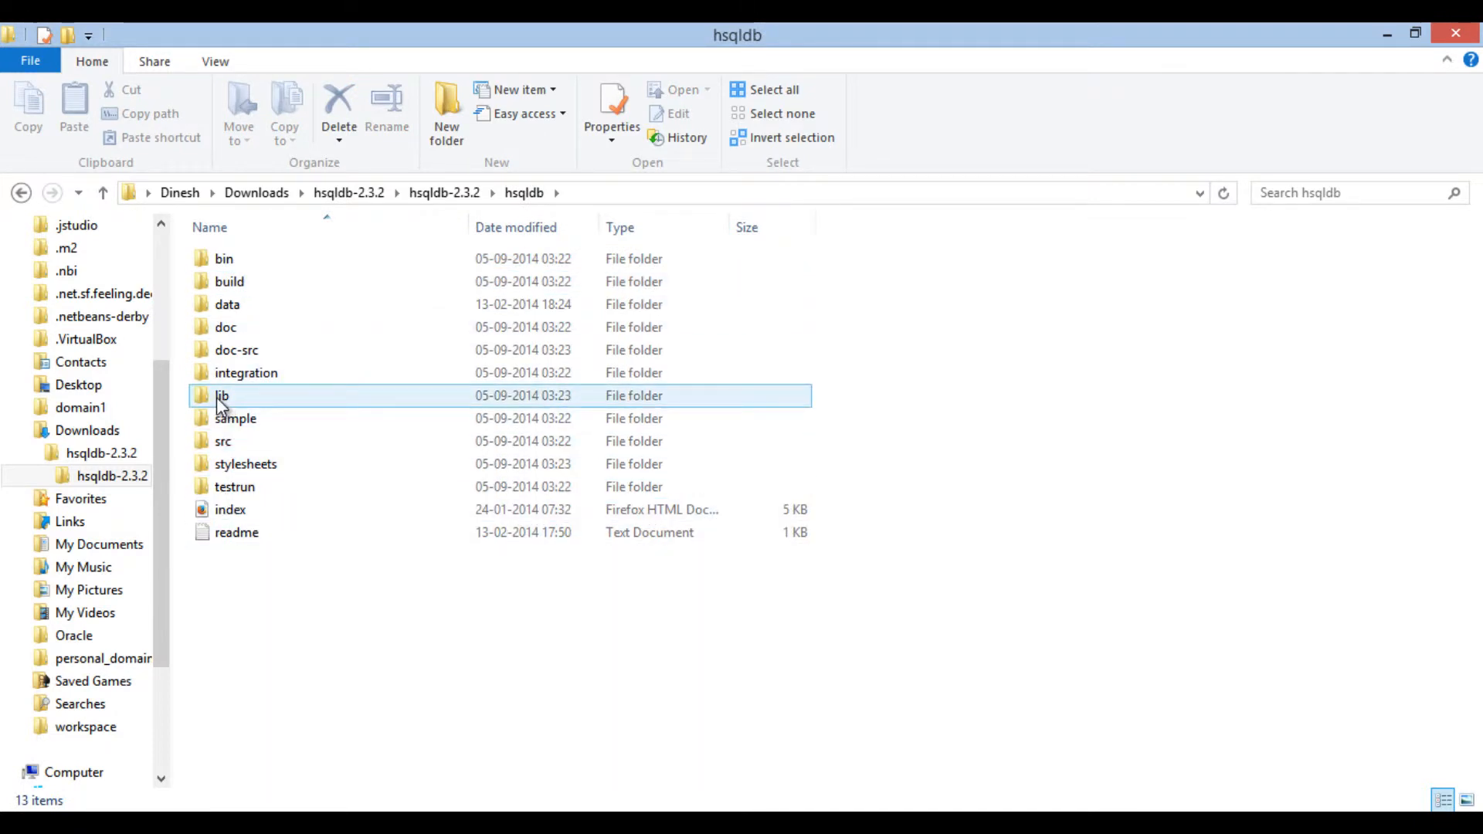
{"action": "double_click", "coordinate": [221, 396]}
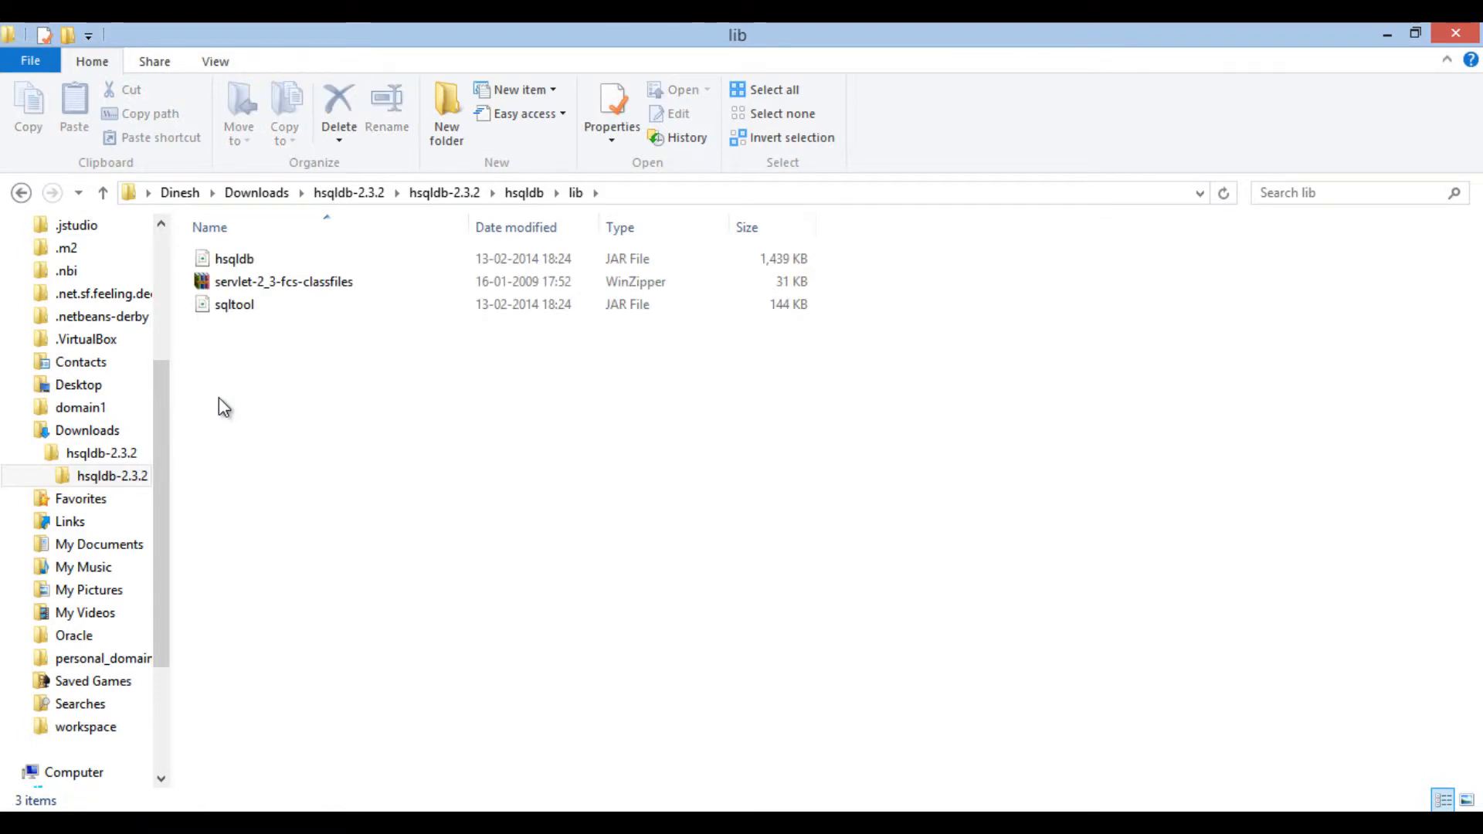
{"action": "left_click", "coordinate": [234, 258]}
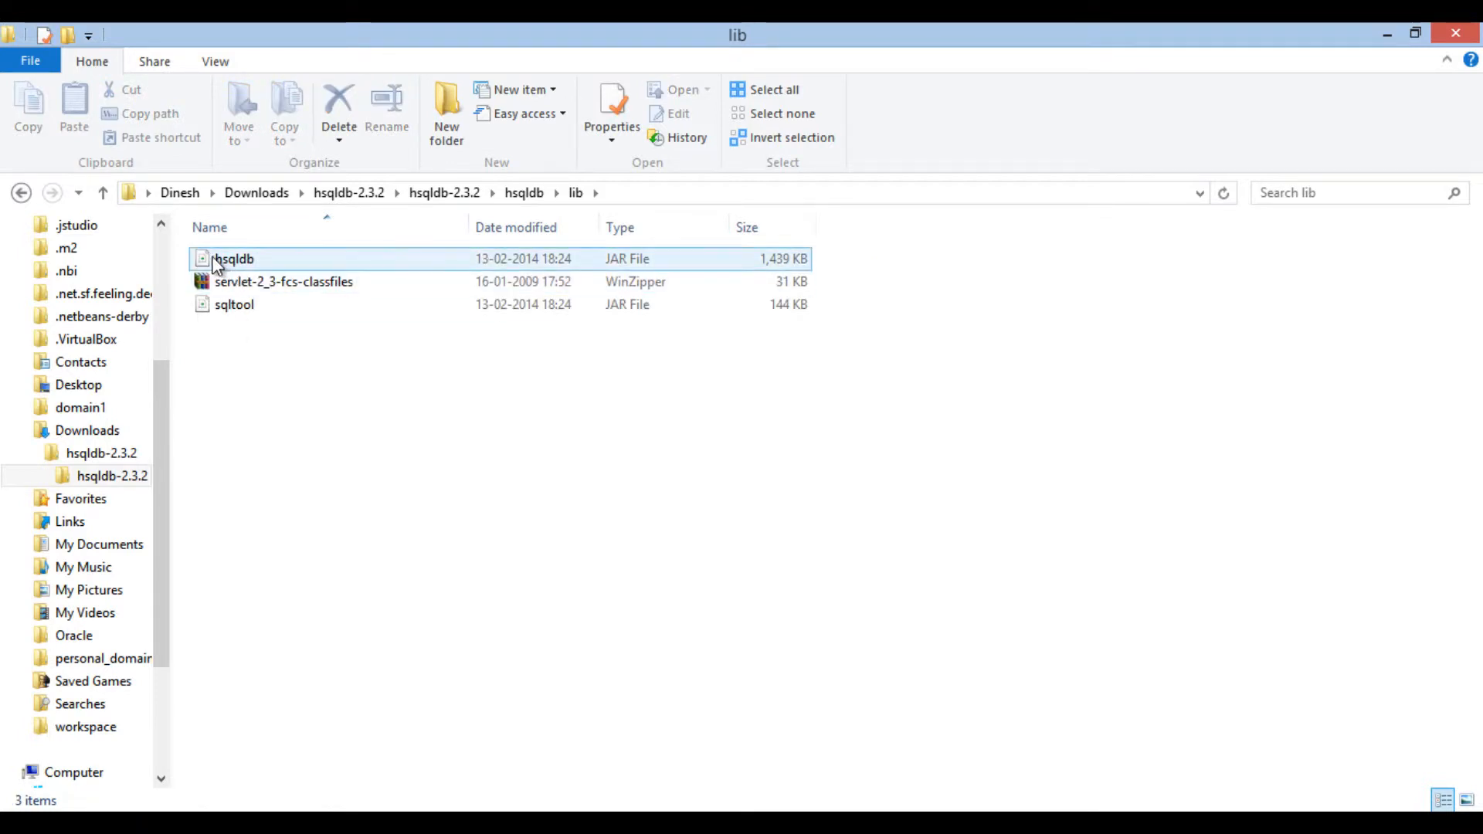
{"action": "mouse_move", "coordinate": [263, 269]}
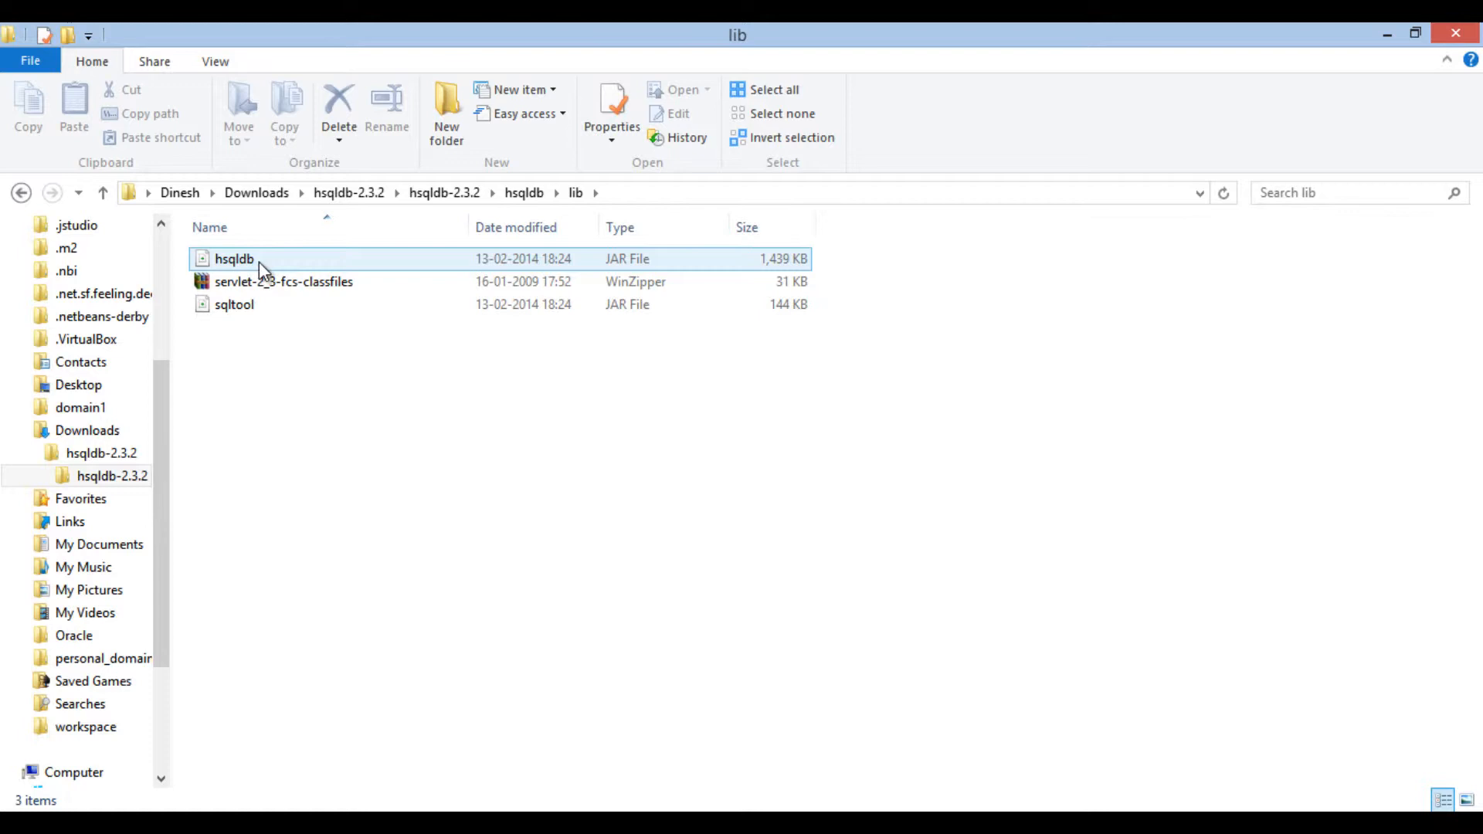
{"action": "left_click", "coordinate": [245, 390]}
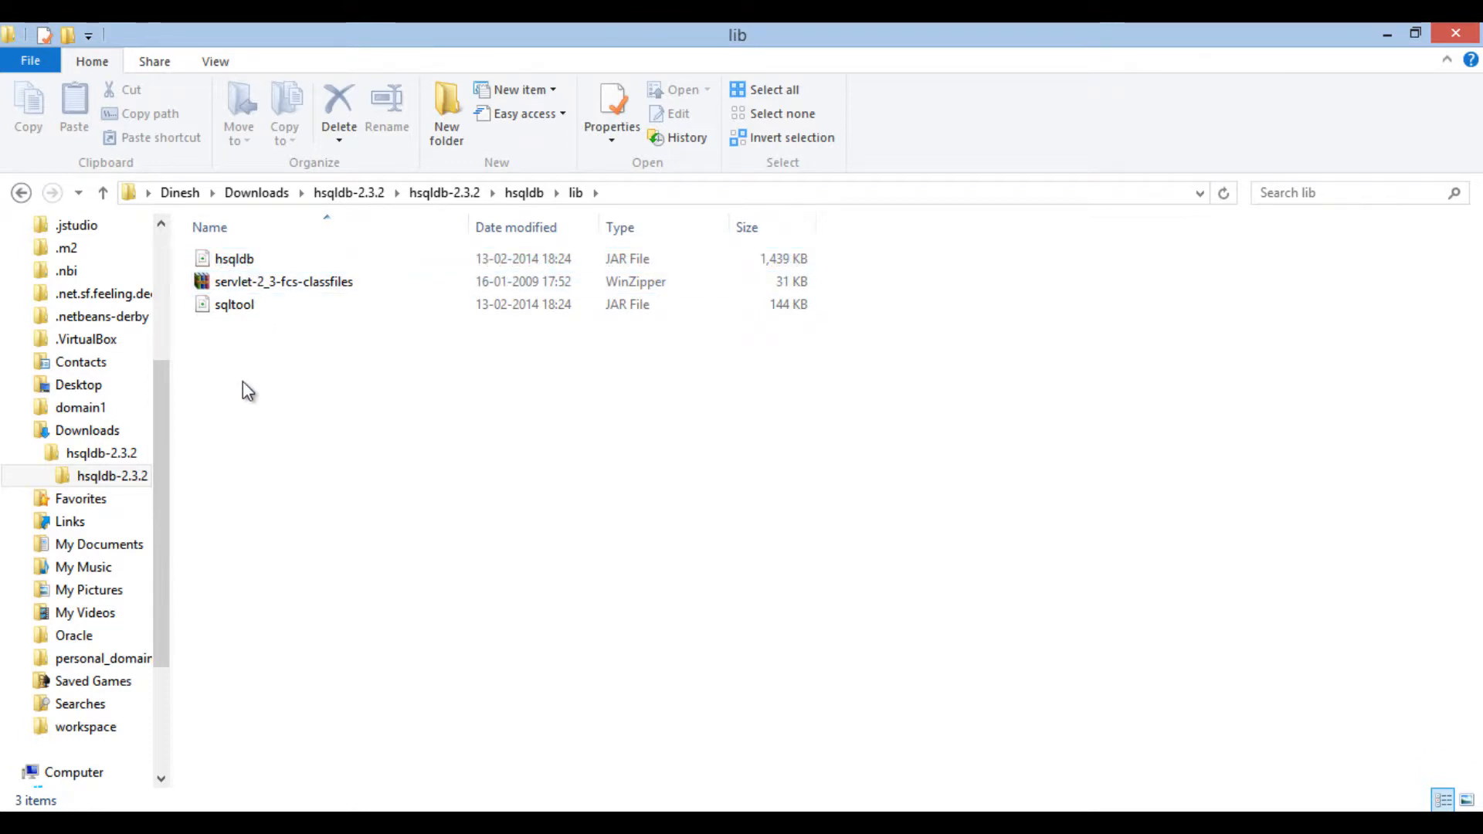
{"action": "mouse_move", "coordinate": [524, 192]}
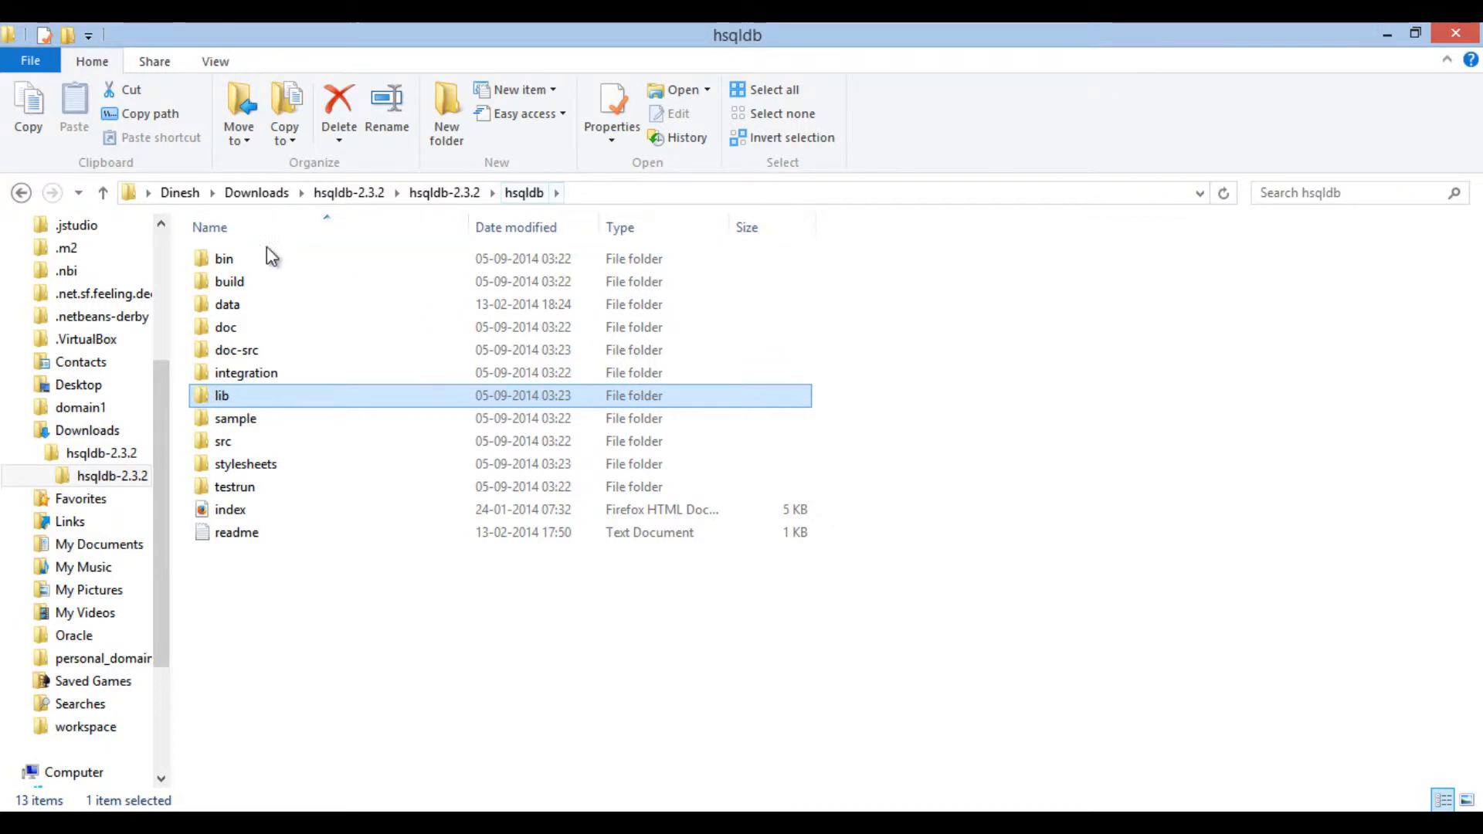
- Run runServer.bat from the bin folder so HSQLDB 2.3.2 comes online on port 9001
{"action": "double_click", "coordinate": [224, 258]}
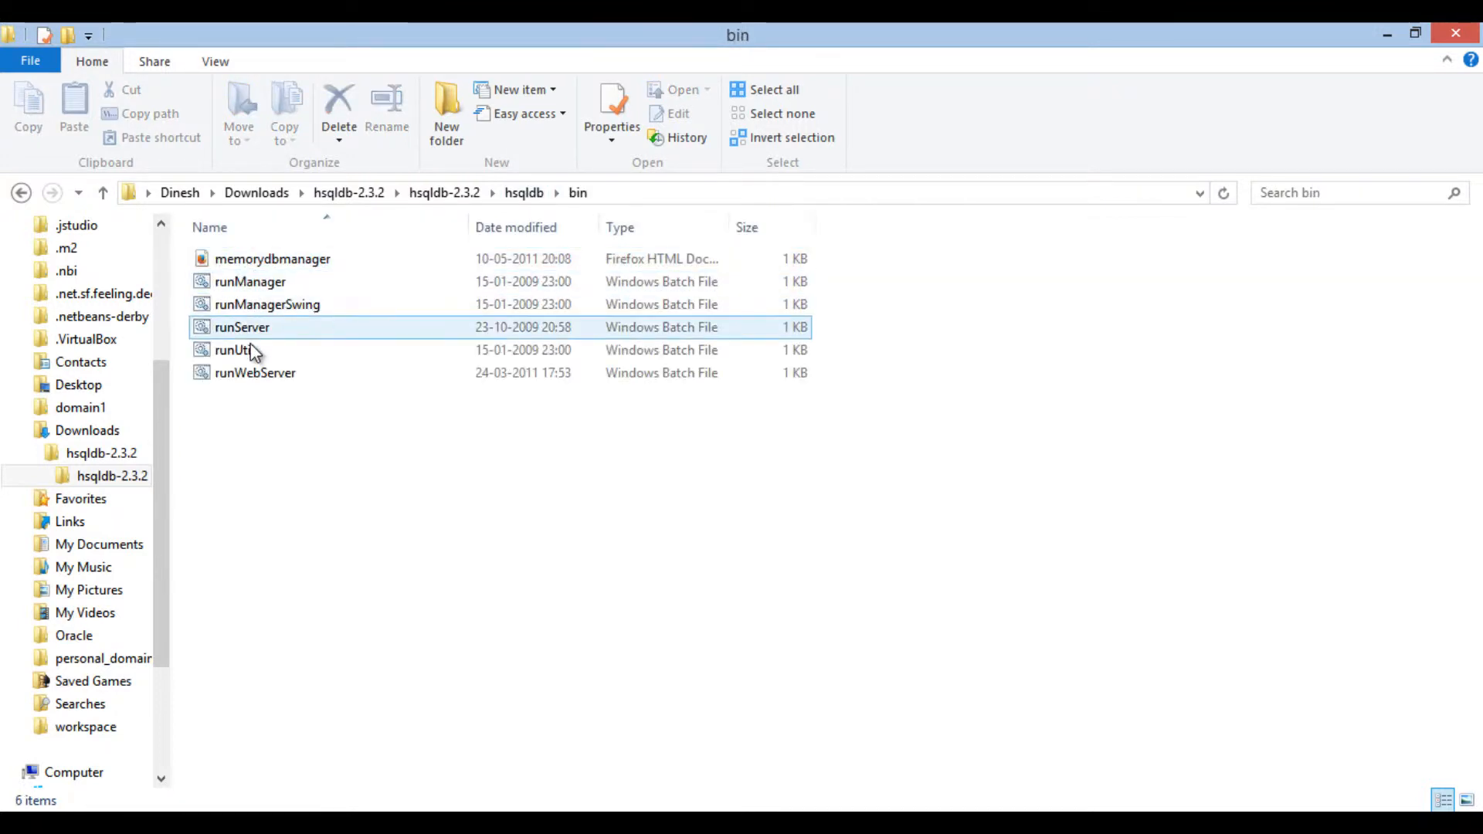
{"action": "left_click", "coordinate": [261, 453]}
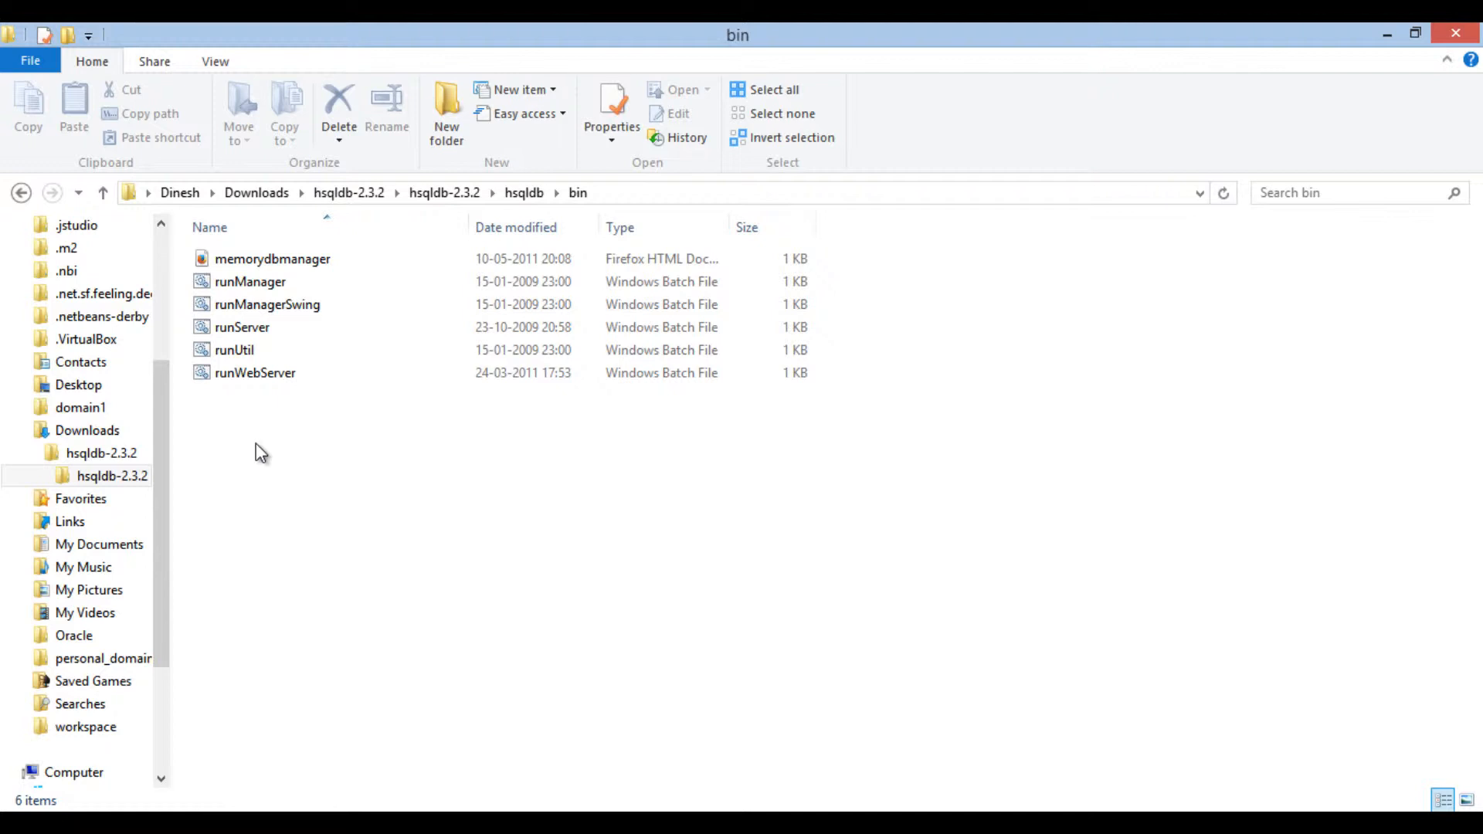
{"action": "left_click", "coordinate": [234, 350]}
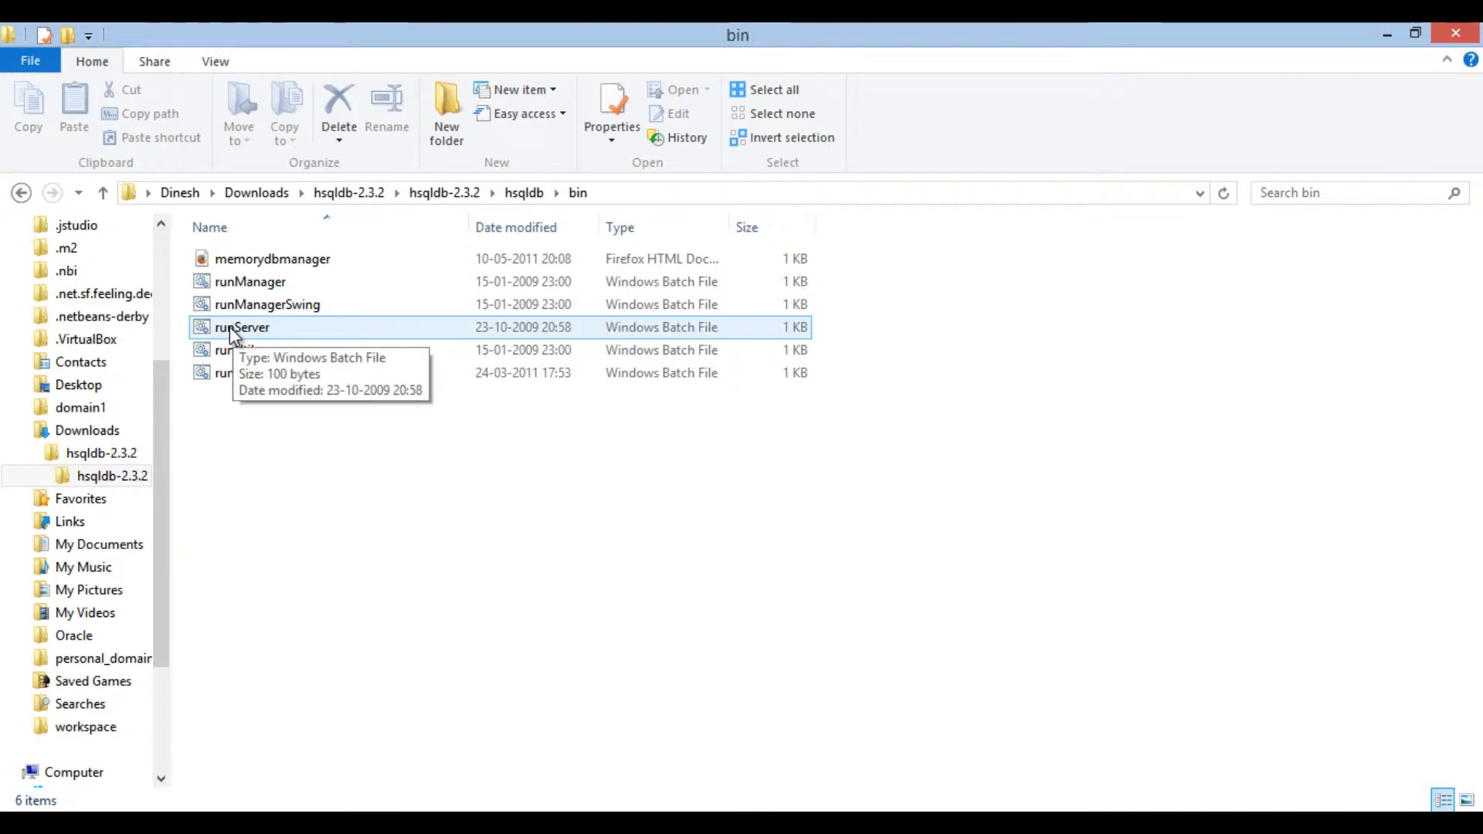
{"action": "double_click", "coordinate": [241, 328]}
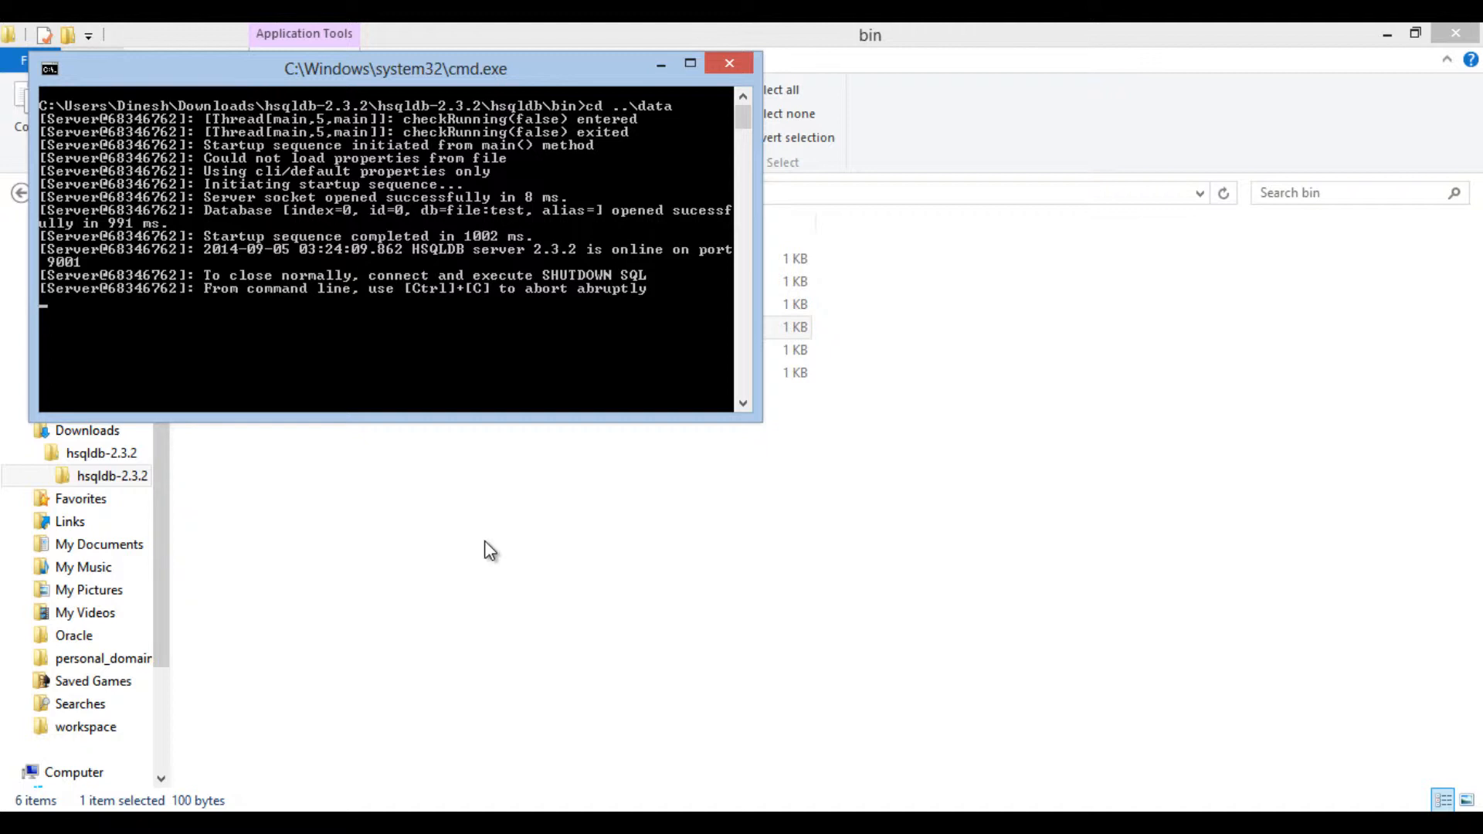
{"action": "mouse_move", "coordinate": [445, 272]}
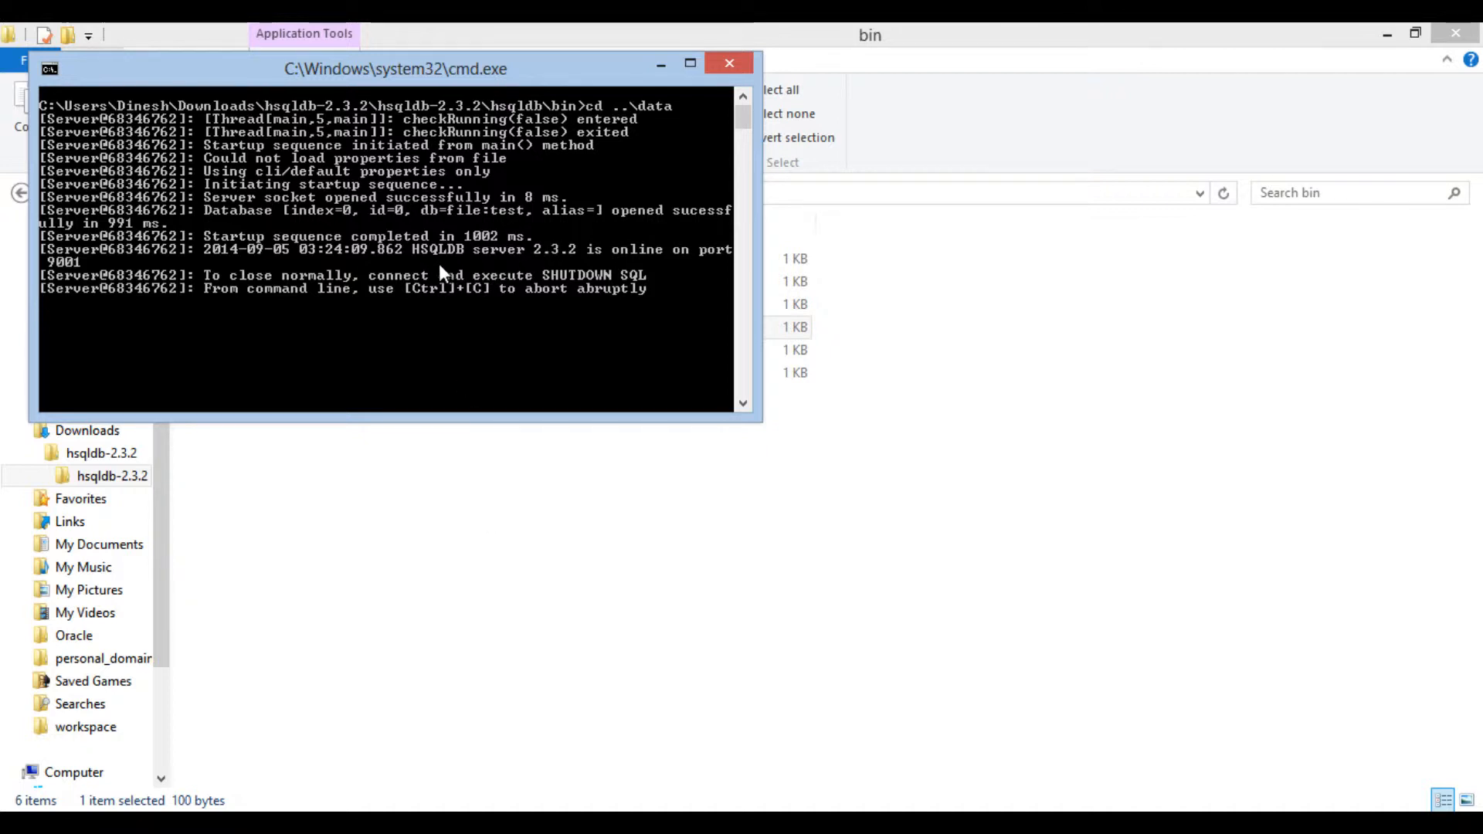
{"action": "mouse_move", "coordinate": [280, 301]}
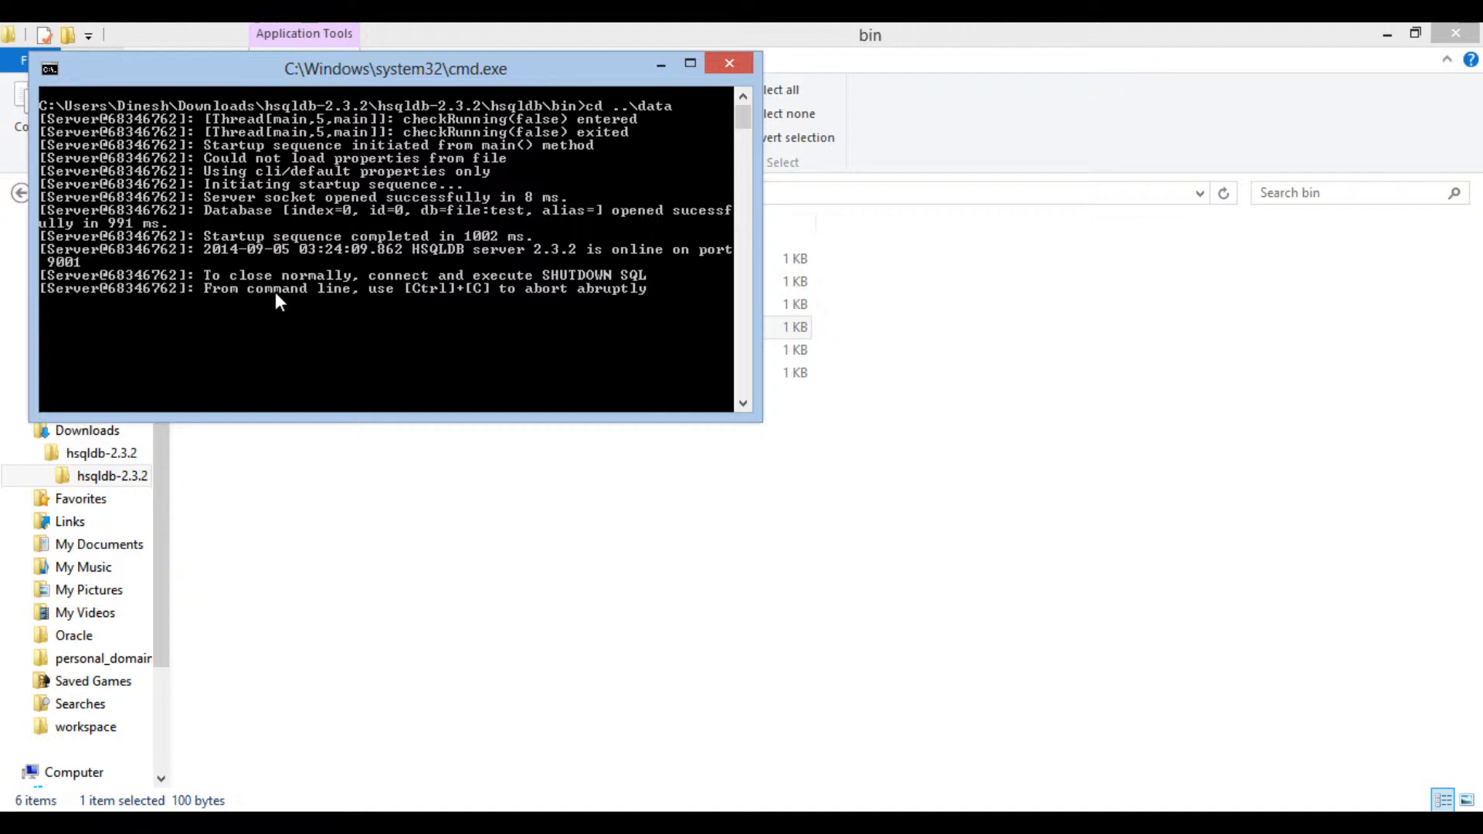
{"action": "mouse_move", "coordinate": [58, 272]}
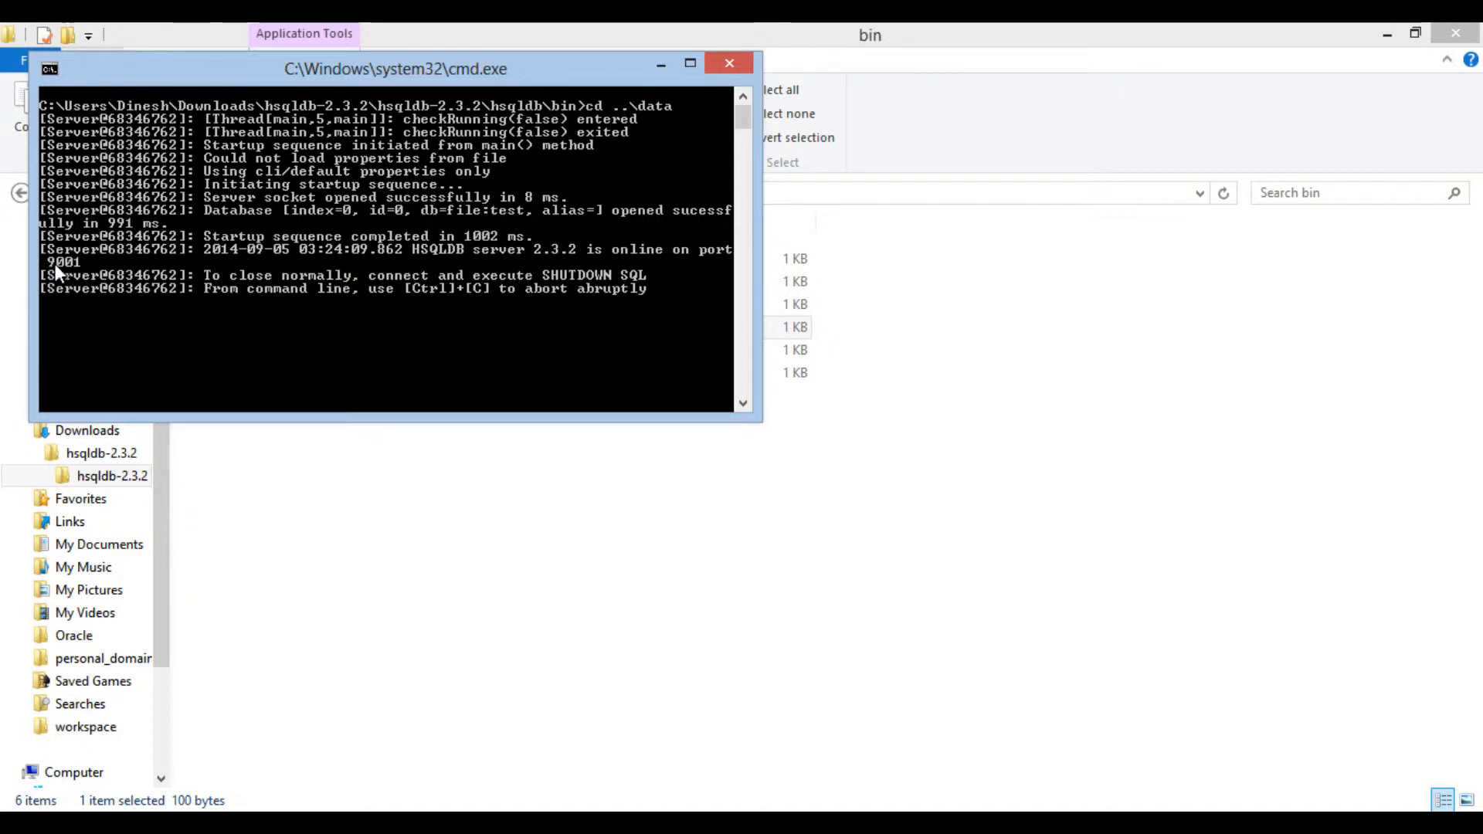
{"action": "mouse_move", "coordinate": [59, 272]}
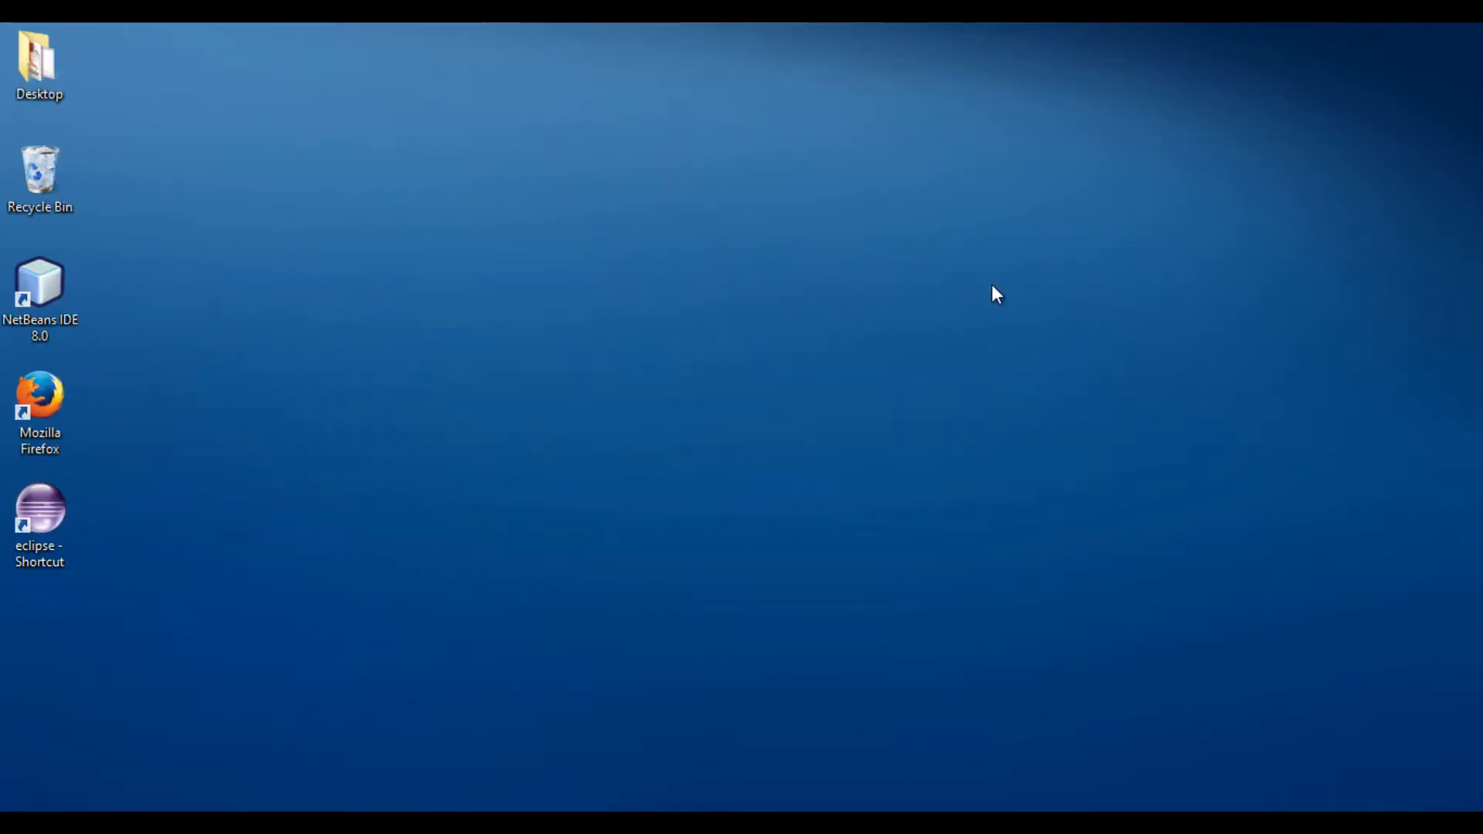
{"action": "mouse_move", "coordinate": [280, 414]}
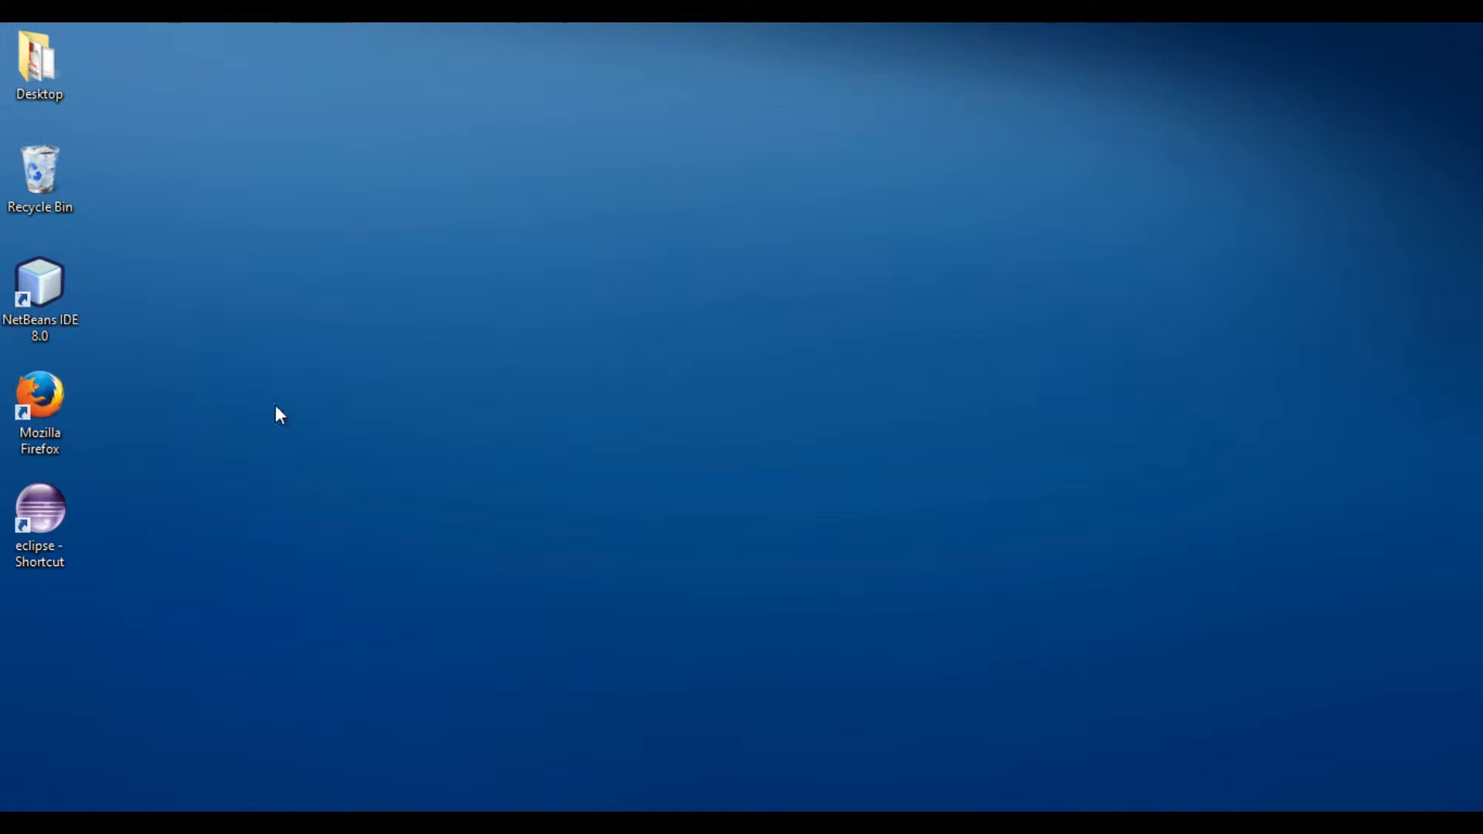
- Launch NetBeans IDE 8.0 from its desktop shortcut
{"action": "double_click", "coordinate": [40, 284]}
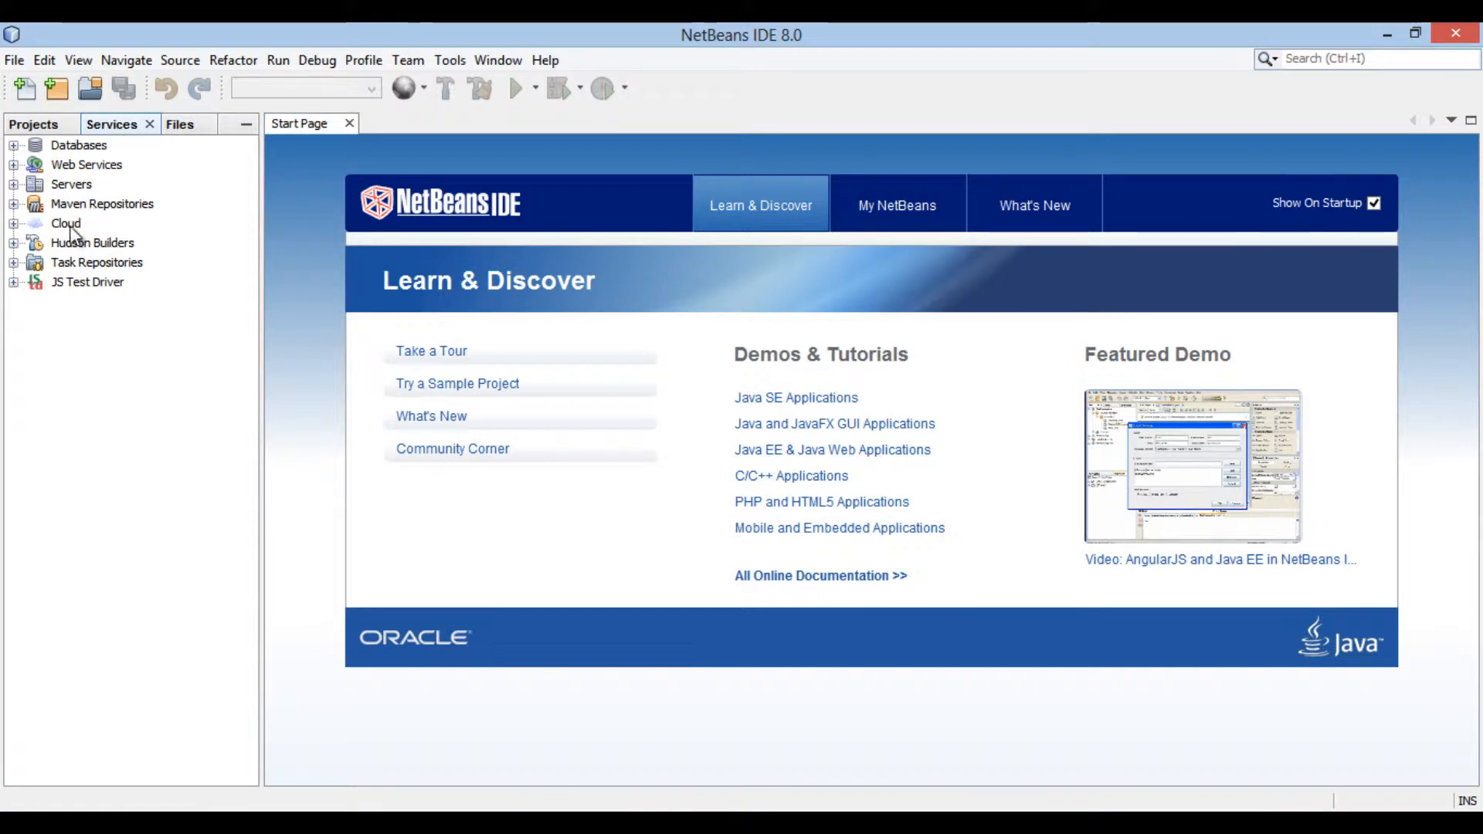
- Show the Services panel and expand Databases and its Drivers node
{"action": "left_click", "coordinate": [499, 60]}
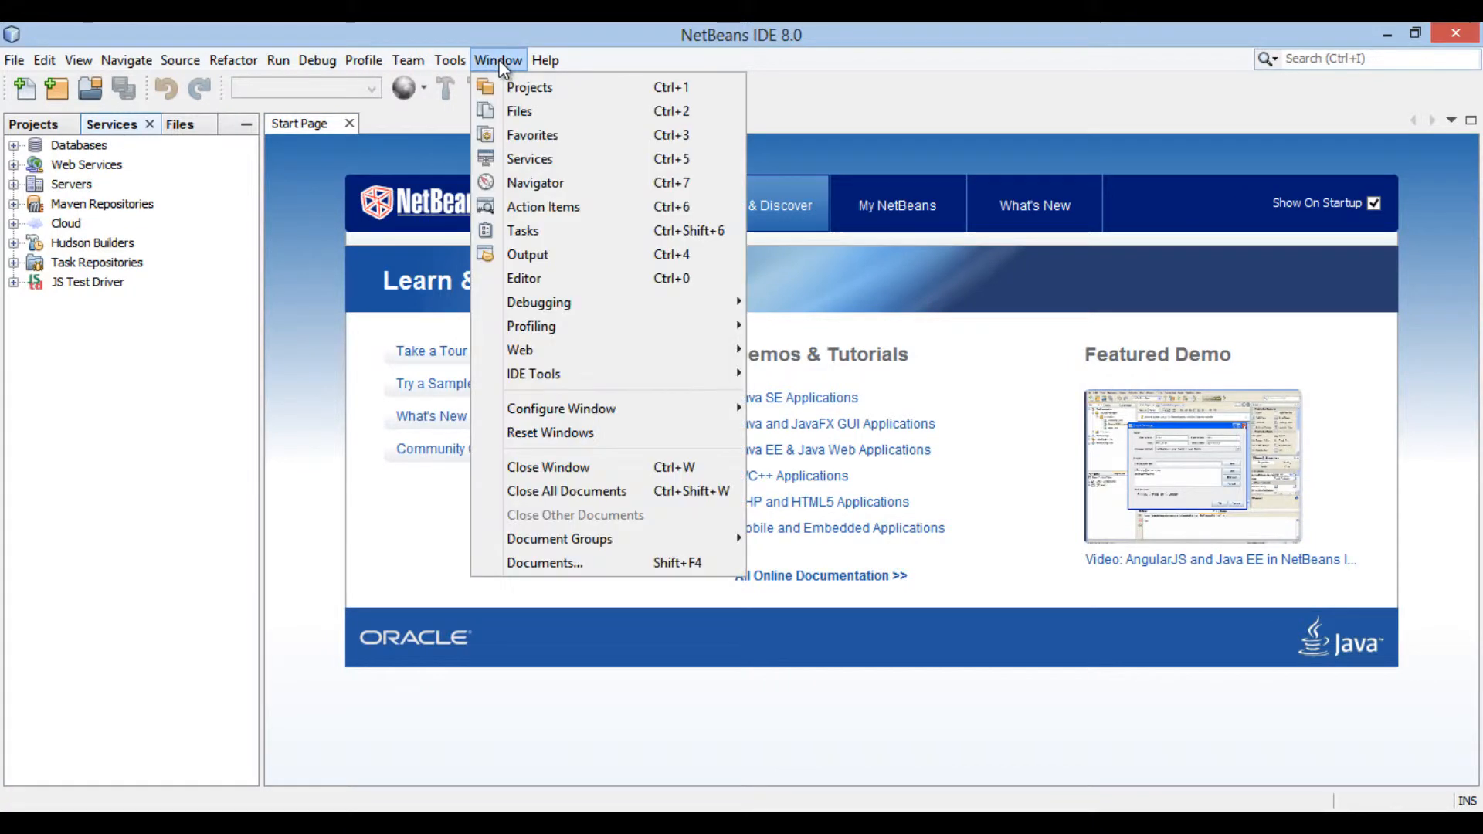
{"action": "mouse_move", "coordinate": [530, 159]}
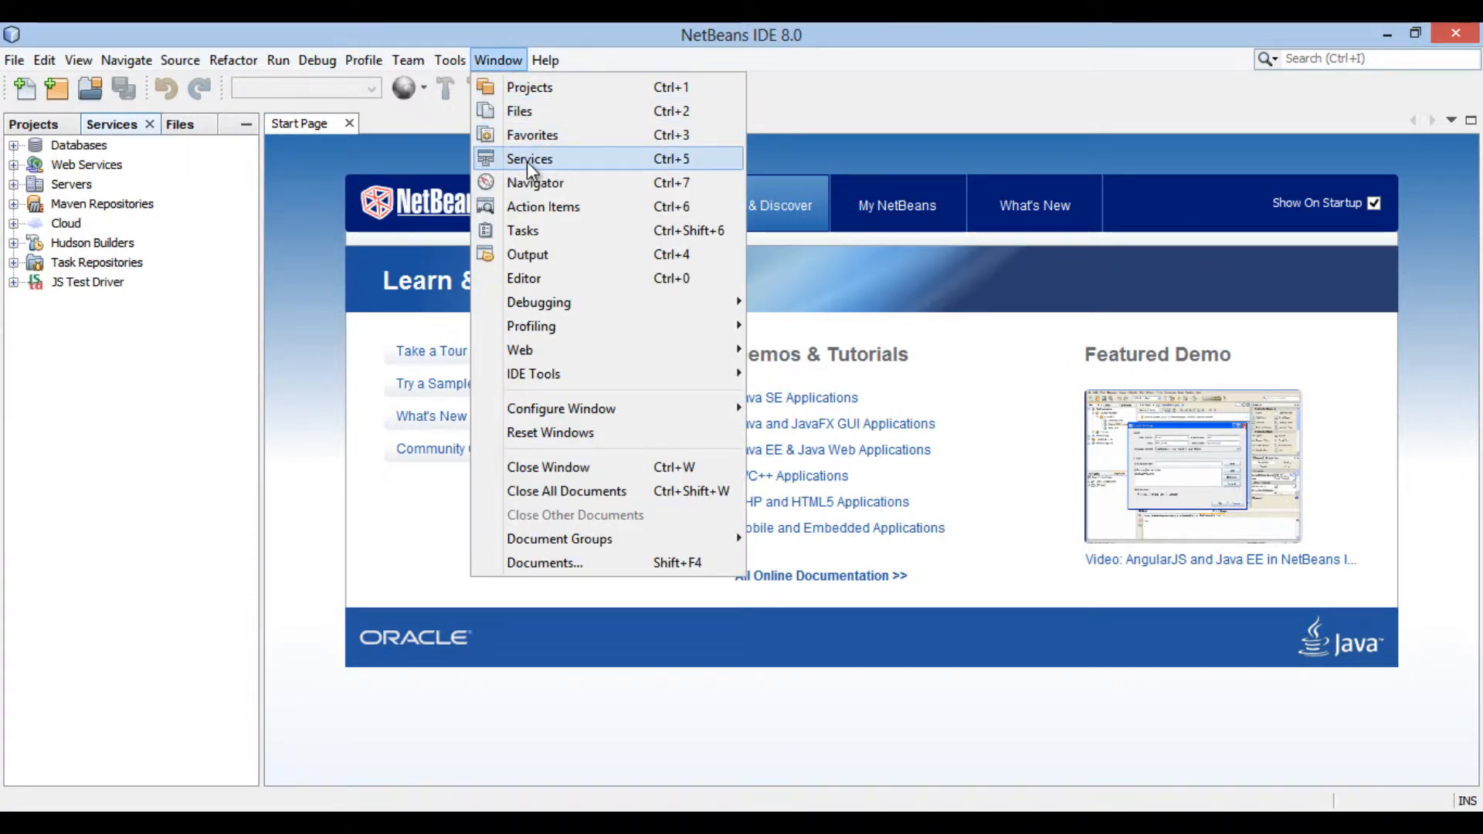
{"action": "mouse_move", "coordinate": [553, 168]}
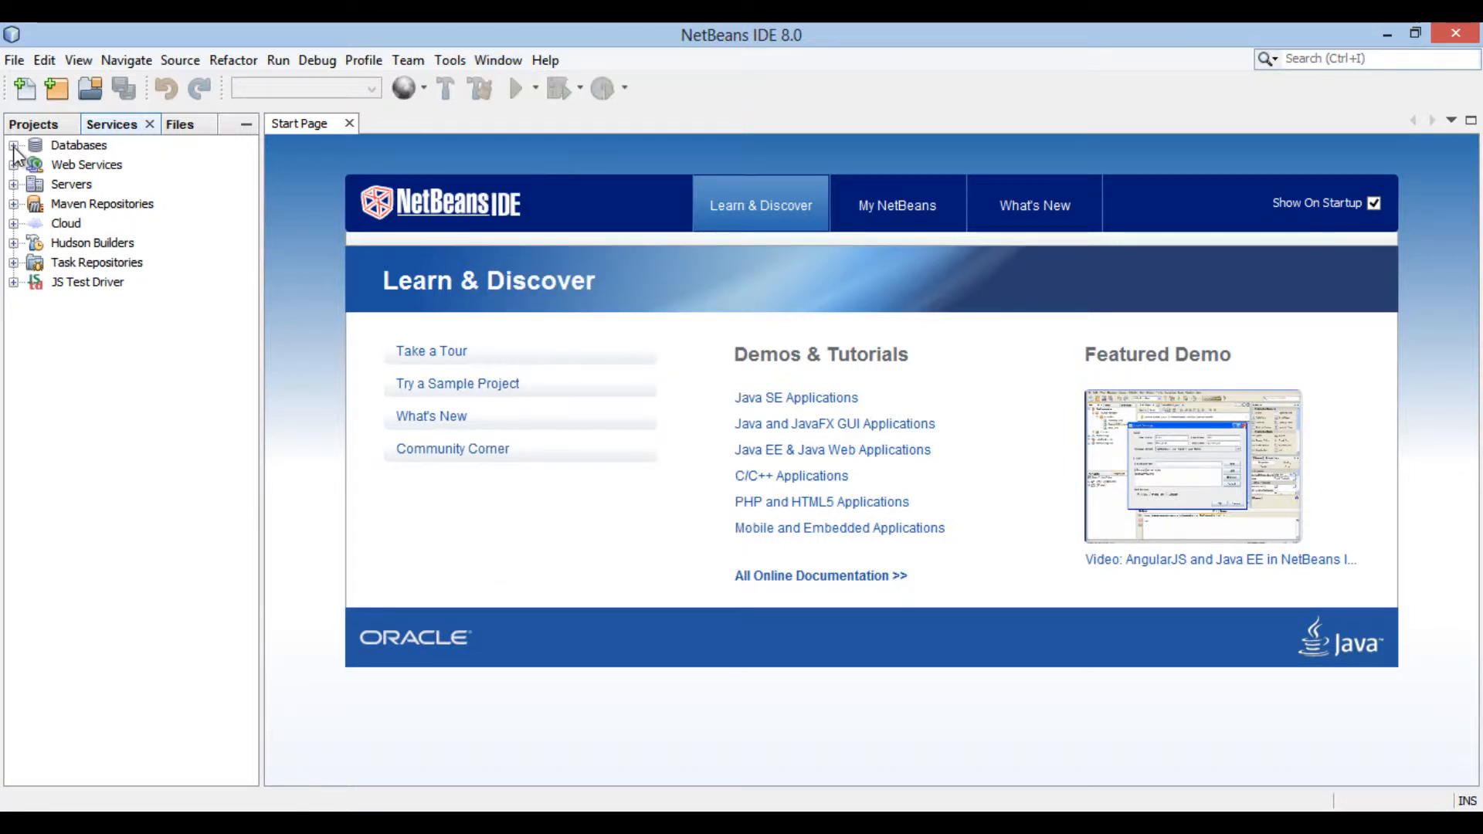
{"action": "left_click", "coordinate": [11, 145]}
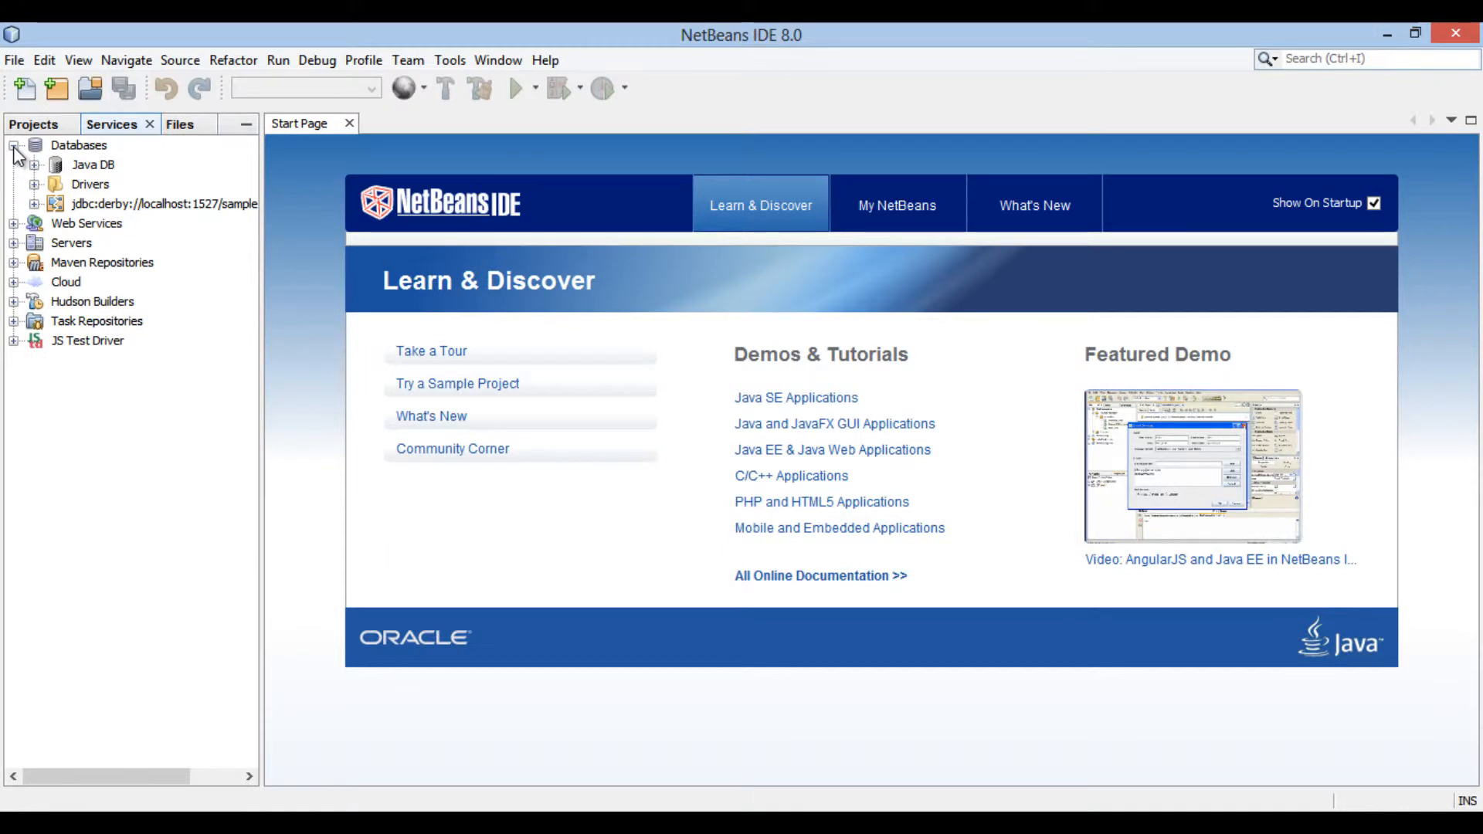
{"action": "left_click", "coordinate": [15, 146]}
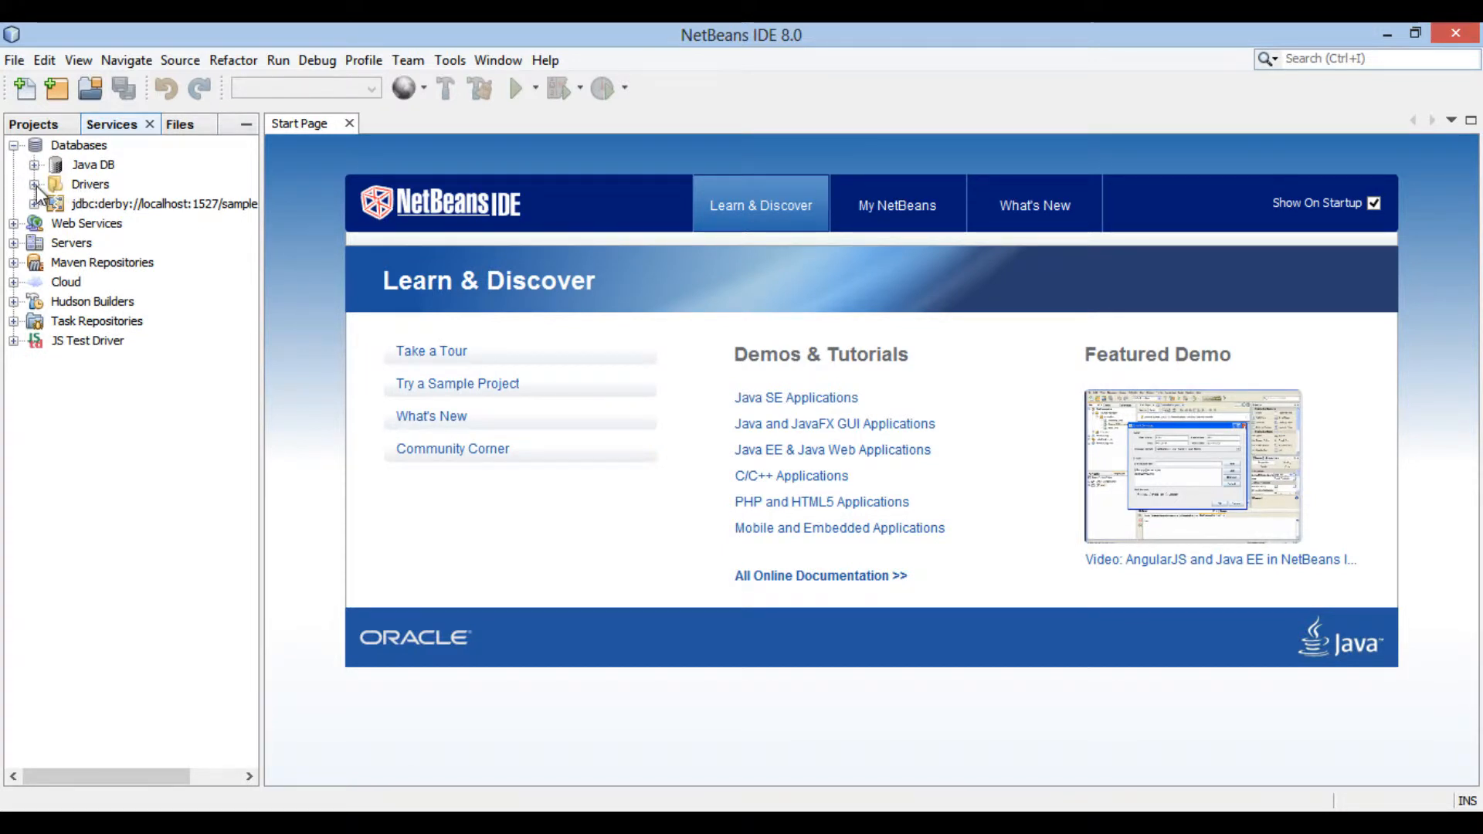
{"action": "left_click", "coordinate": [36, 184]}
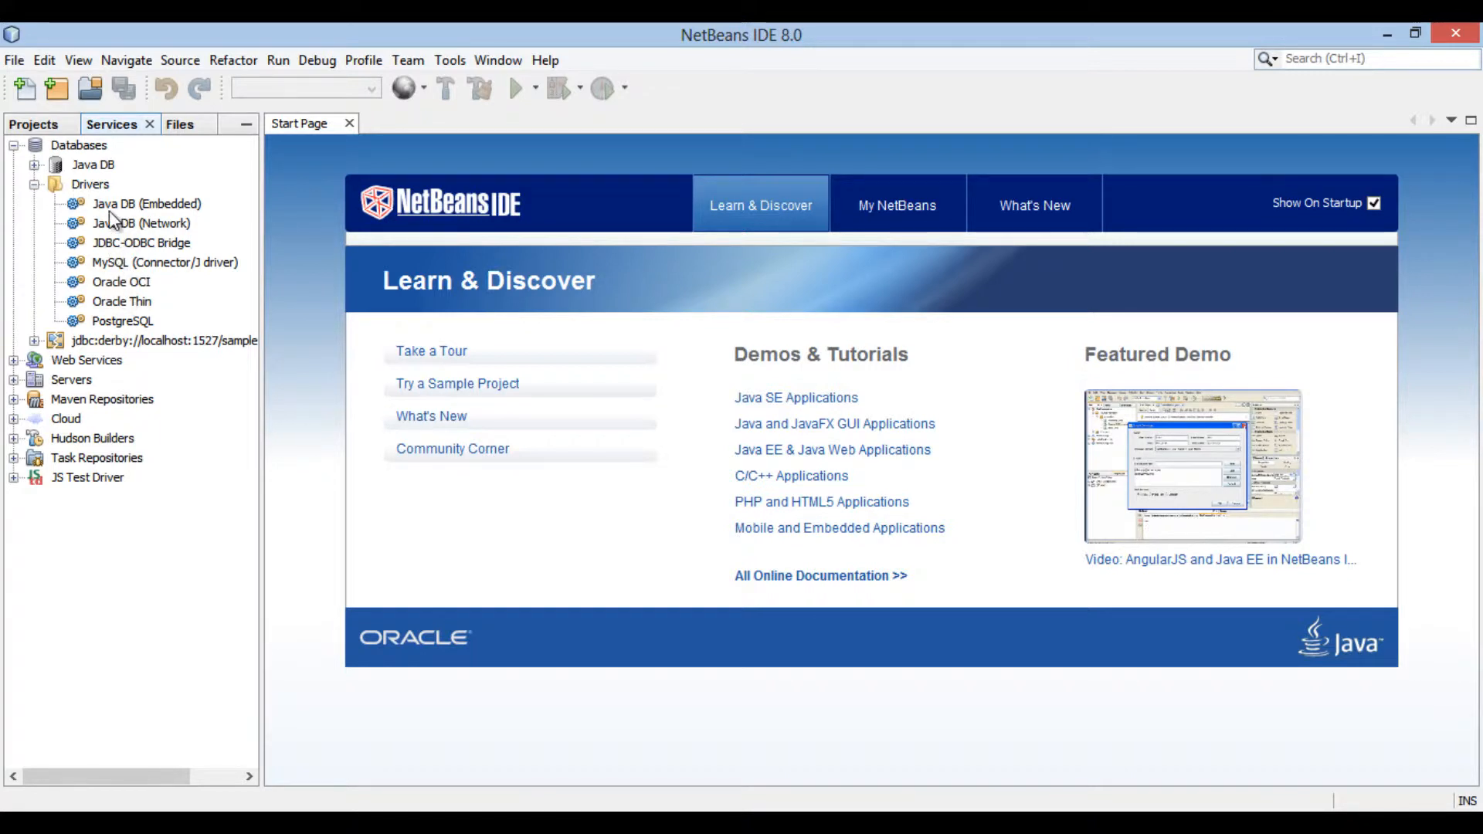
{"action": "right_click", "coordinate": [91, 184]}
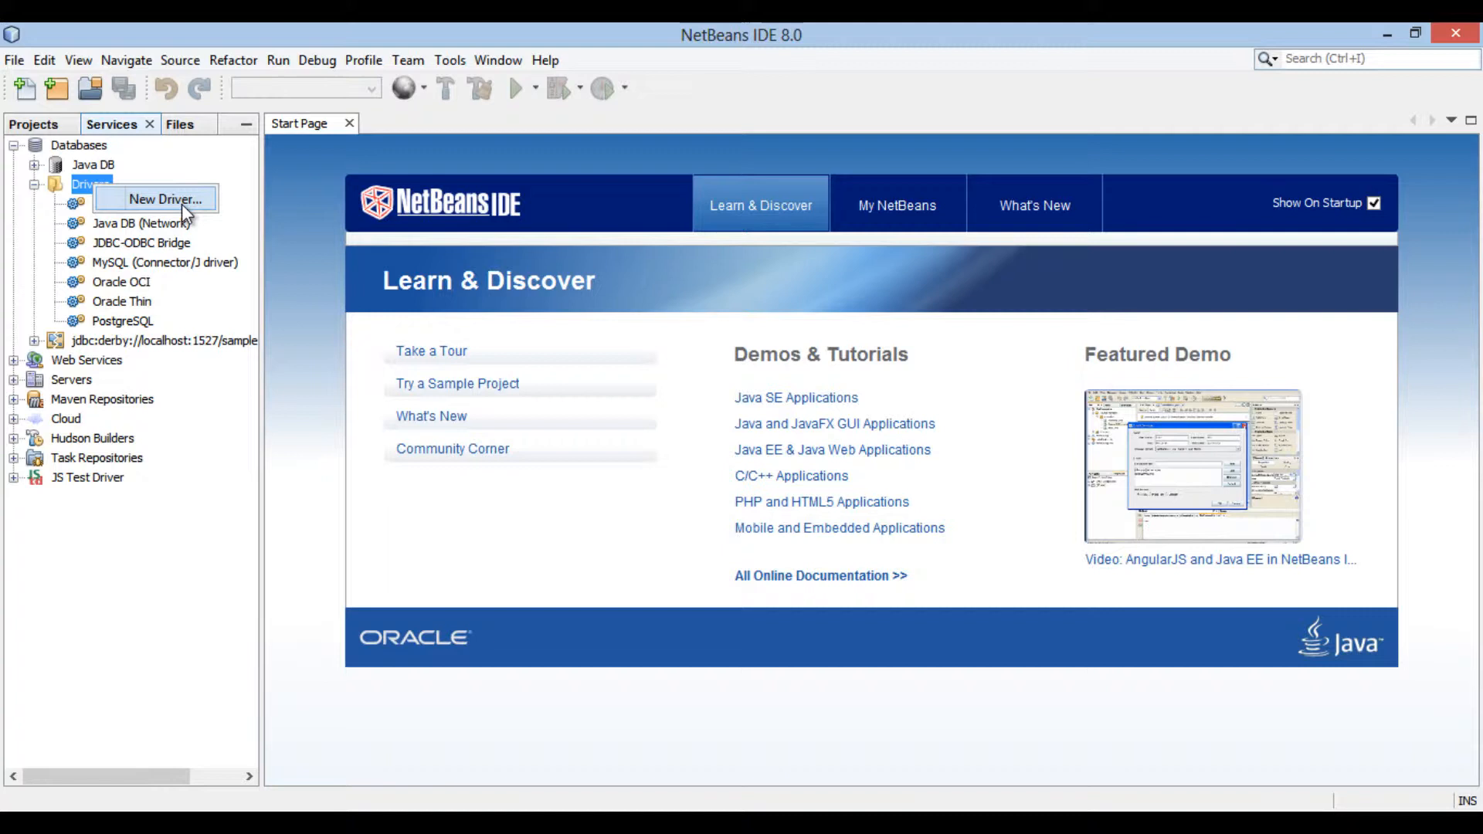
- Start registering a new driver via New Driver..., opening the New JDBC Driver dialog
{"action": "left_click", "coordinate": [165, 199]}
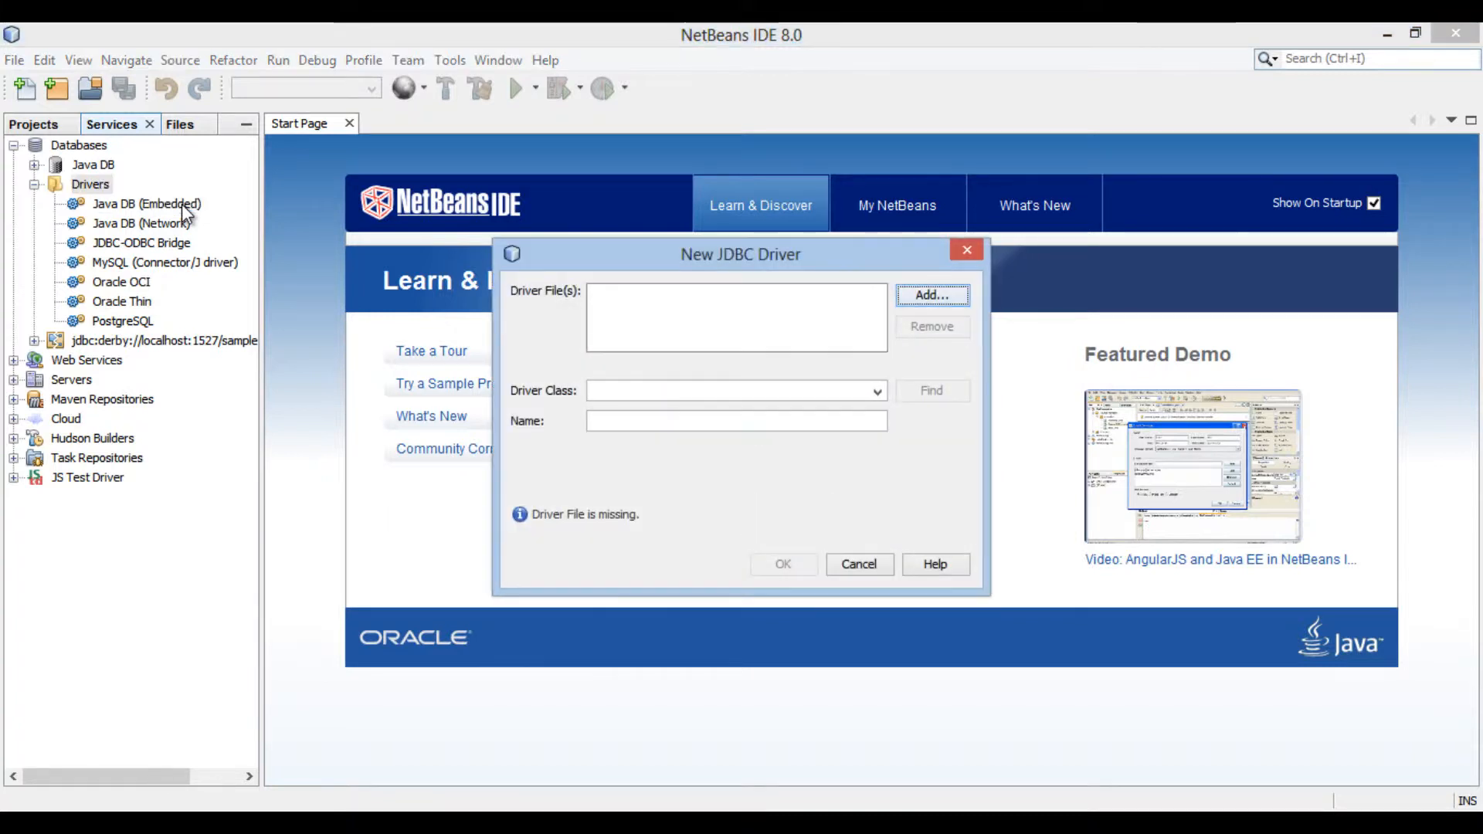
{"action": "mouse_move", "coordinate": [669, 344]}
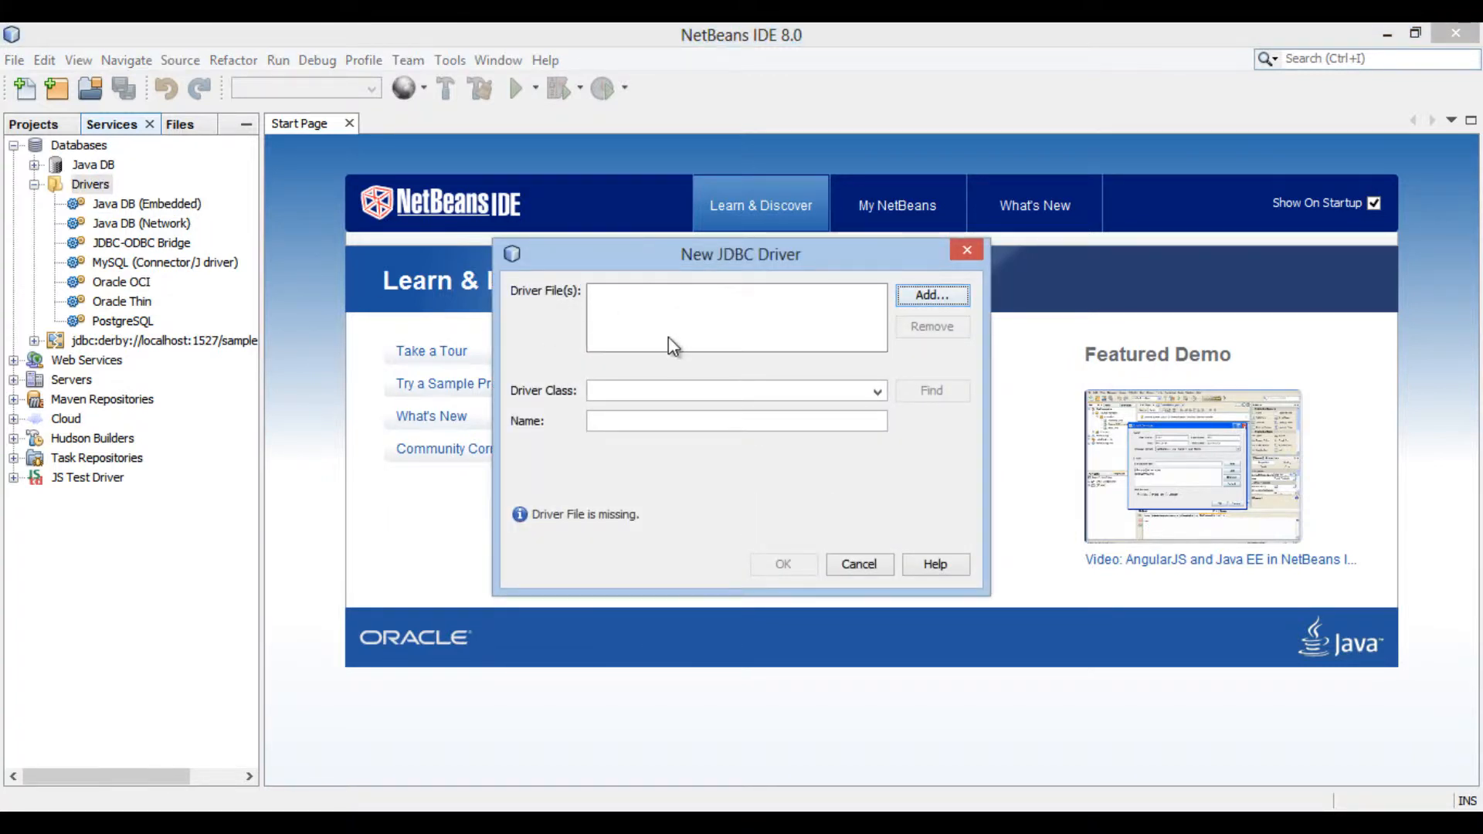
{"action": "mouse_move", "coordinate": [534, 482]}
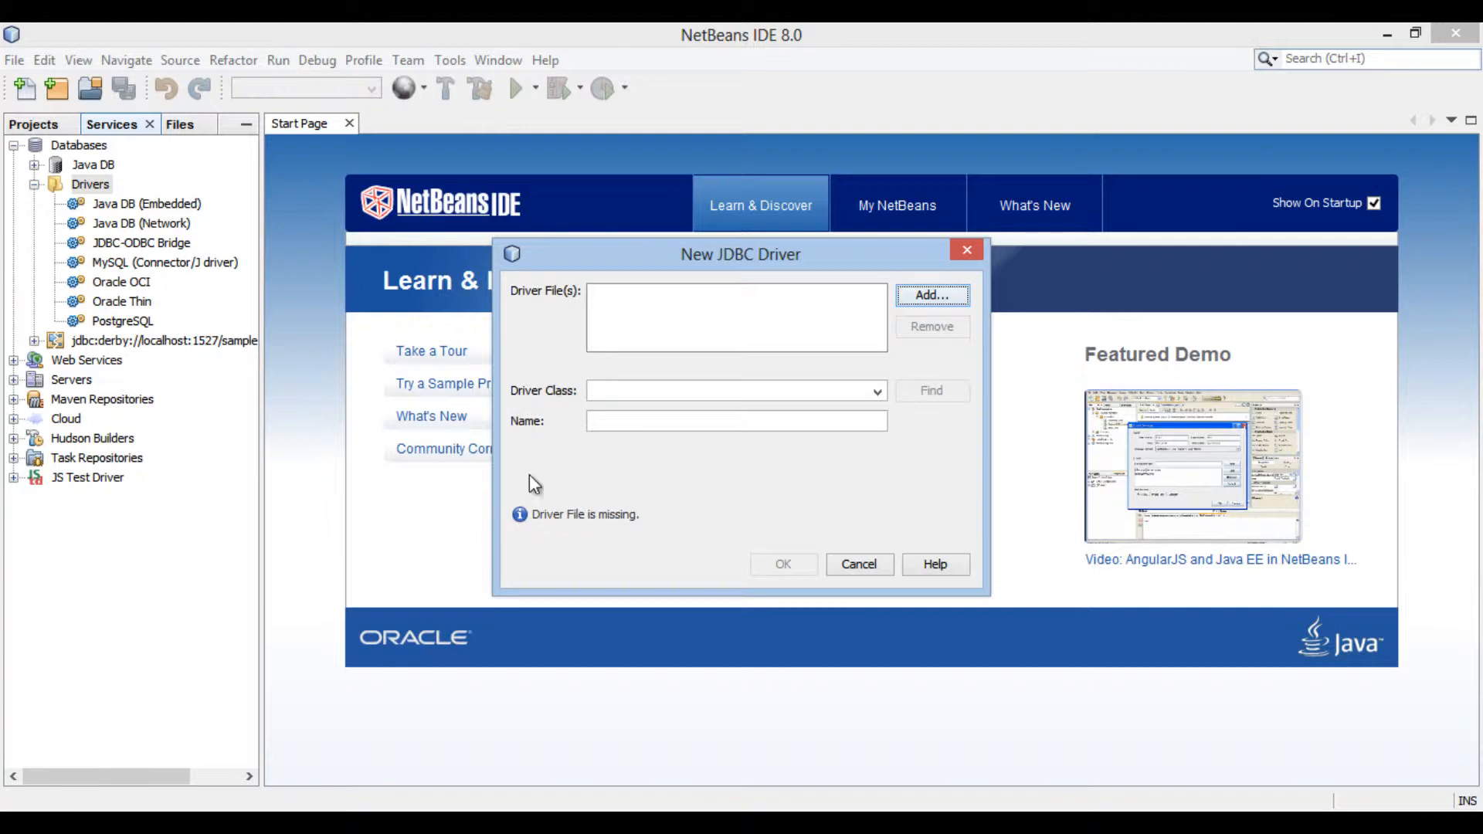
{"action": "mouse_move", "coordinate": [837, 328]}
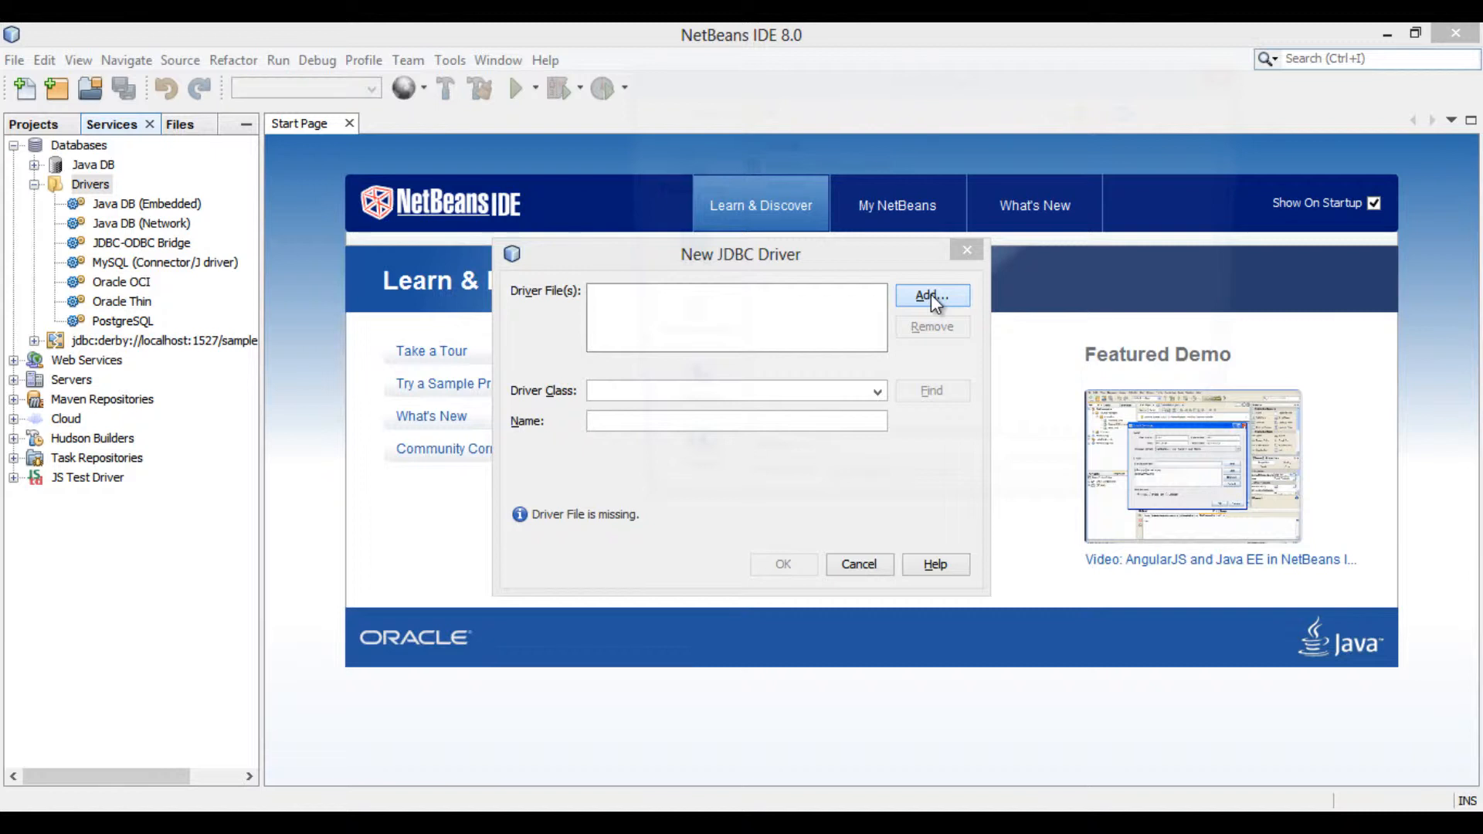
- Browse for the driver file down through C:\Users\<home>\Downloads
{"action": "left_click", "coordinate": [930, 295]}
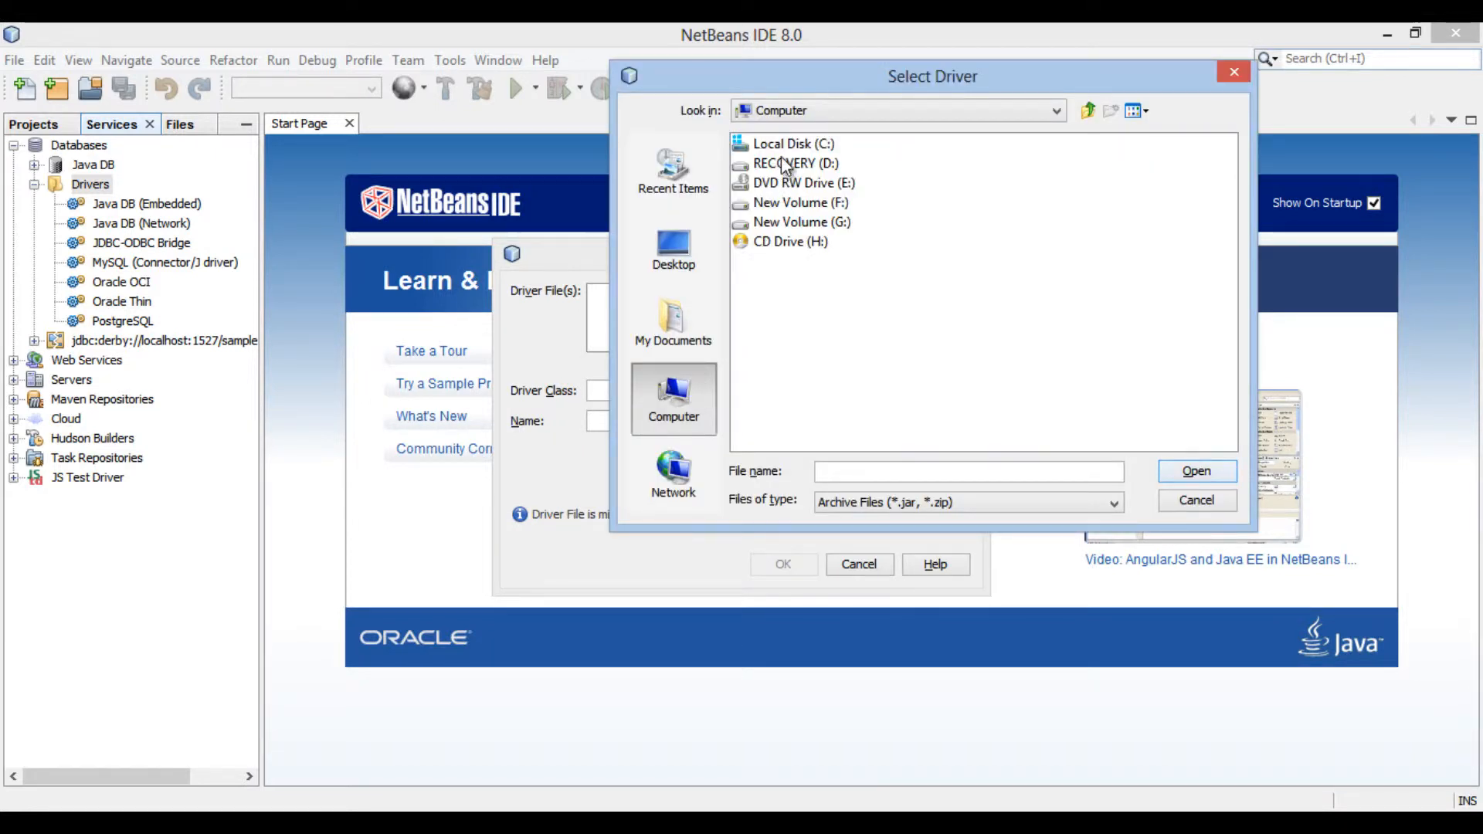
{"action": "double_click", "coordinate": [794, 143]}
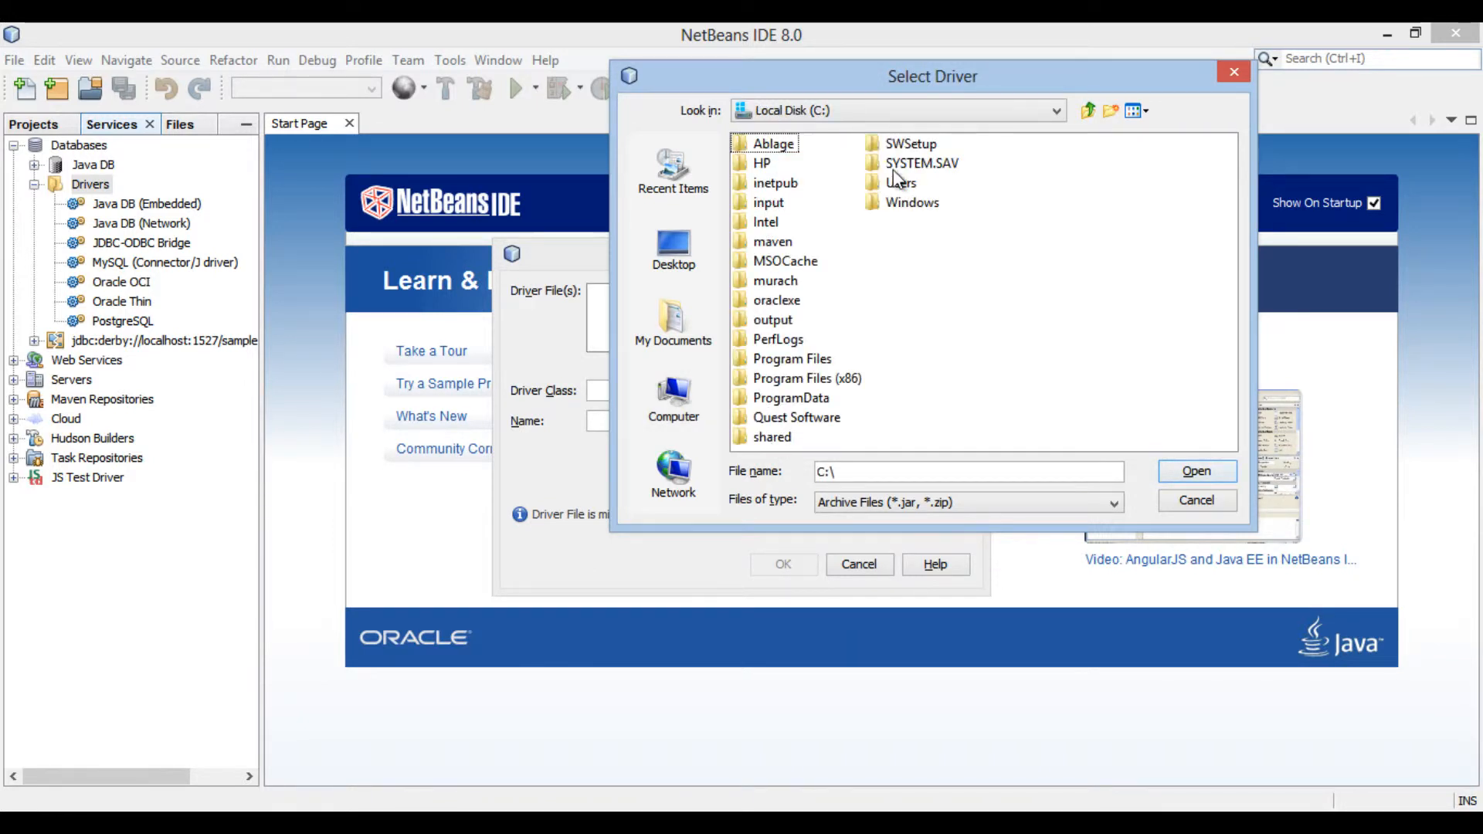
{"action": "double_click", "coordinate": [899, 182]}
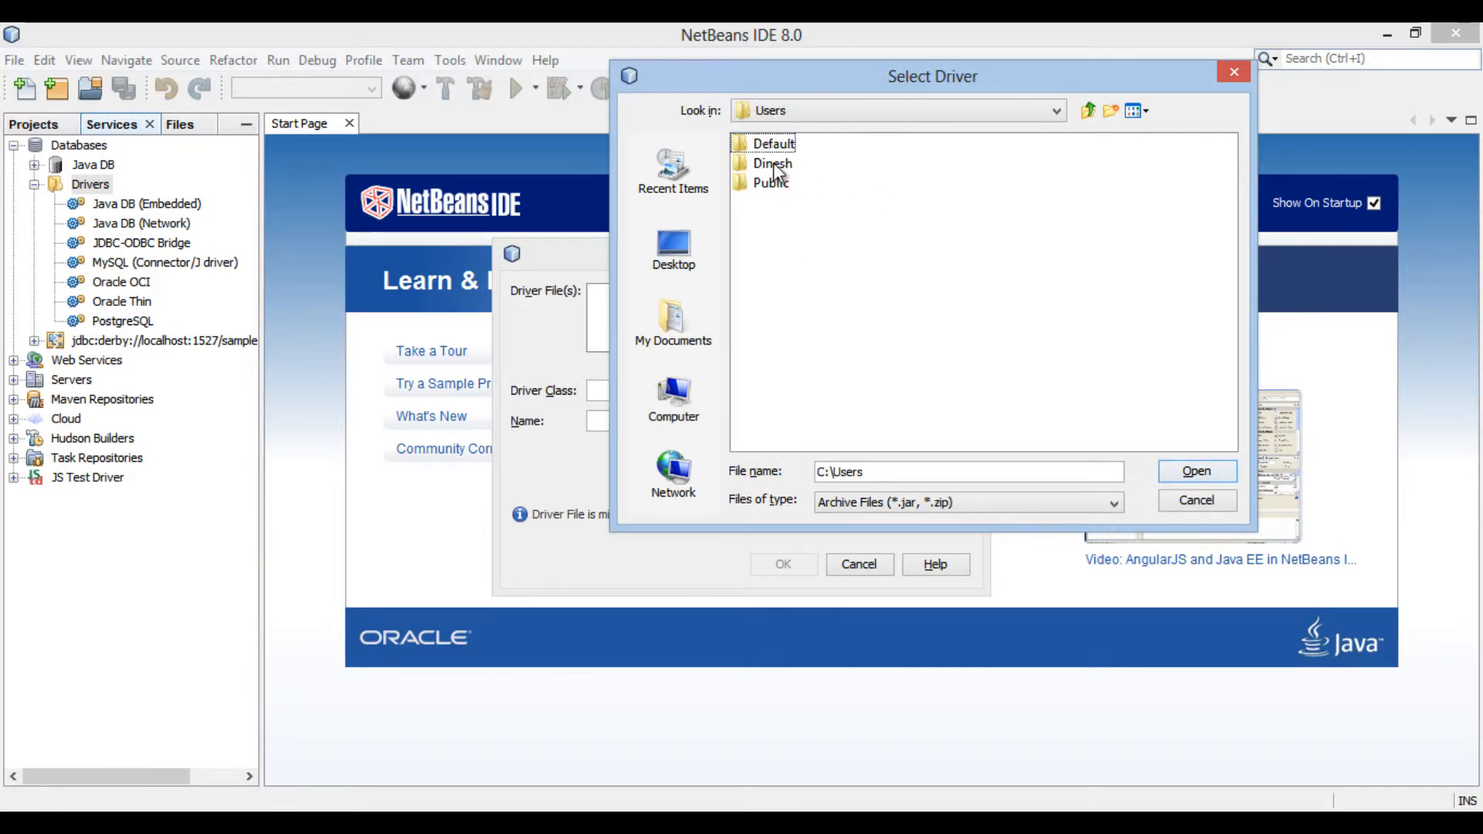
{"action": "double_click", "coordinate": [772, 162]}
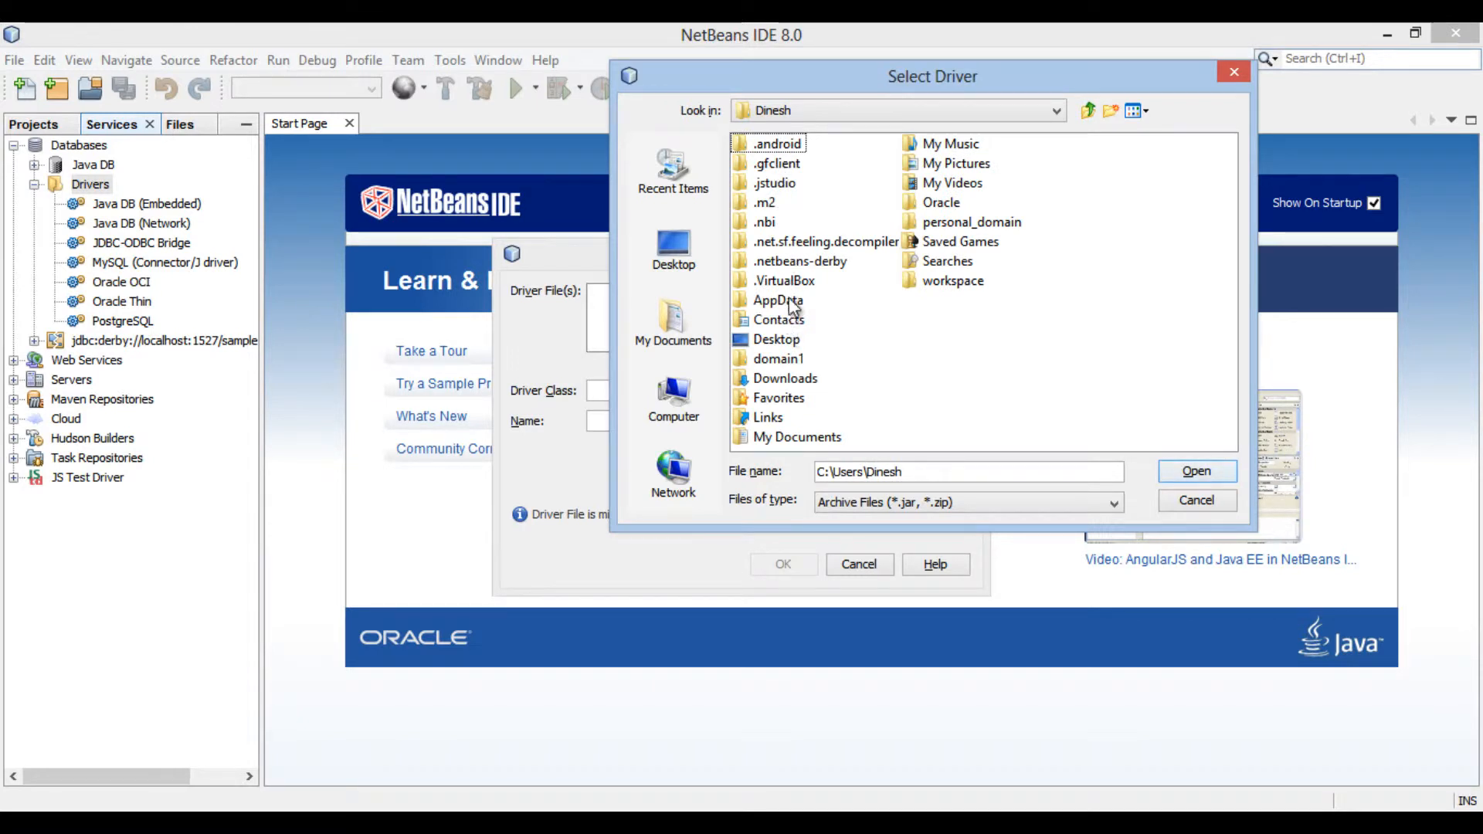
{"action": "double_click", "coordinate": [784, 377]}
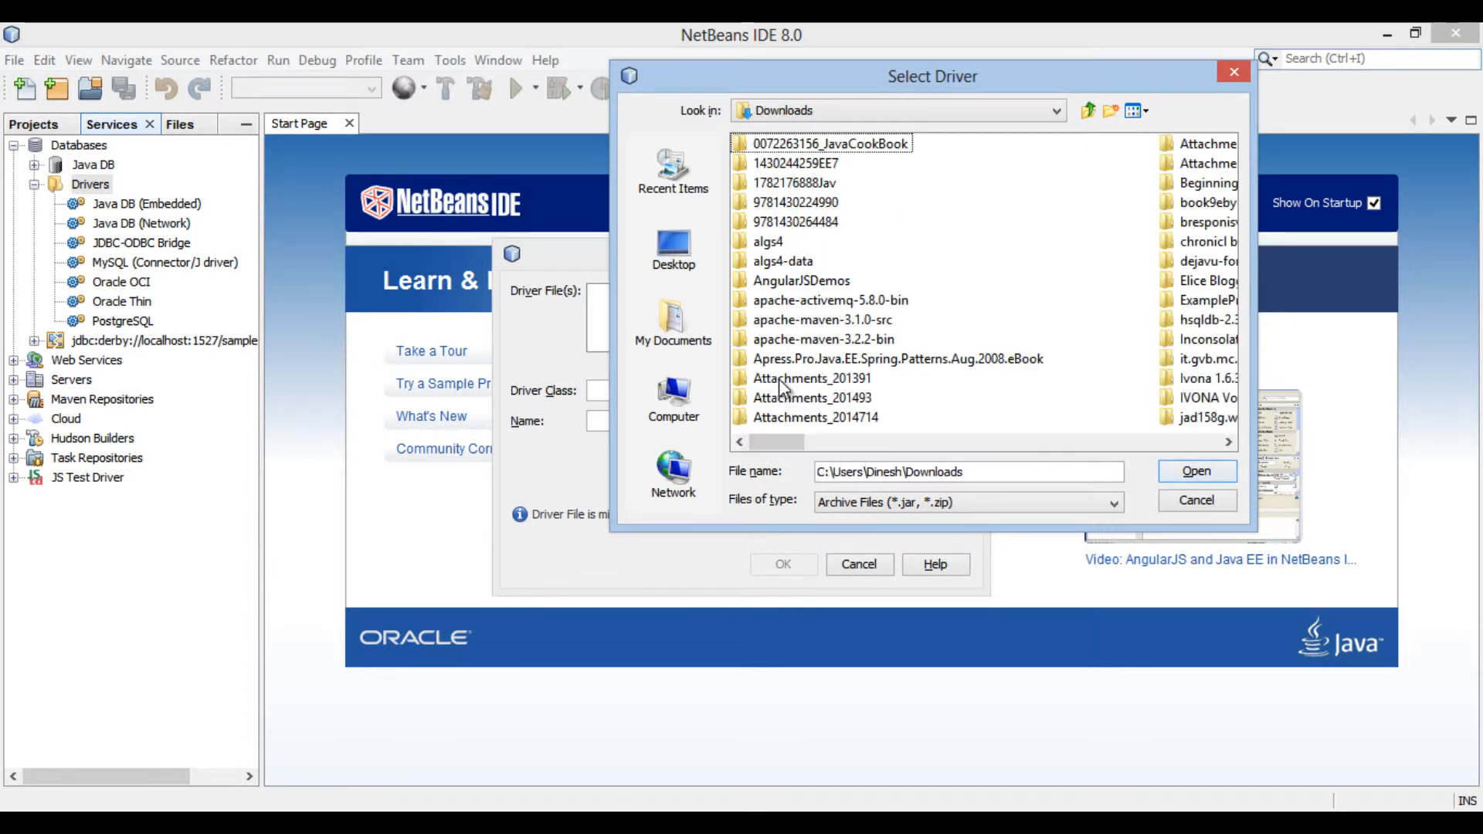
{"action": "left_click", "coordinate": [794, 220]}
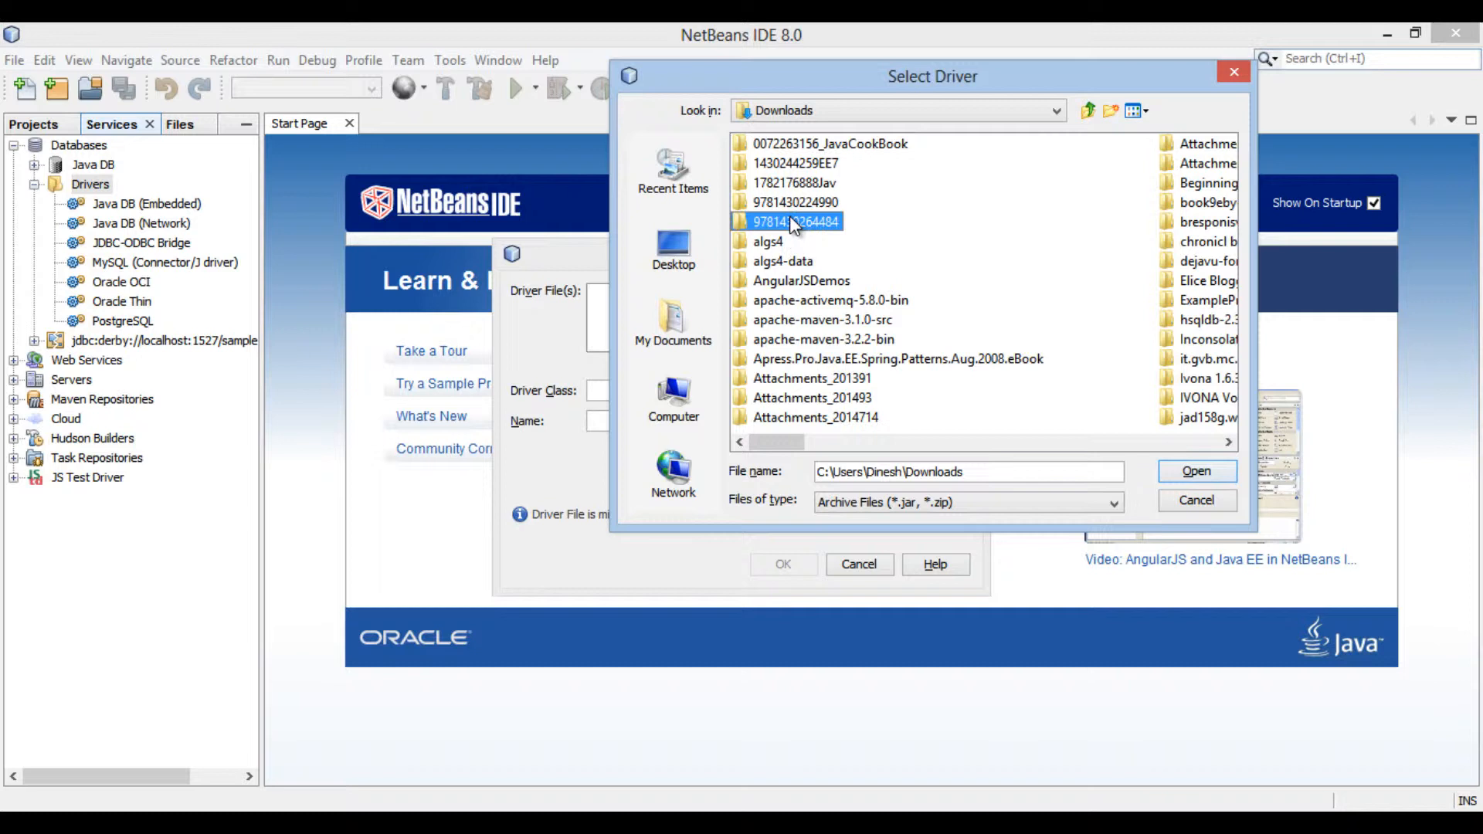
- Select hsqldb.jar from hsqldb-2.3.2\hsqldb\lib as the driver file
{"action": "double_click", "coordinate": [1202, 320]}
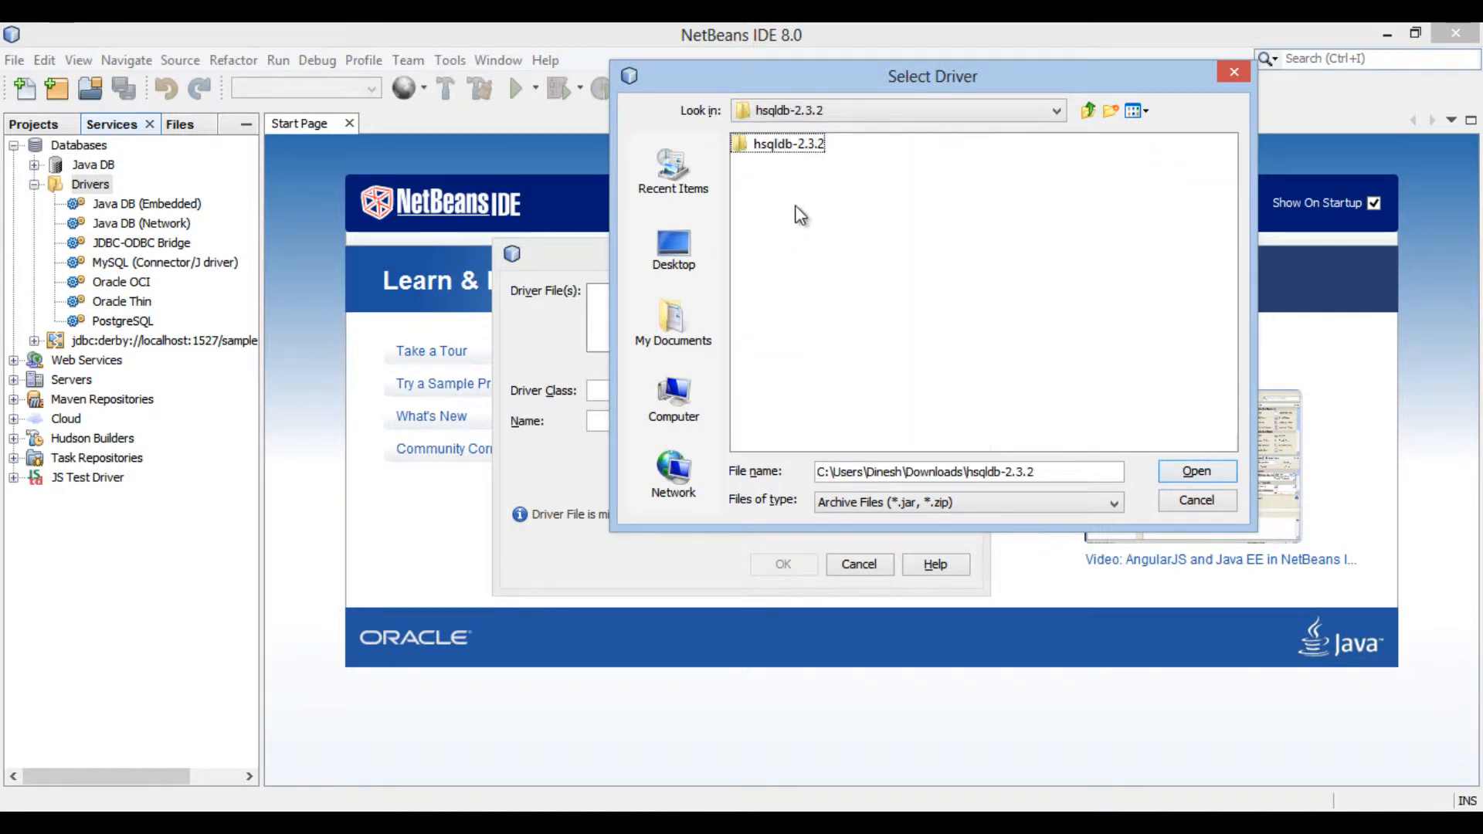
{"action": "double_click", "coordinate": [779, 142]}
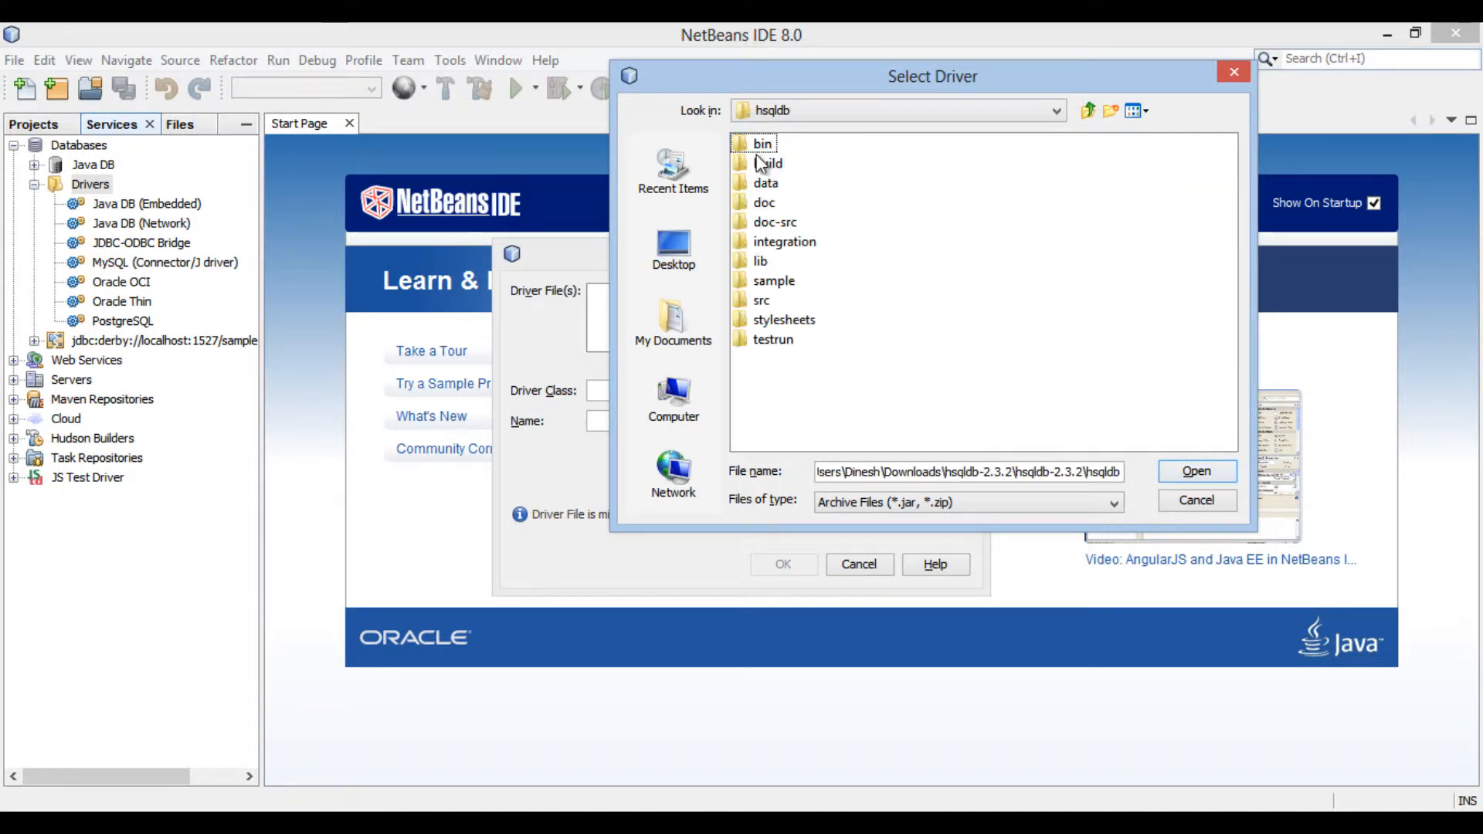
{"action": "double_click", "coordinate": [760, 261]}
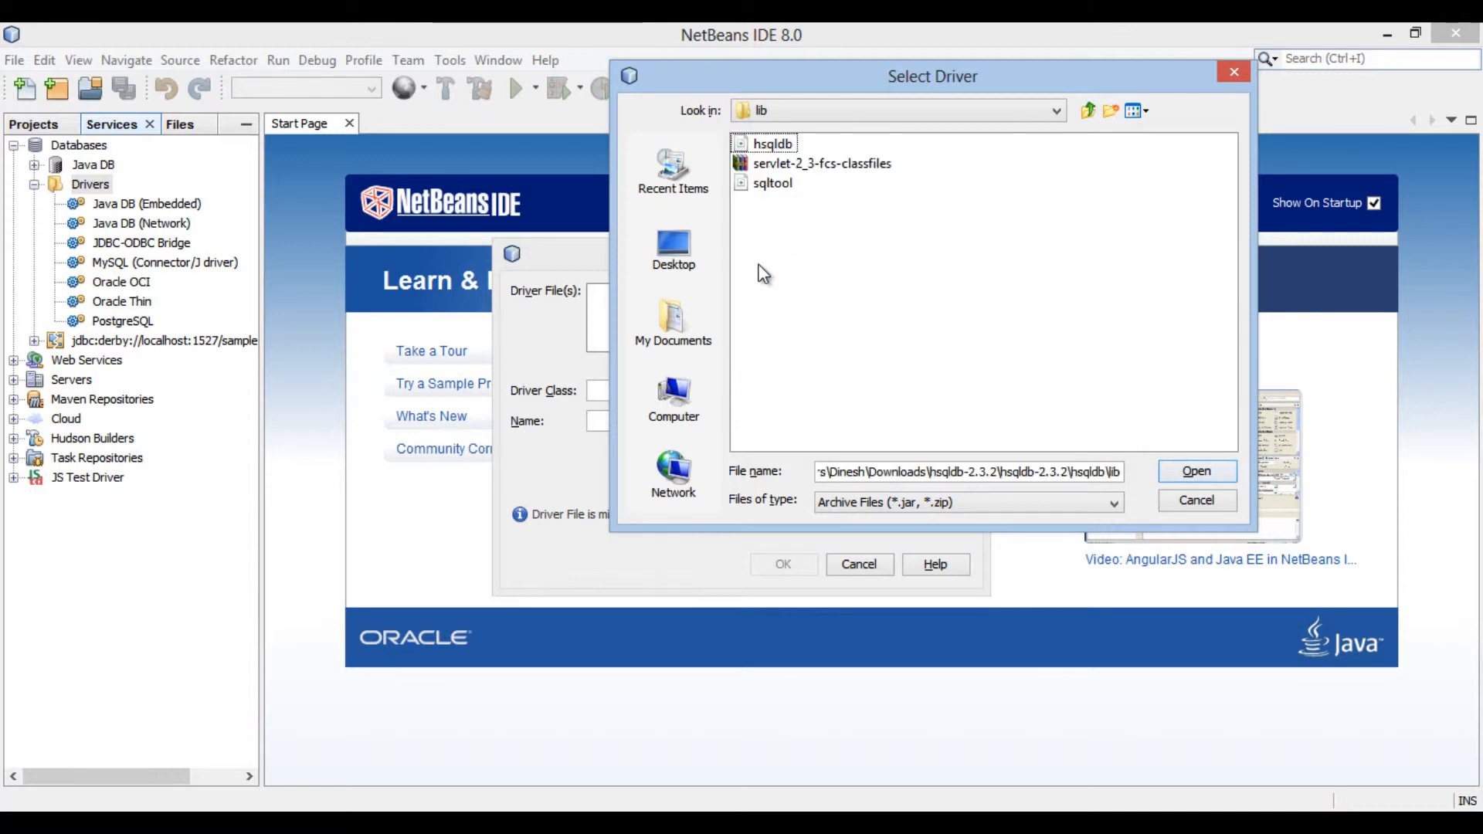
{"action": "left_click", "coordinate": [772, 142]}
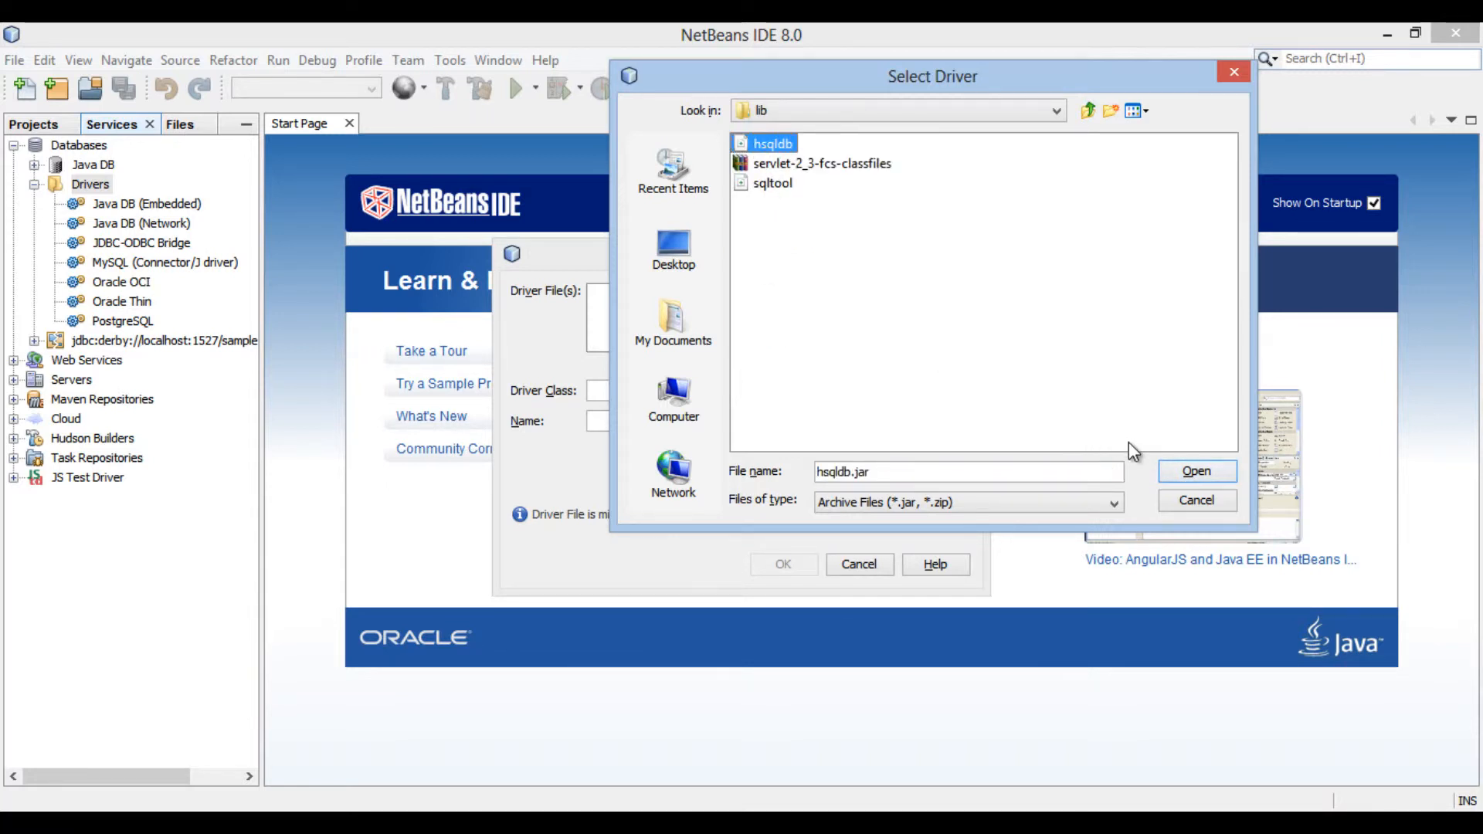
{"action": "left_click", "coordinate": [1196, 472]}
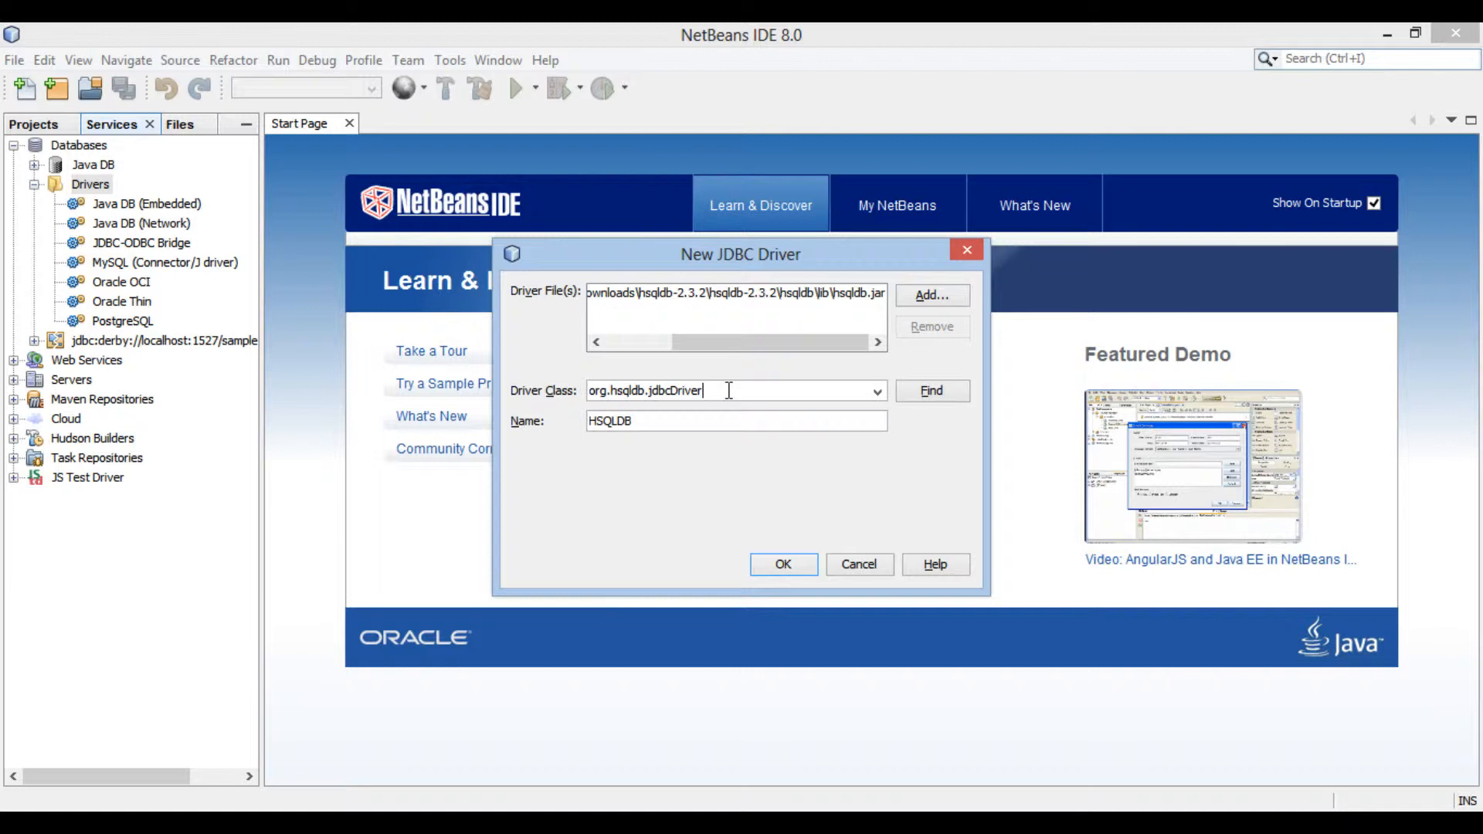
- Confirm the driver as HSQLDB with class org.hsqldb.jdbcDriver, adding it to the Drivers list
{"action": "left_click", "coordinate": [736, 420]}
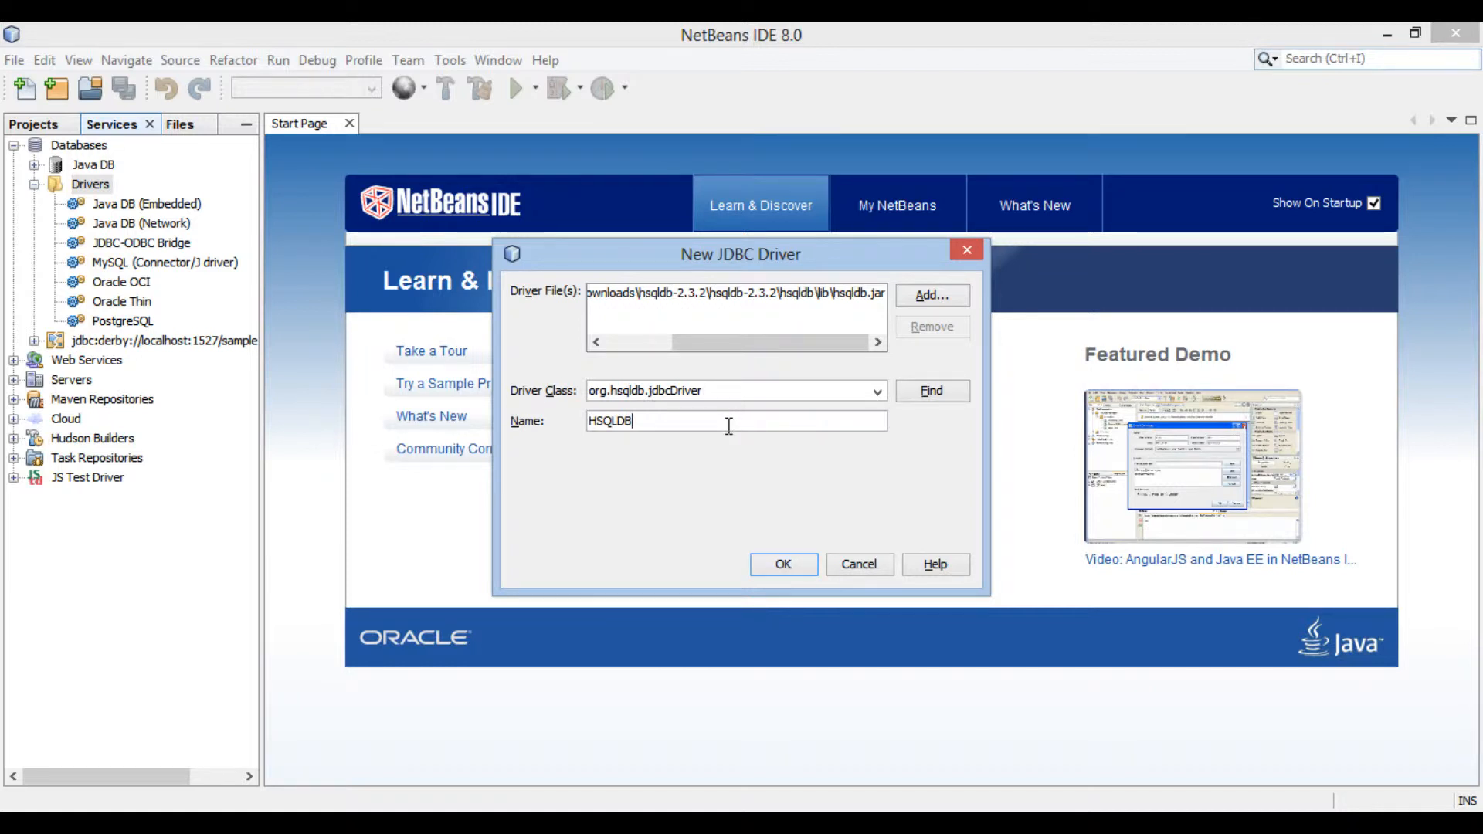
{"action": "mouse_move", "coordinate": [783, 564]}
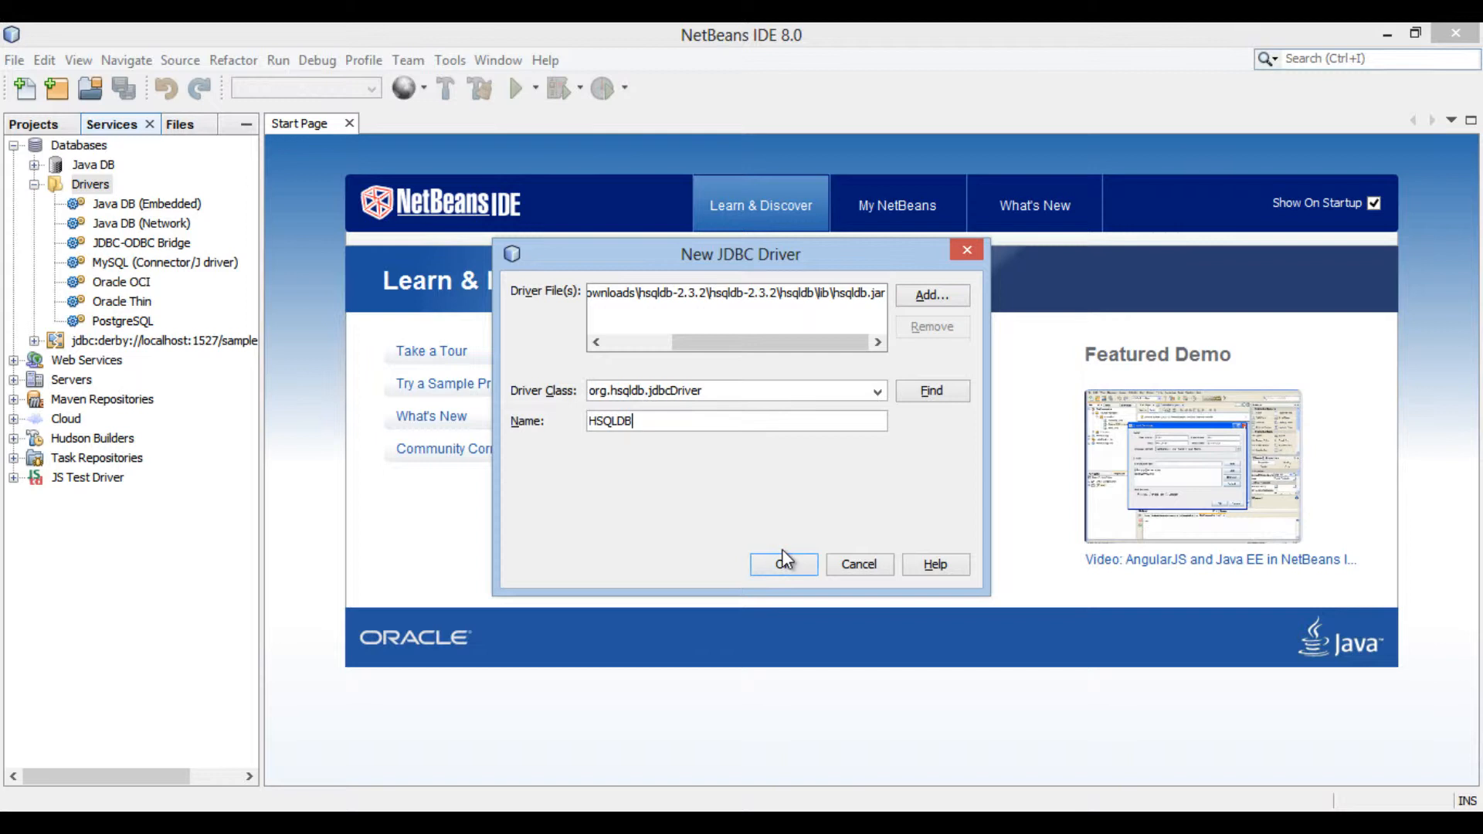
{"action": "left_click", "coordinate": [783, 565]}
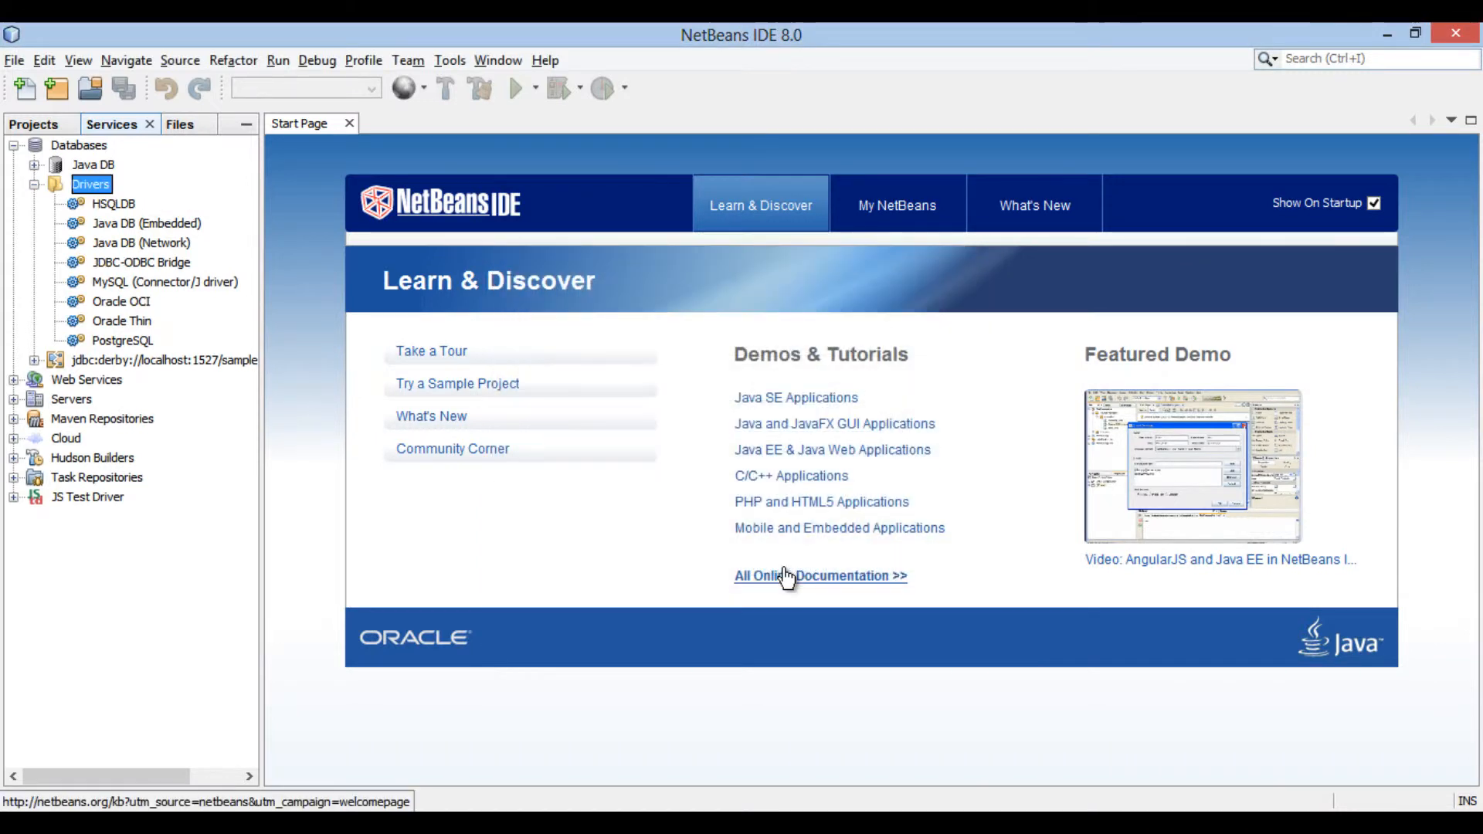
{"action": "mouse_move", "coordinate": [488, 404]}
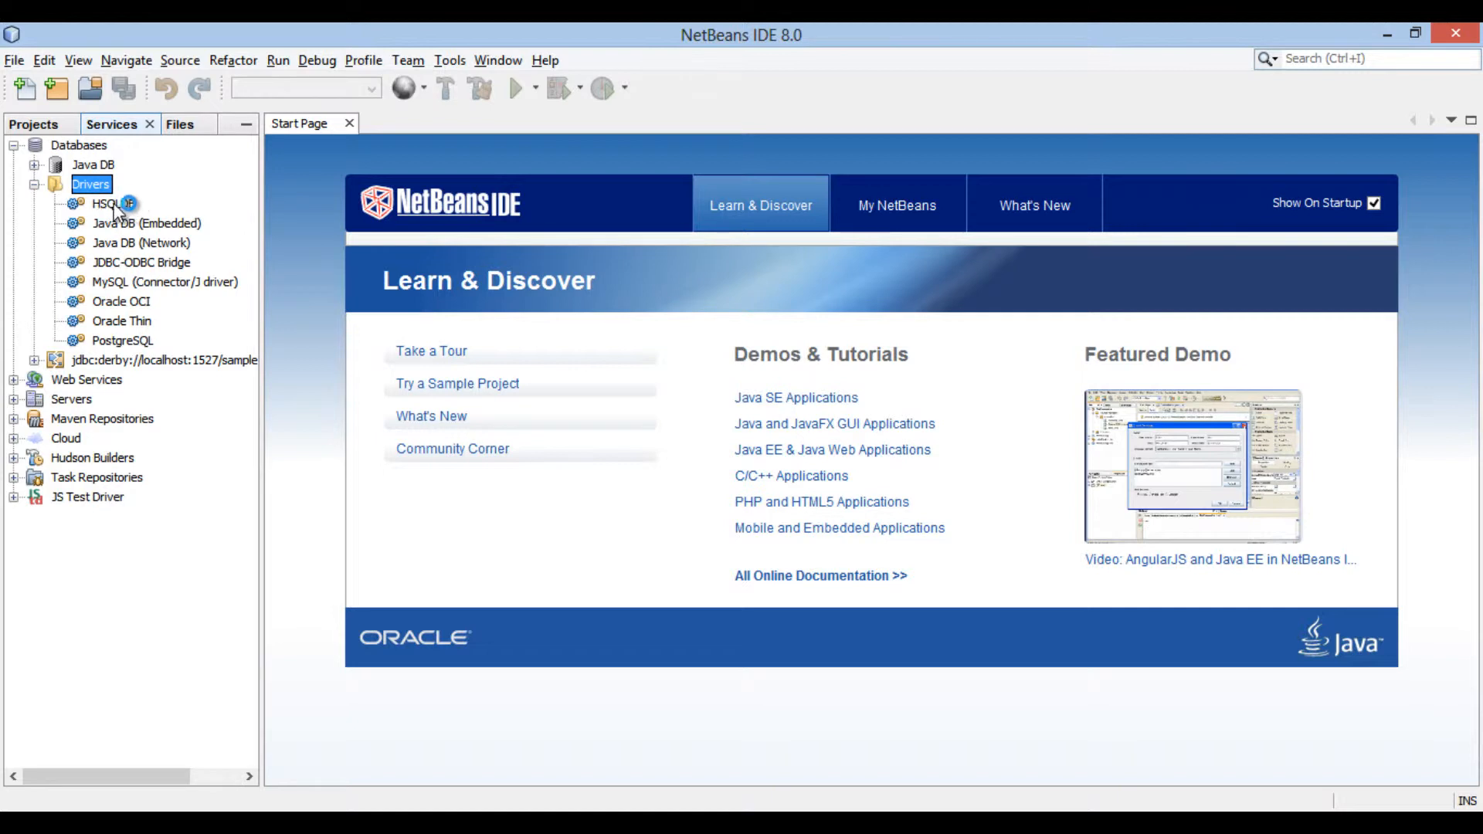
{"action": "mouse_move", "coordinate": [113, 204]}
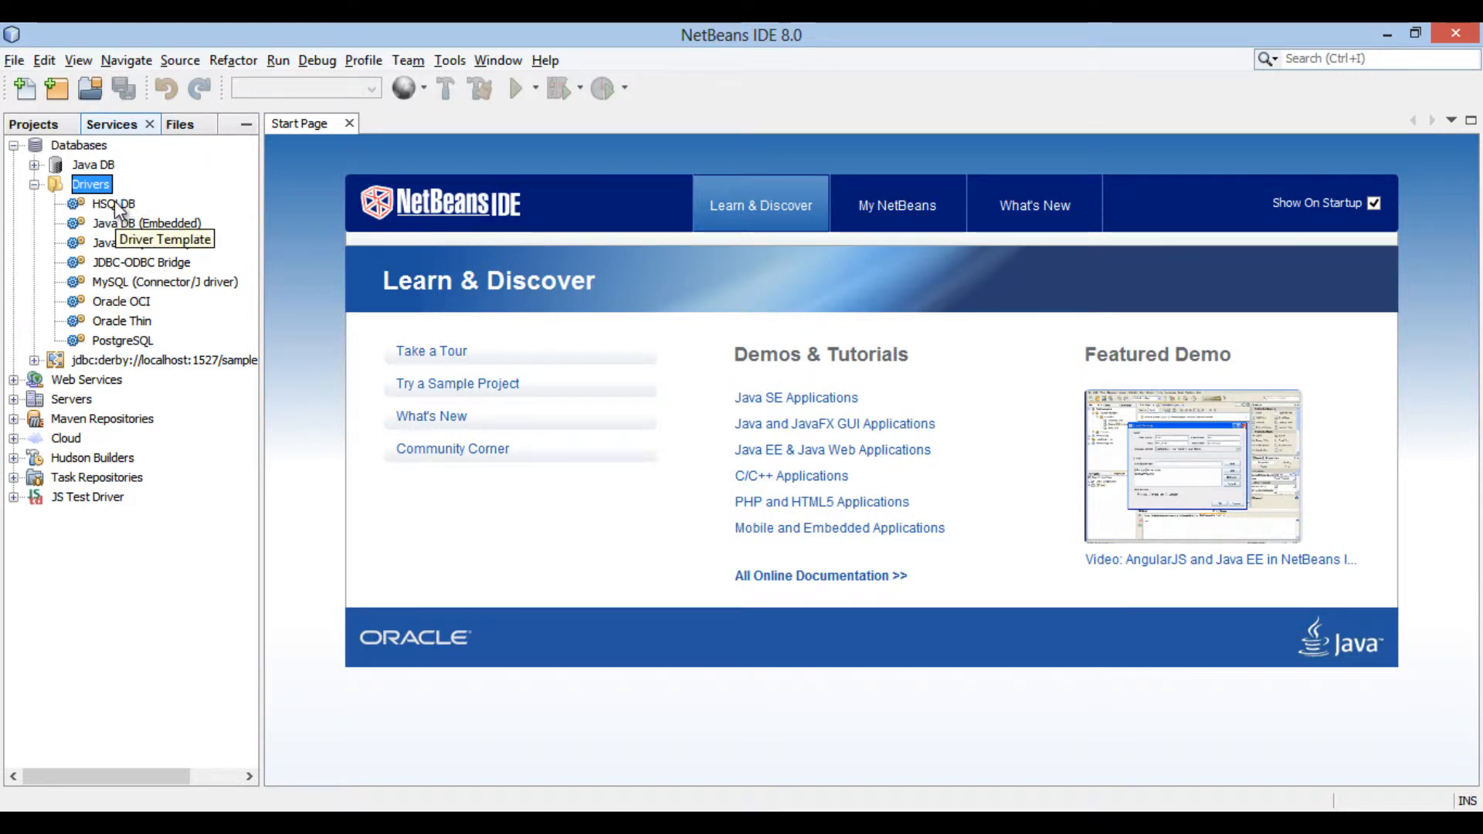
- Choose Connect Using... on the HSQLDB driver to open the New Connection Wizard
{"action": "left_click", "coordinate": [113, 204]}
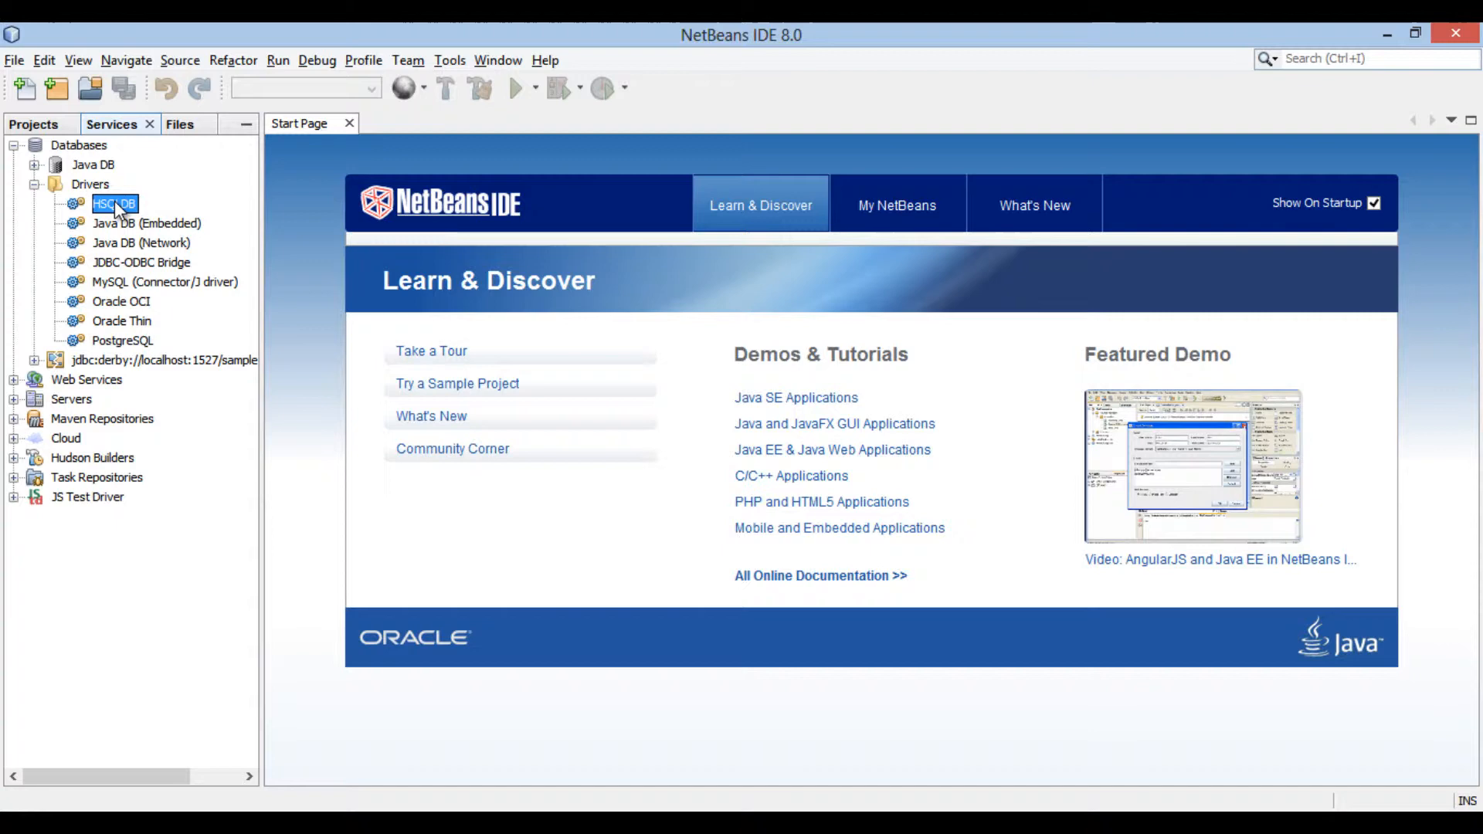
{"action": "right_click", "coordinate": [115, 204]}
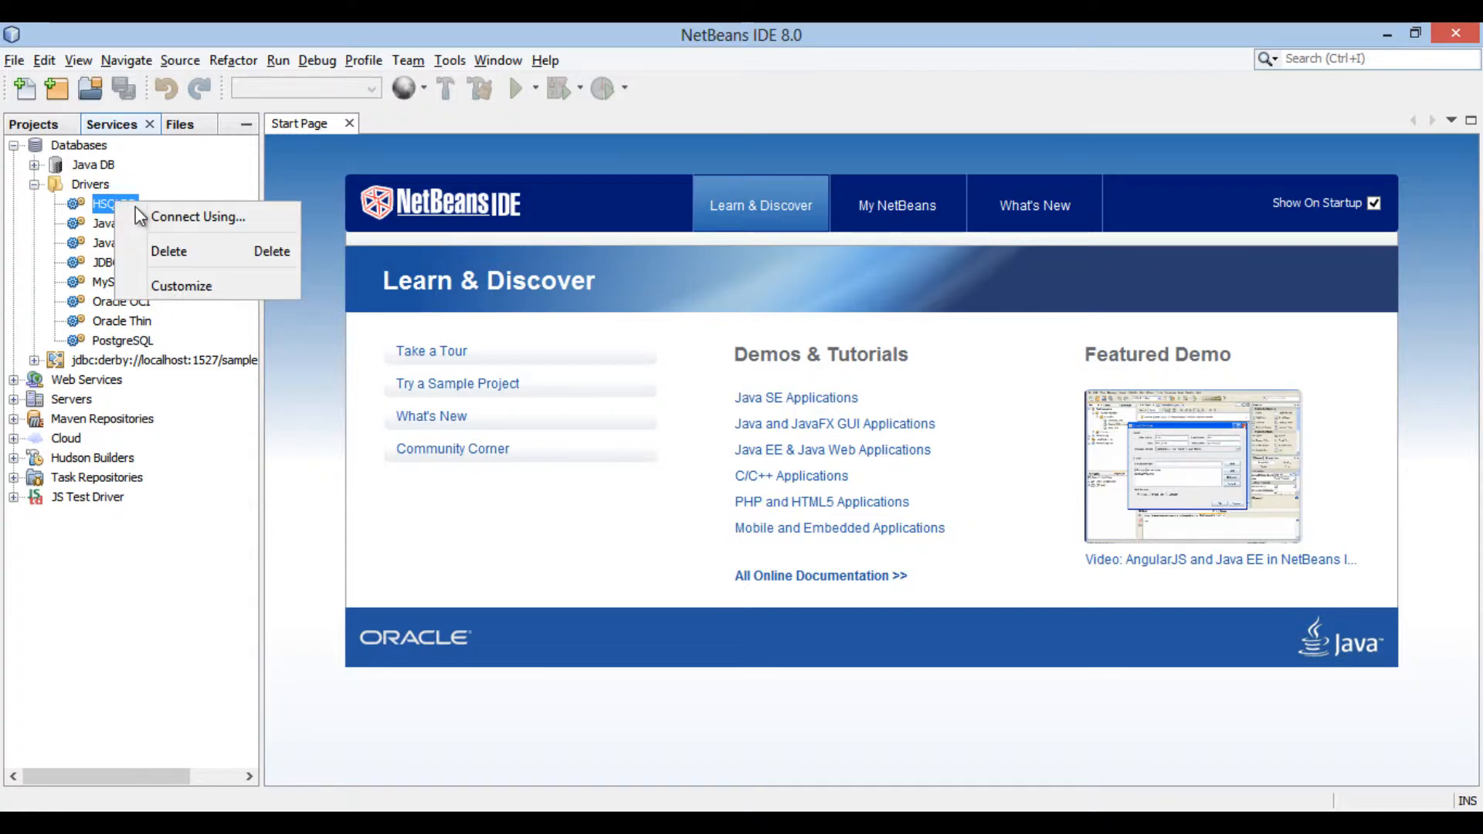
{"action": "mouse_move", "coordinate": [199, 223]}
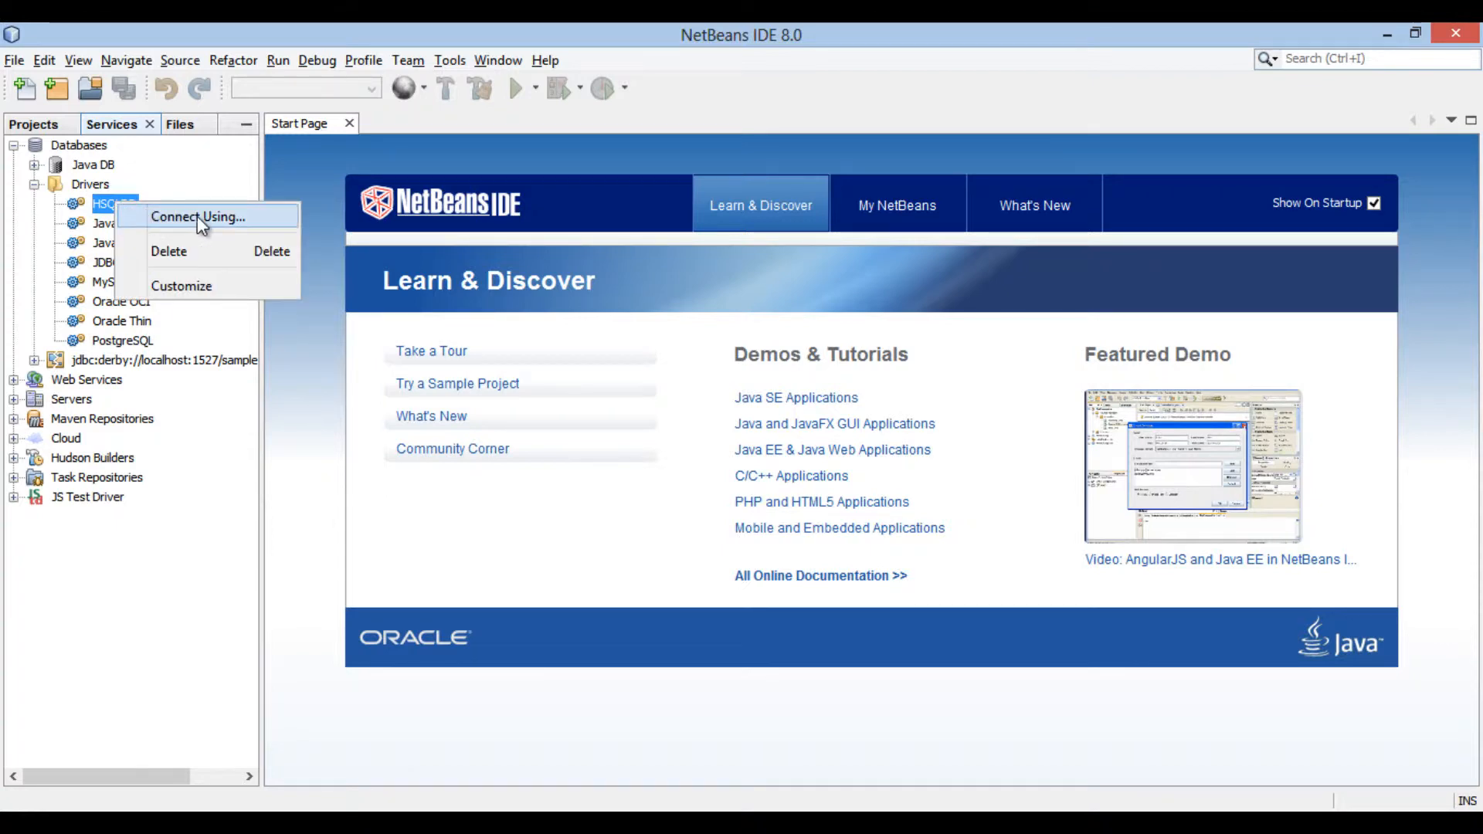
{"action": "left_click", "coordinate": [198, 217]}
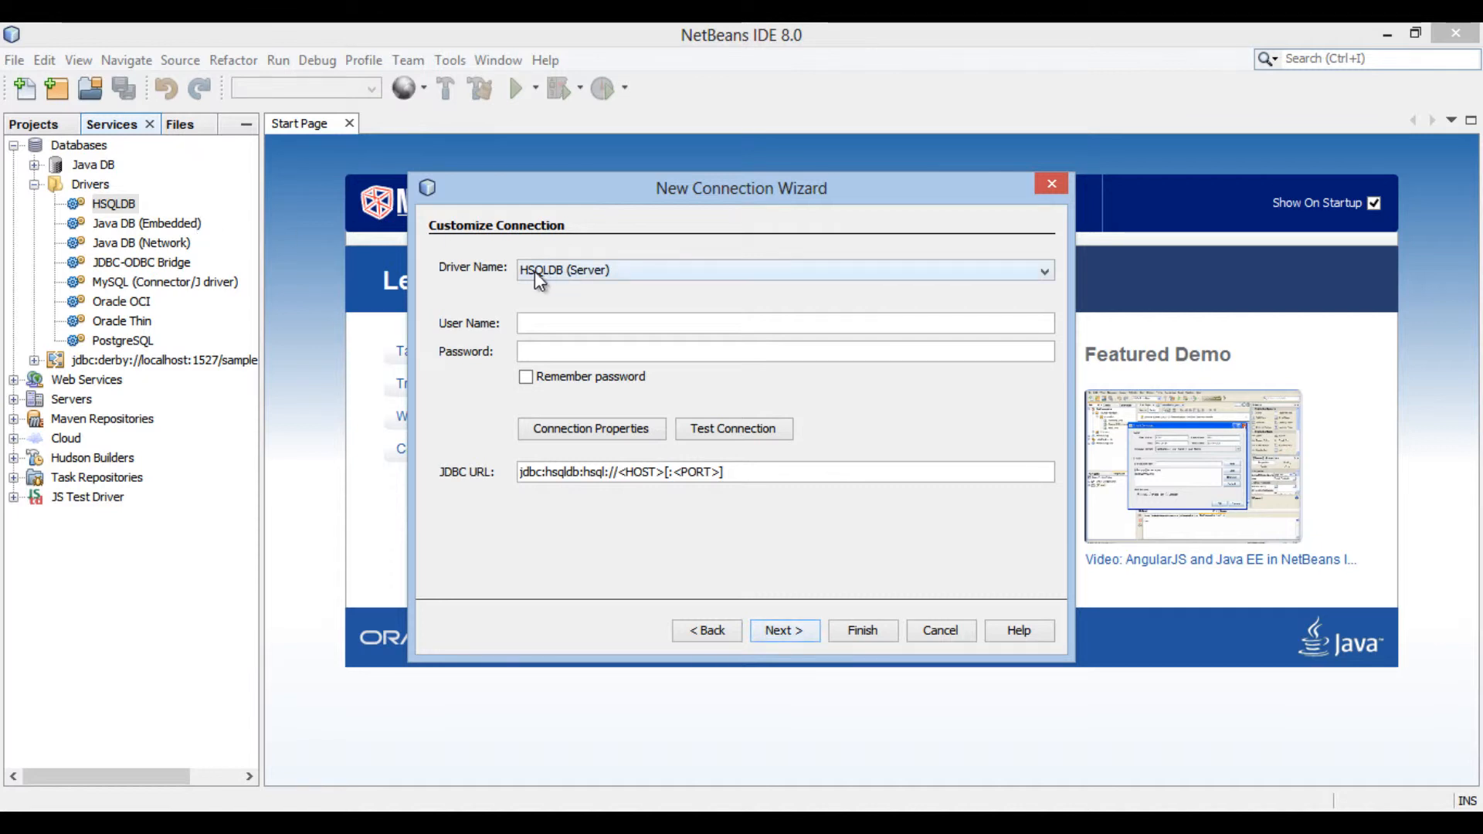
{"action": "mouse_move", "coordinate": [579, 322]}
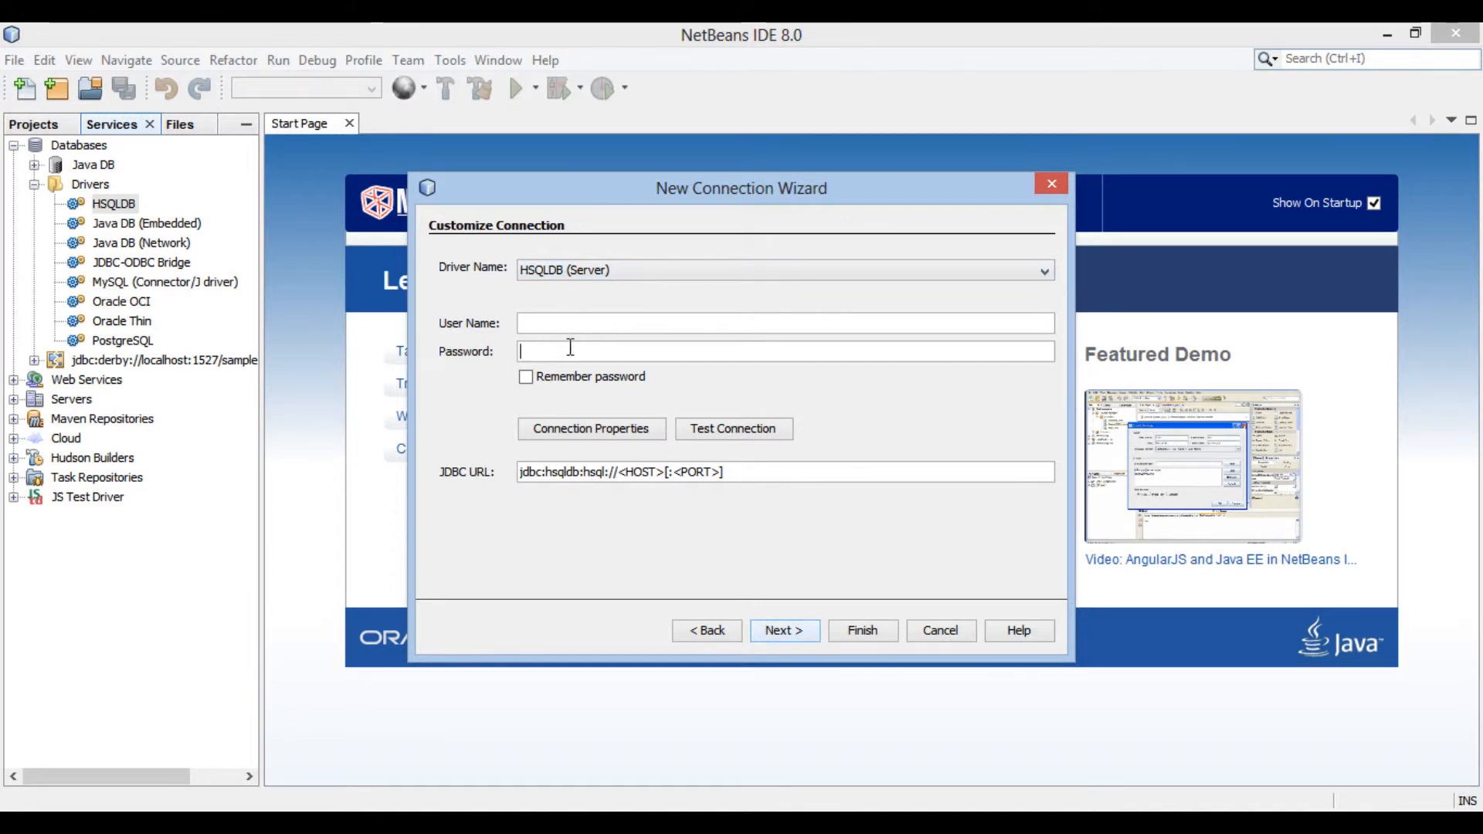
{"action": "mouse_move", "coordinate": [508, 439]}
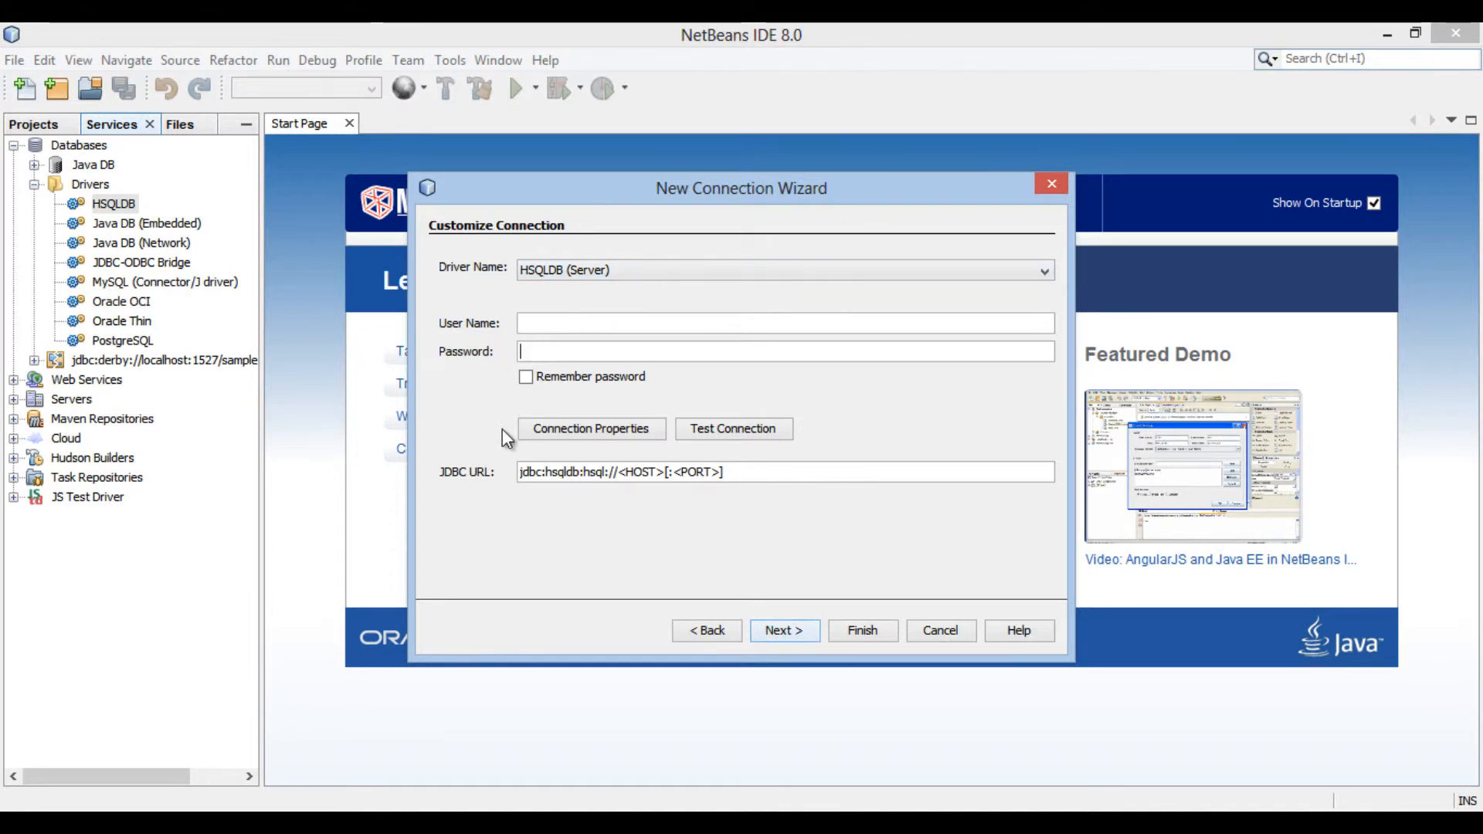
{"action": "mouse_move", "coordinate": [579, 459]}
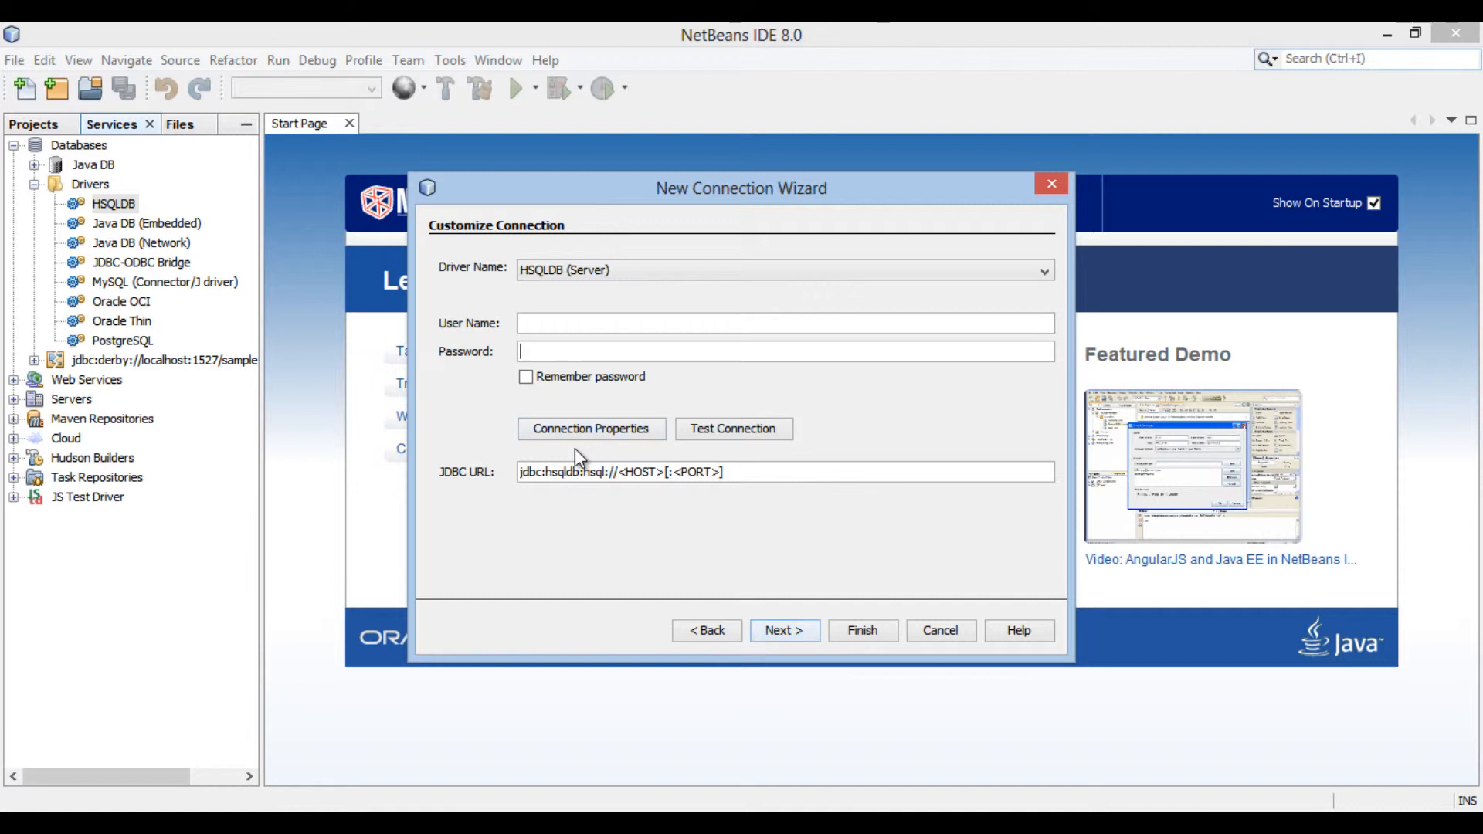
{"action": "mouse_move", "coordinate": [525, 503]}
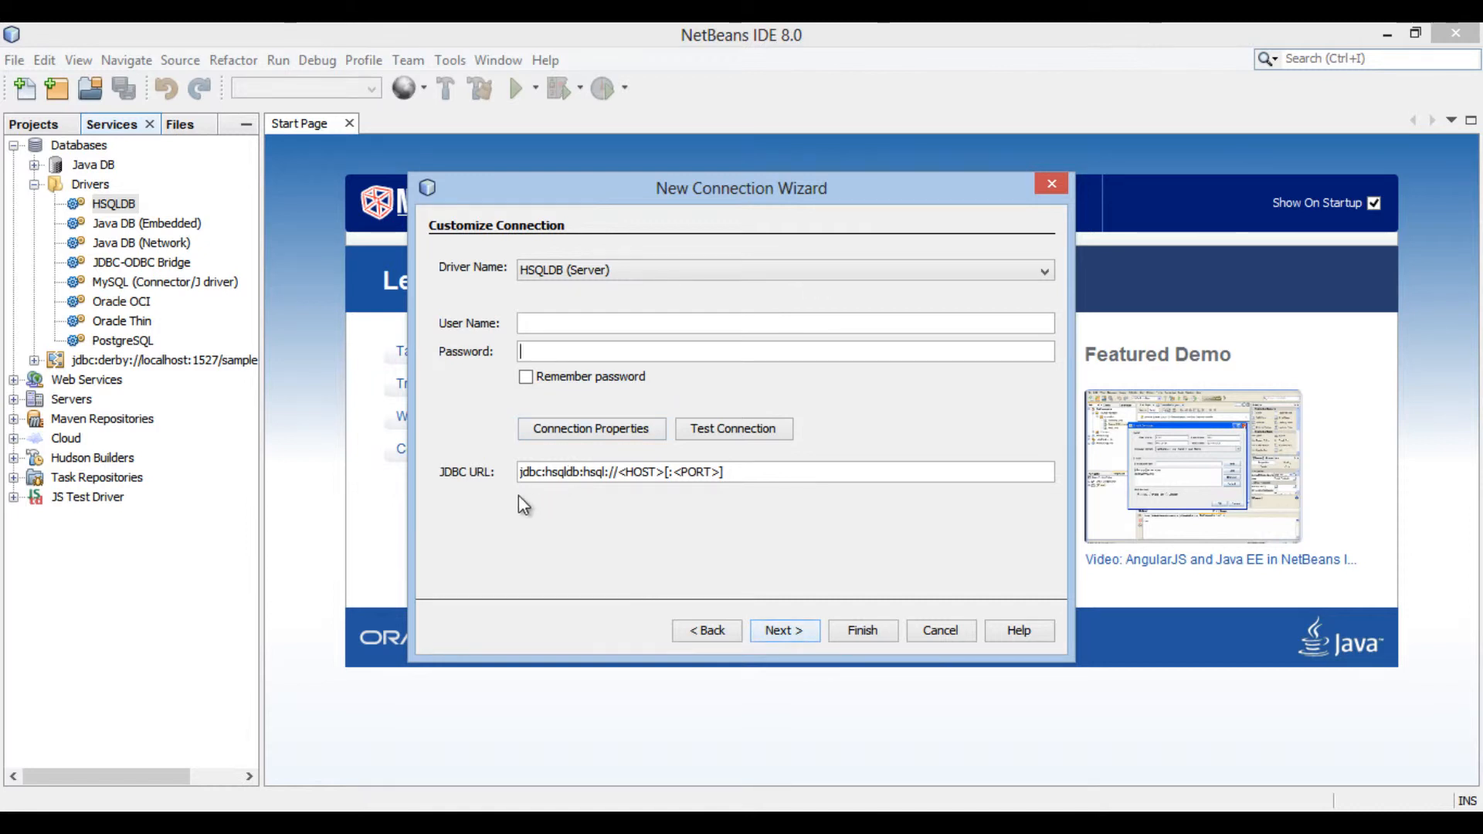
{"action": "mouse_move", "coordinate": [487, 481]}
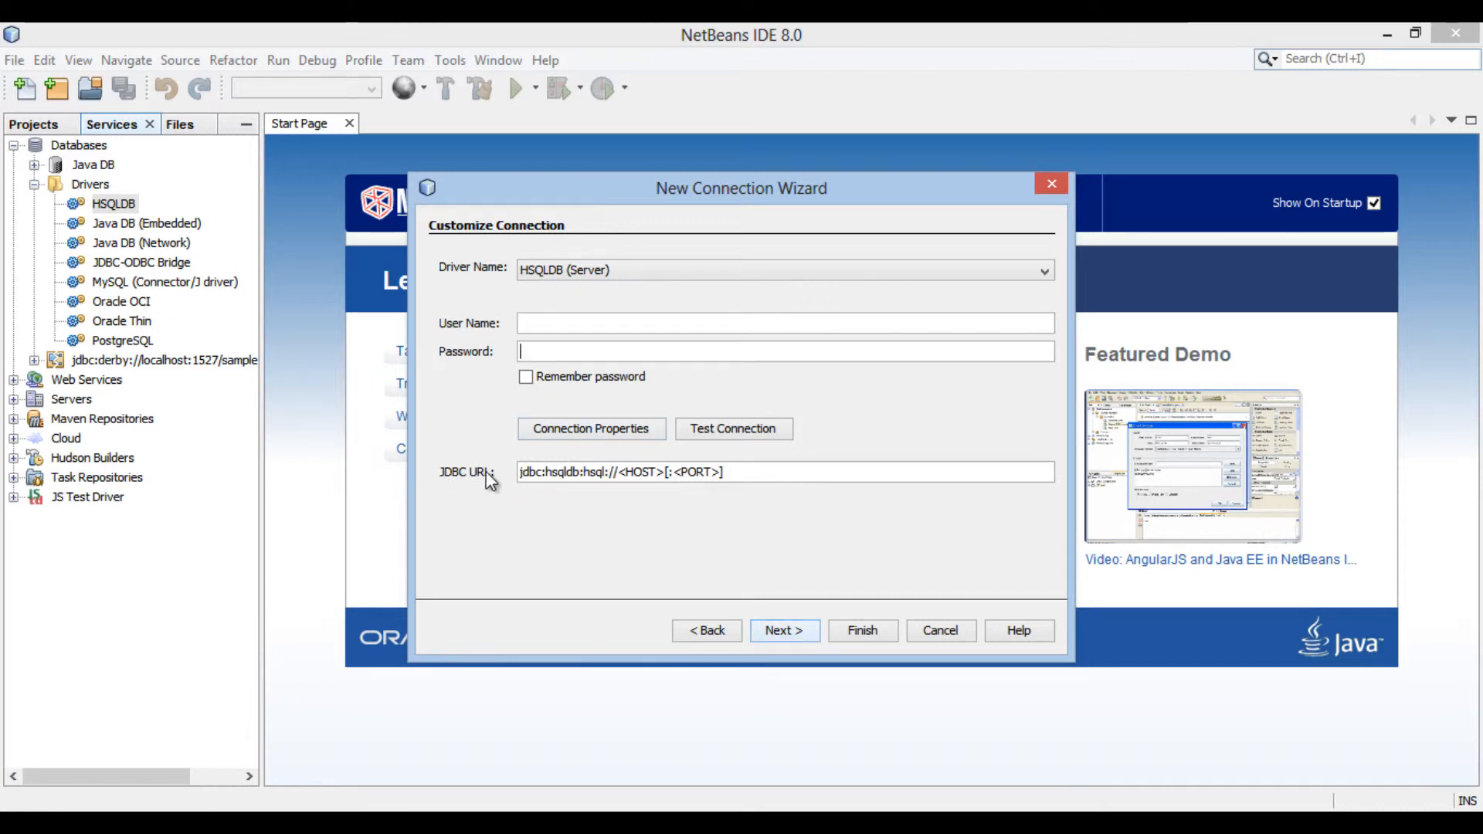
- Select the //<HOST>[:<PORT>] placeholder portion of the HSQLDB Server JDBC URL for editing
{"action": "left_click", "coordinate": [784, 473]}
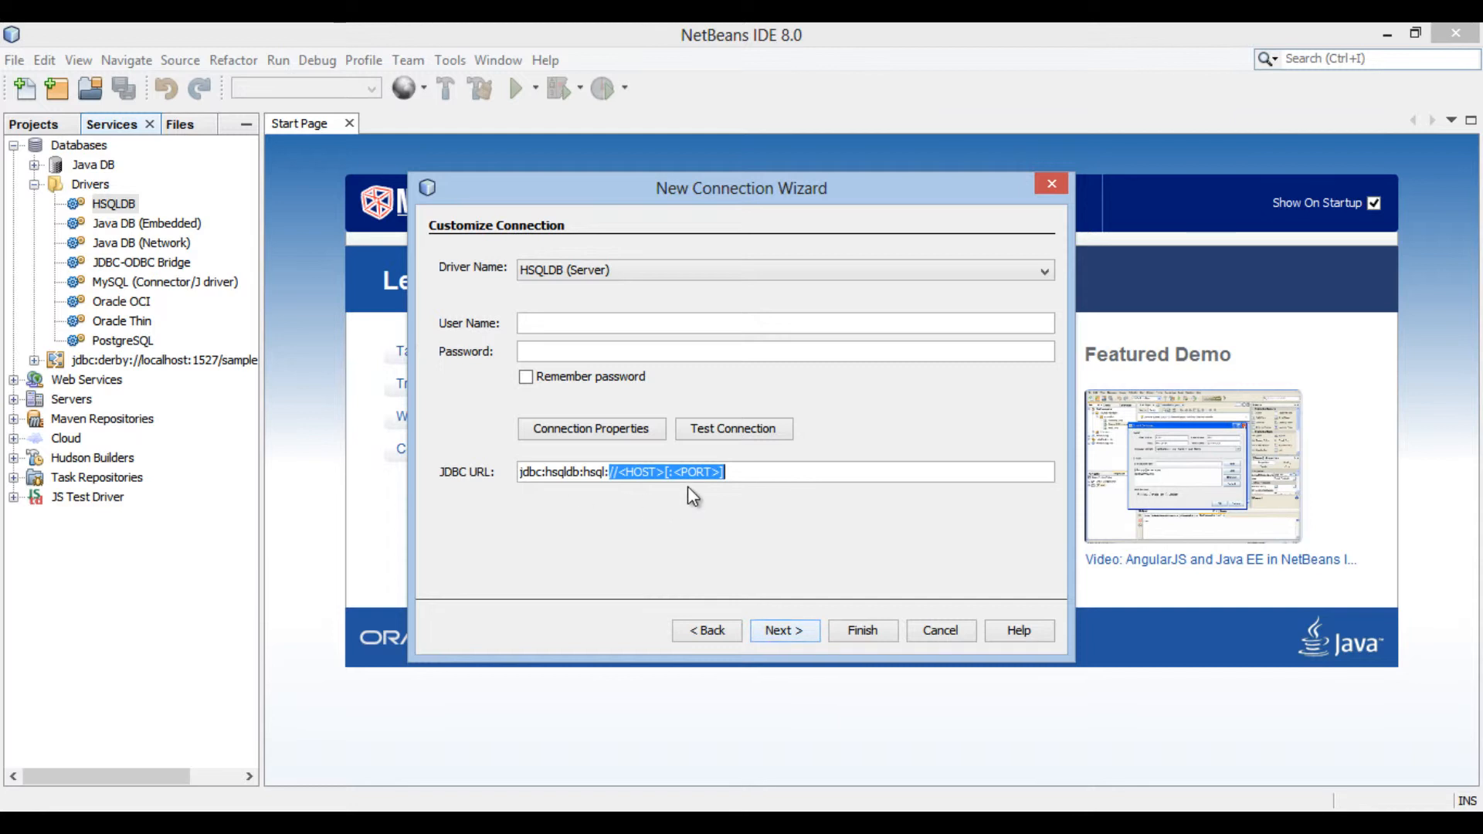
- Replace the host and port placeholders so the URL reads jdbc:hsqldb:hsql://localhost:9001
{"action": "left_click", "coordinate": [728, 472]}
{"action": "type", "text": "localhost"}
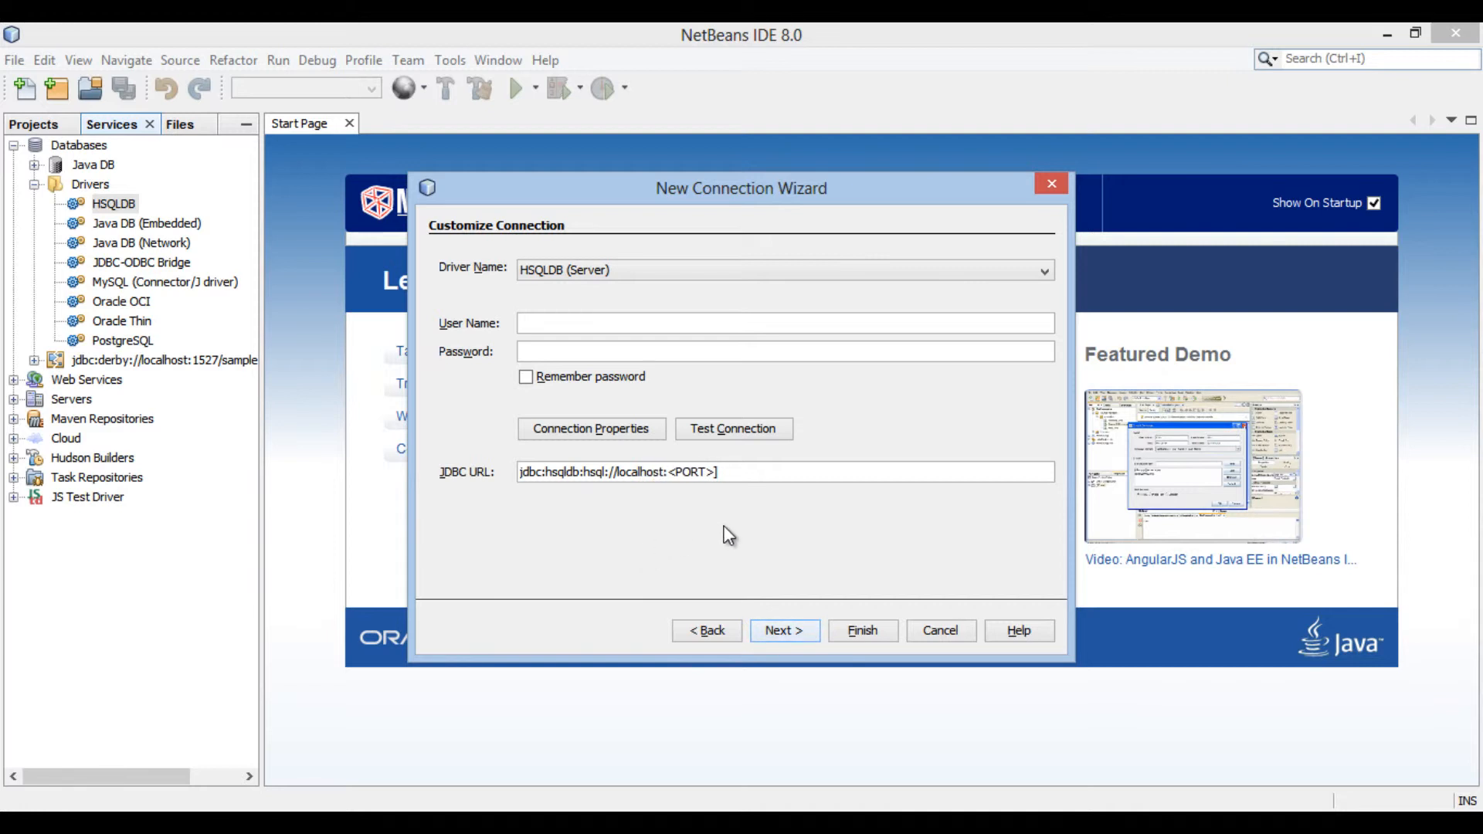
{"action": "left_click", "coordinate": [785, 472]}
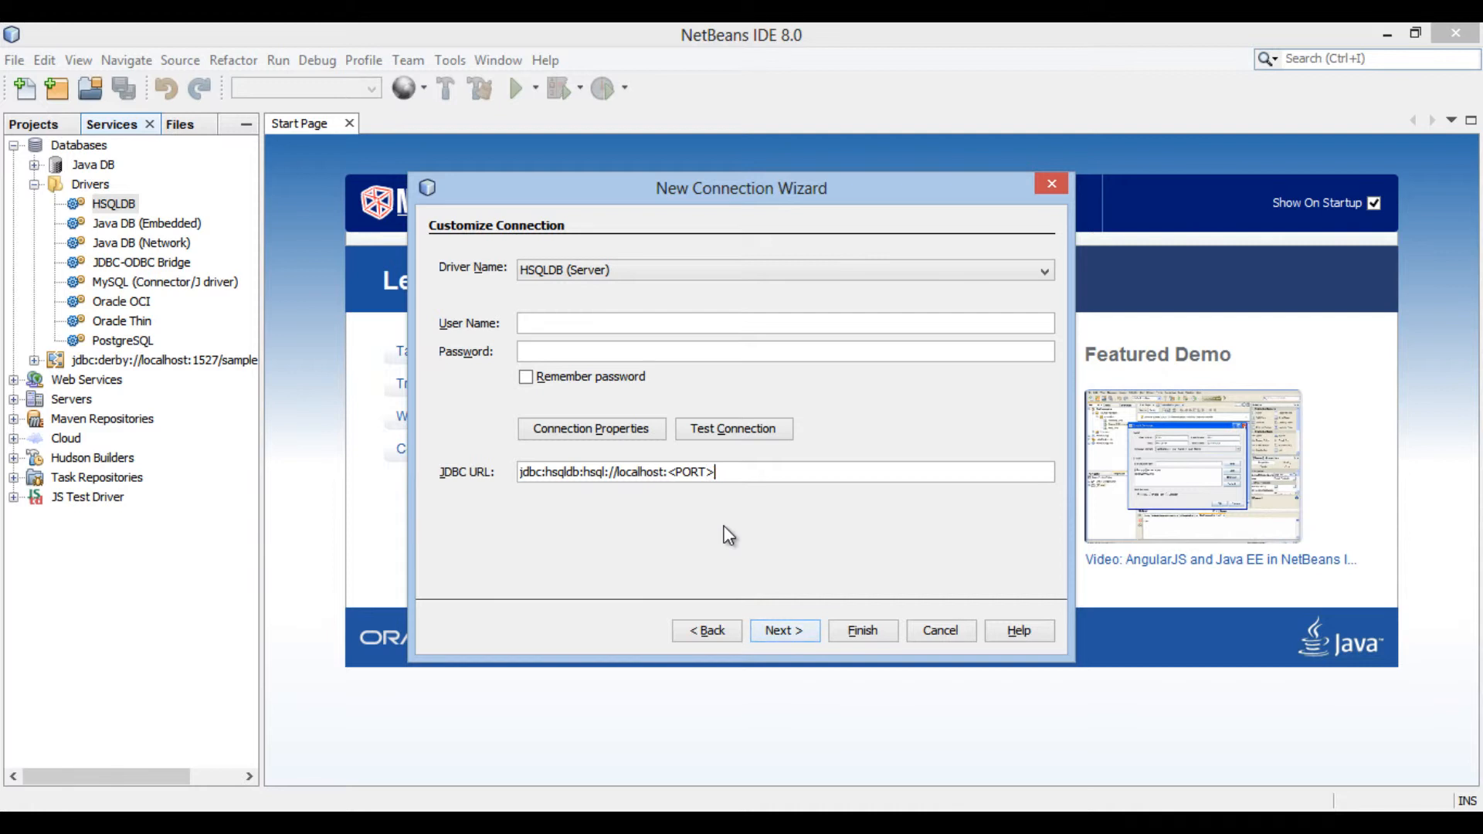
{"action": "key", "text": "Backspace"}
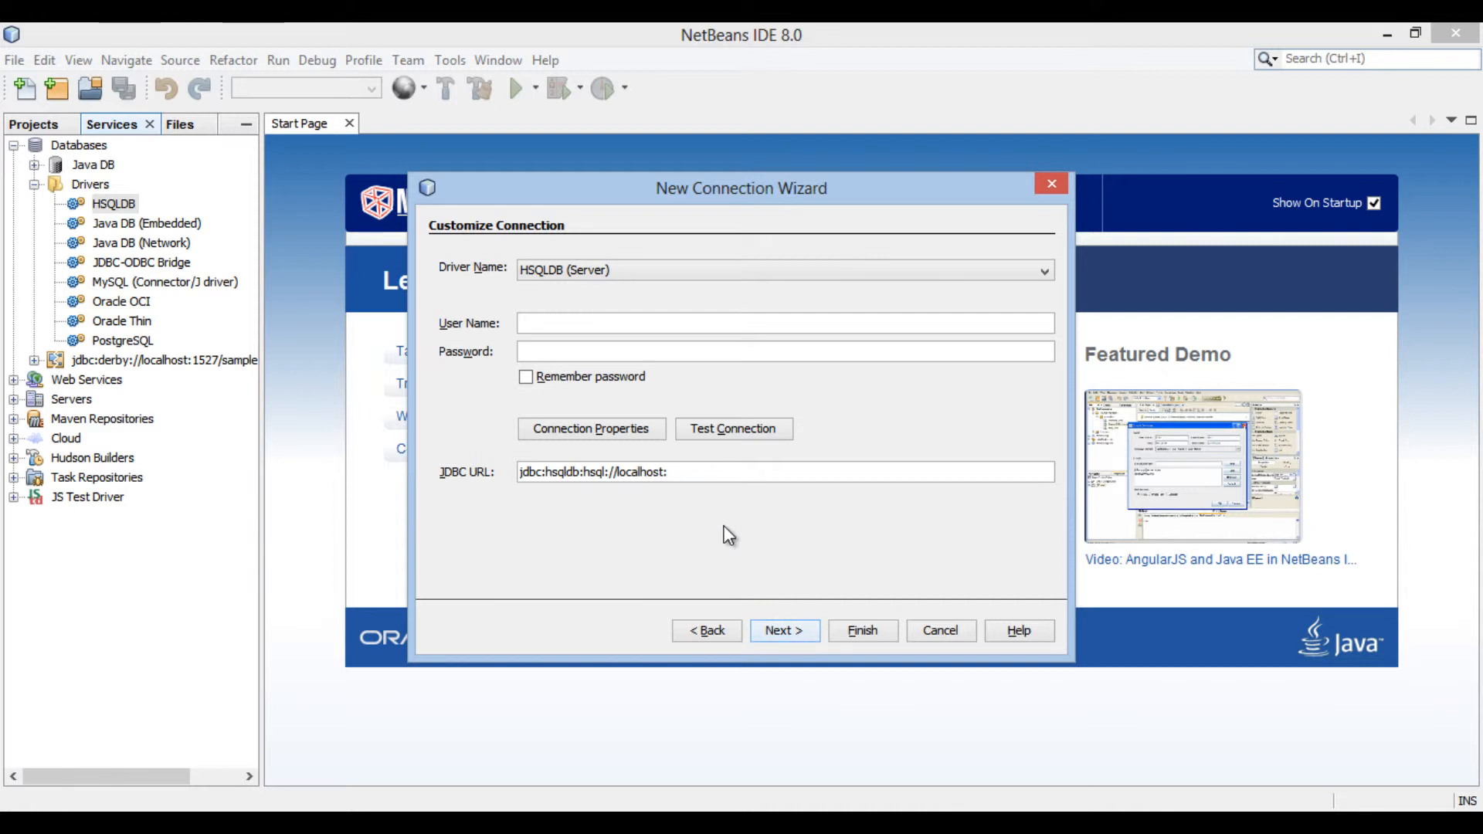
{"action": "mouse_move", "coordinate": [771, 803]}
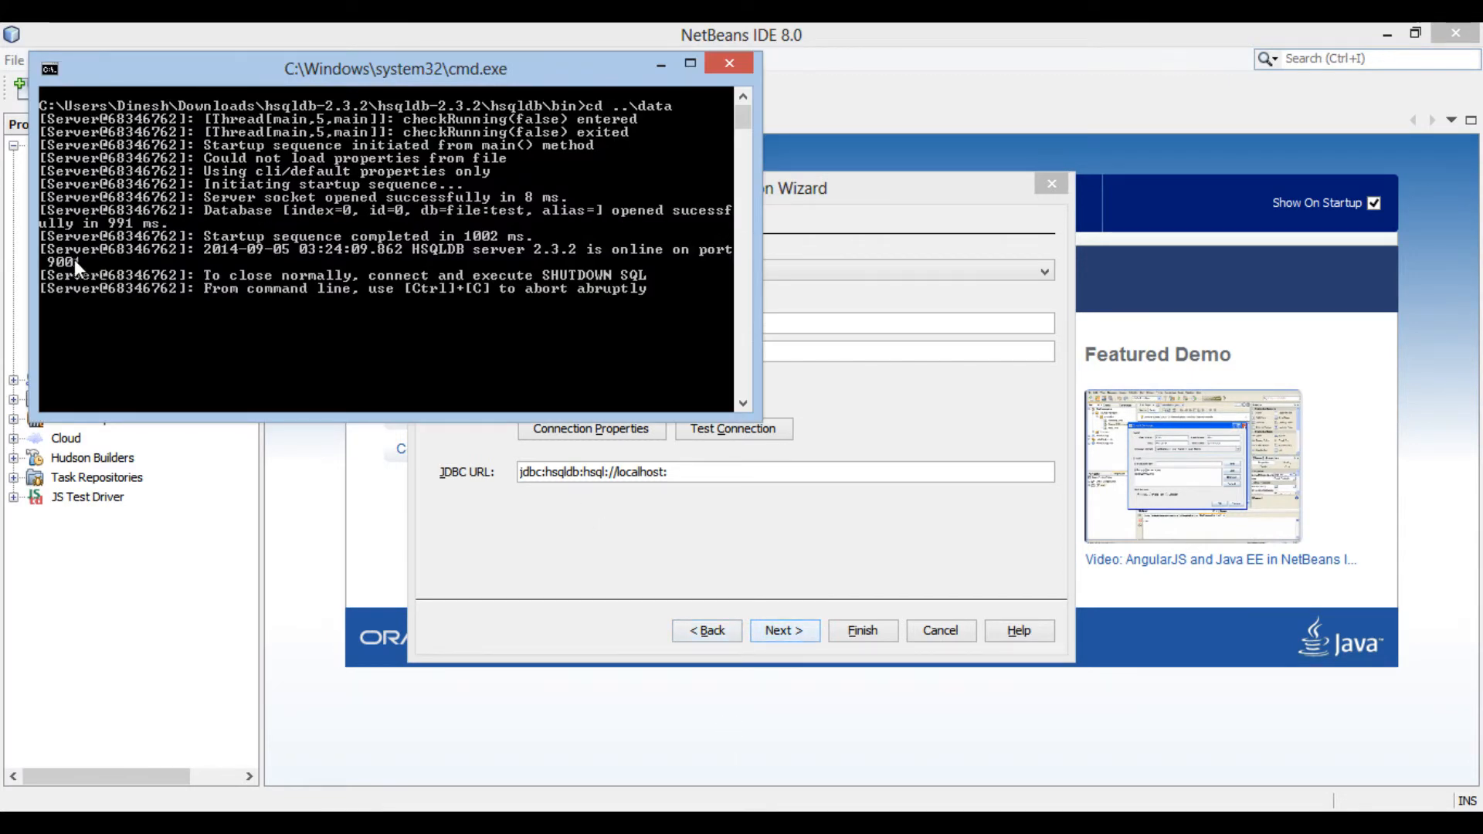
{"action": "mouse_move", "coordinate": [682, 392]}
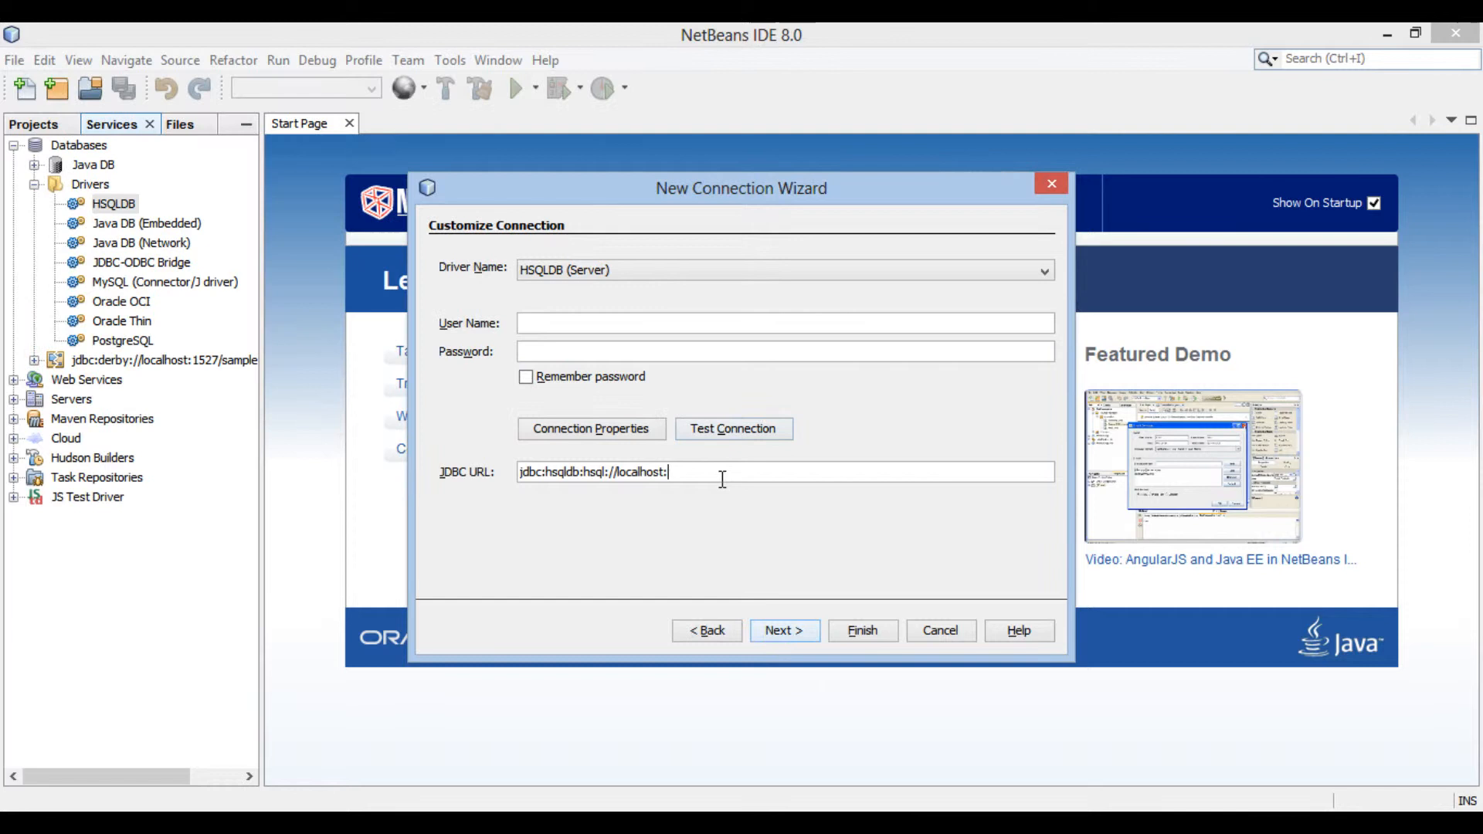
{"action": "type", "text": "900"}
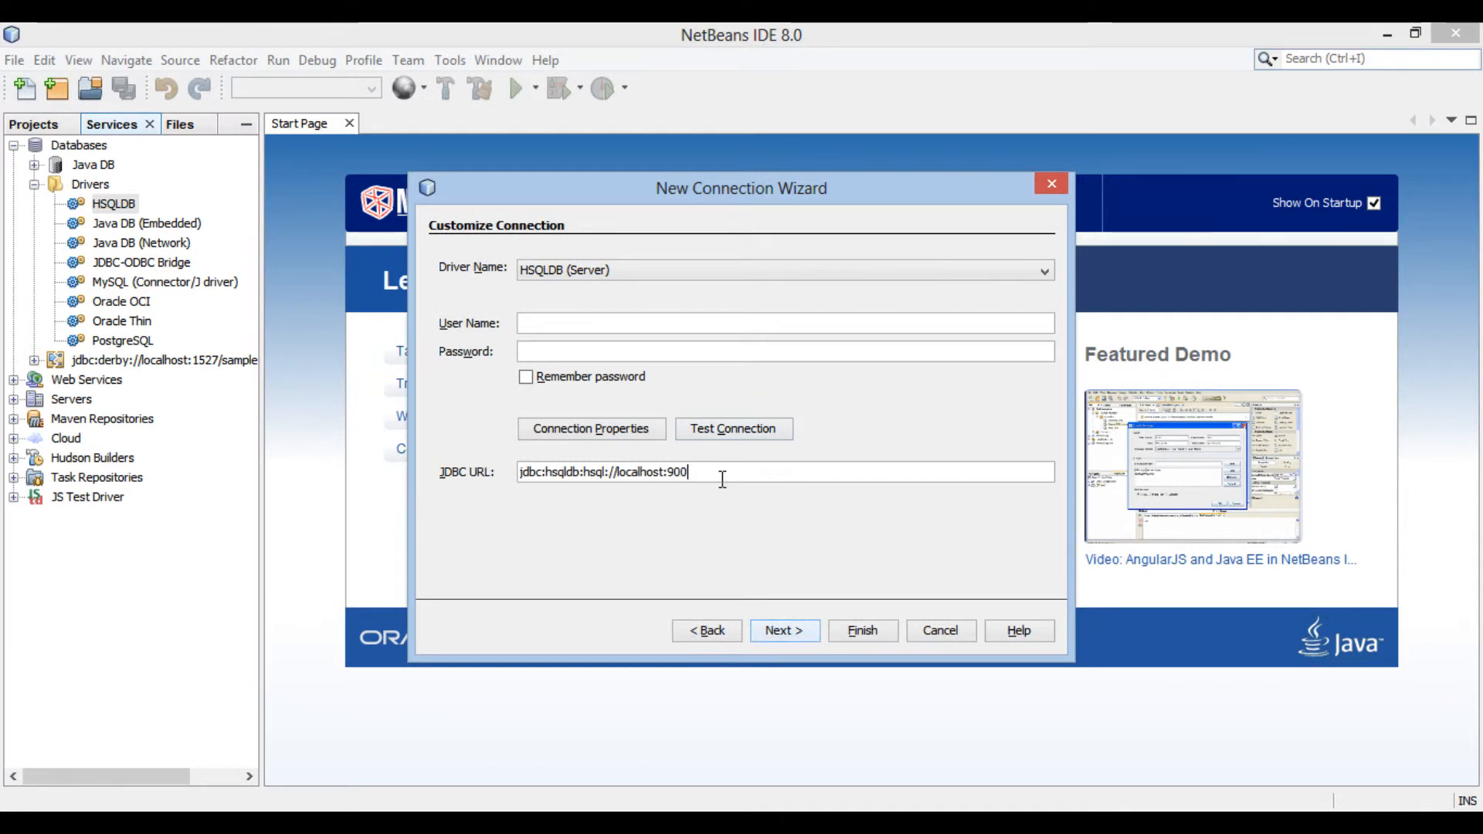
{"action": "type", "text": "1"}
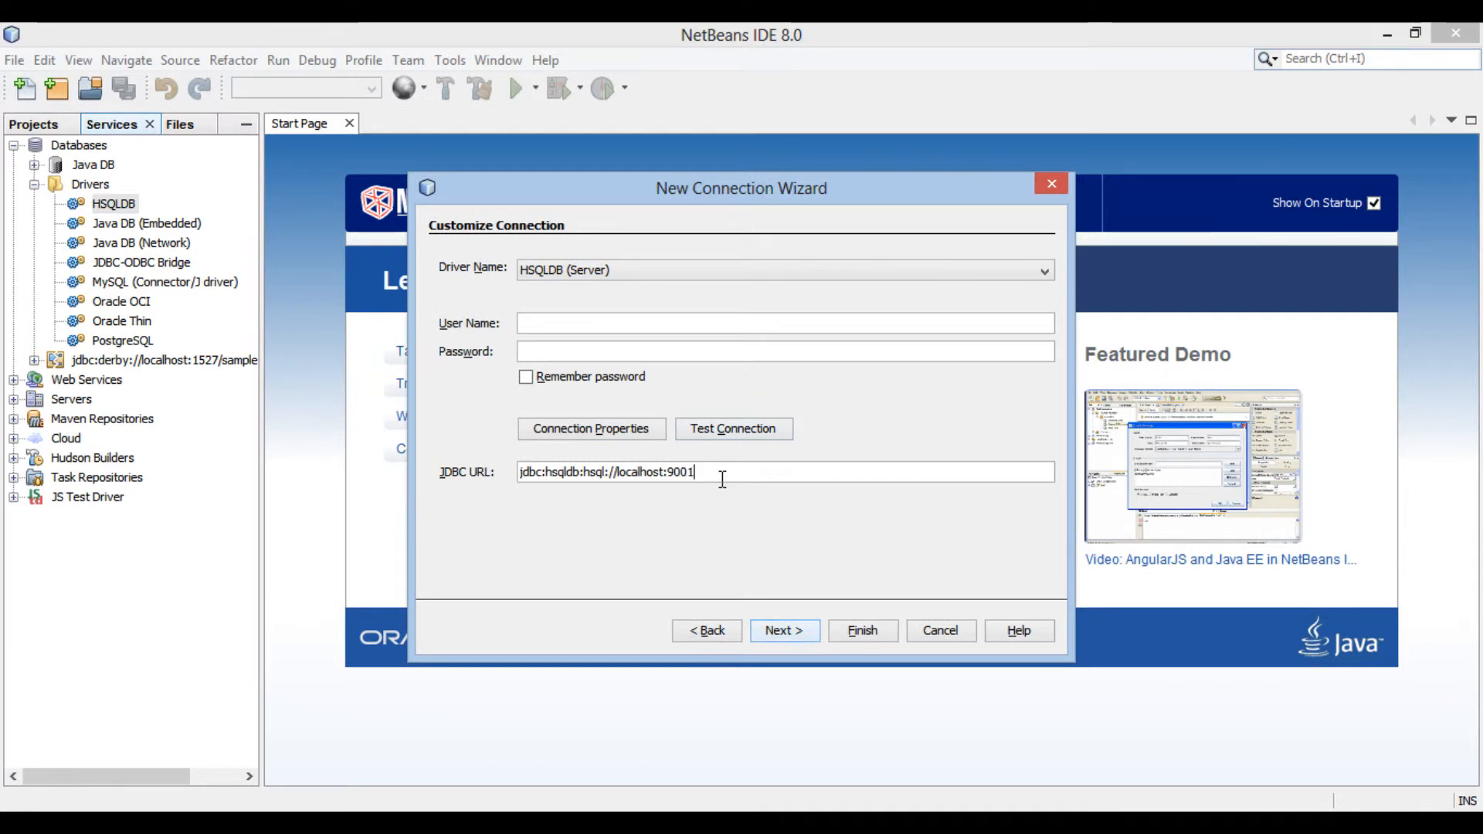
{"action": "mouse_move", "coordinate": [735, 463]}
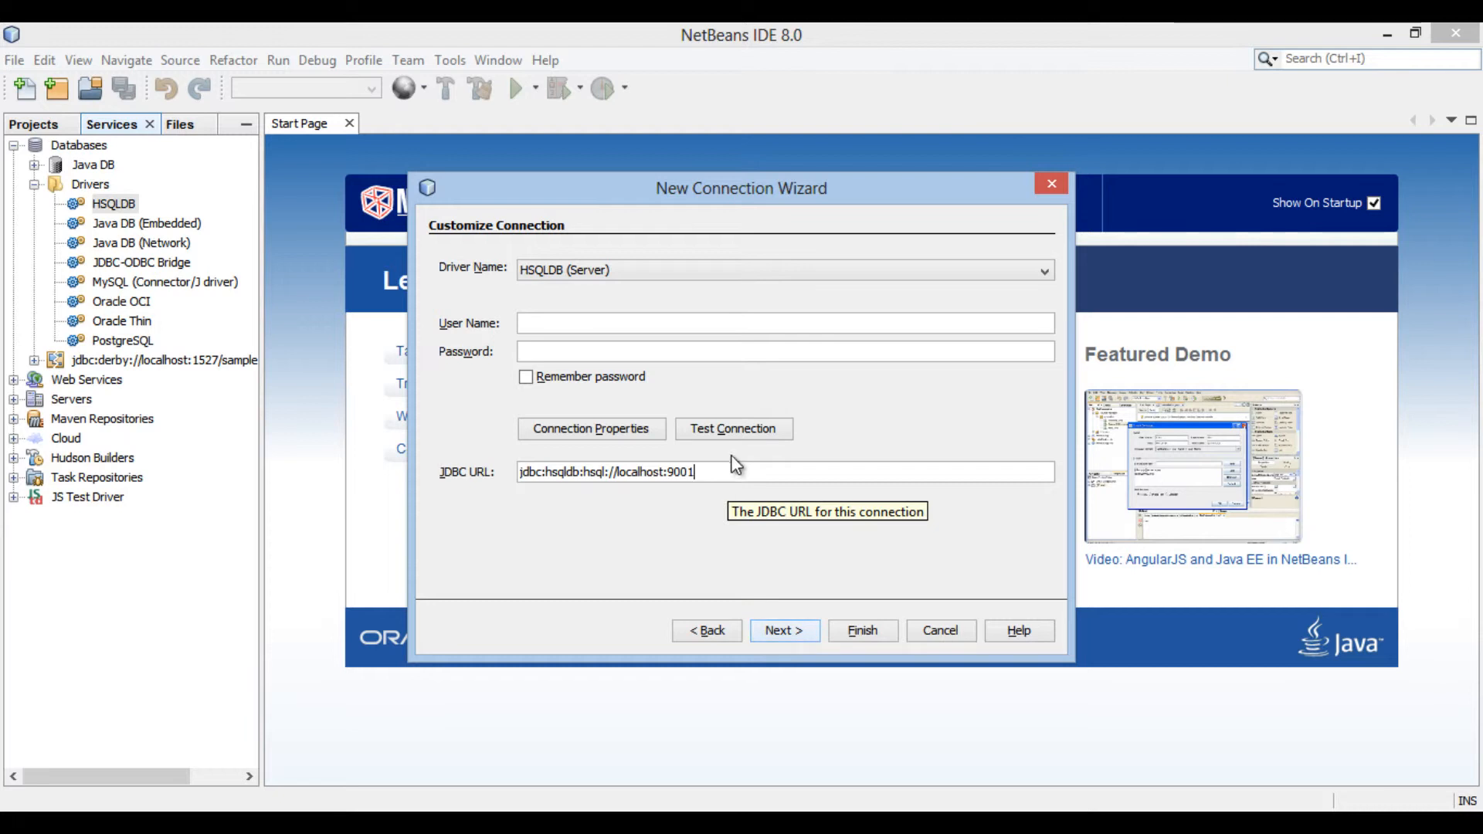
- Test the localhost:9001 connection and get the Connection Succeeded message
{"action": "left_click", "coordinate": [732, 428]}
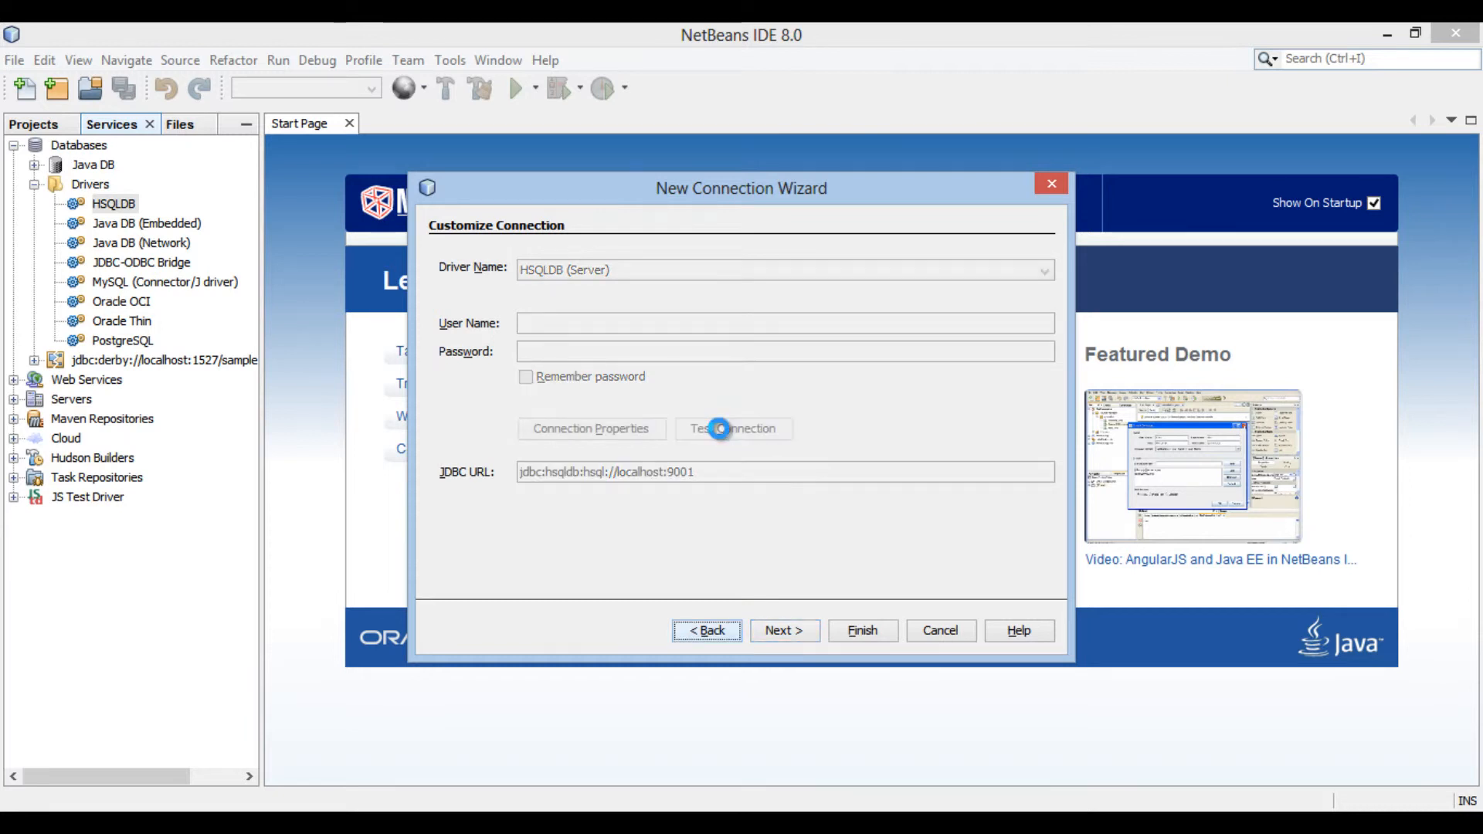
{"action": "left_click", "coordinate": [732, 428]}
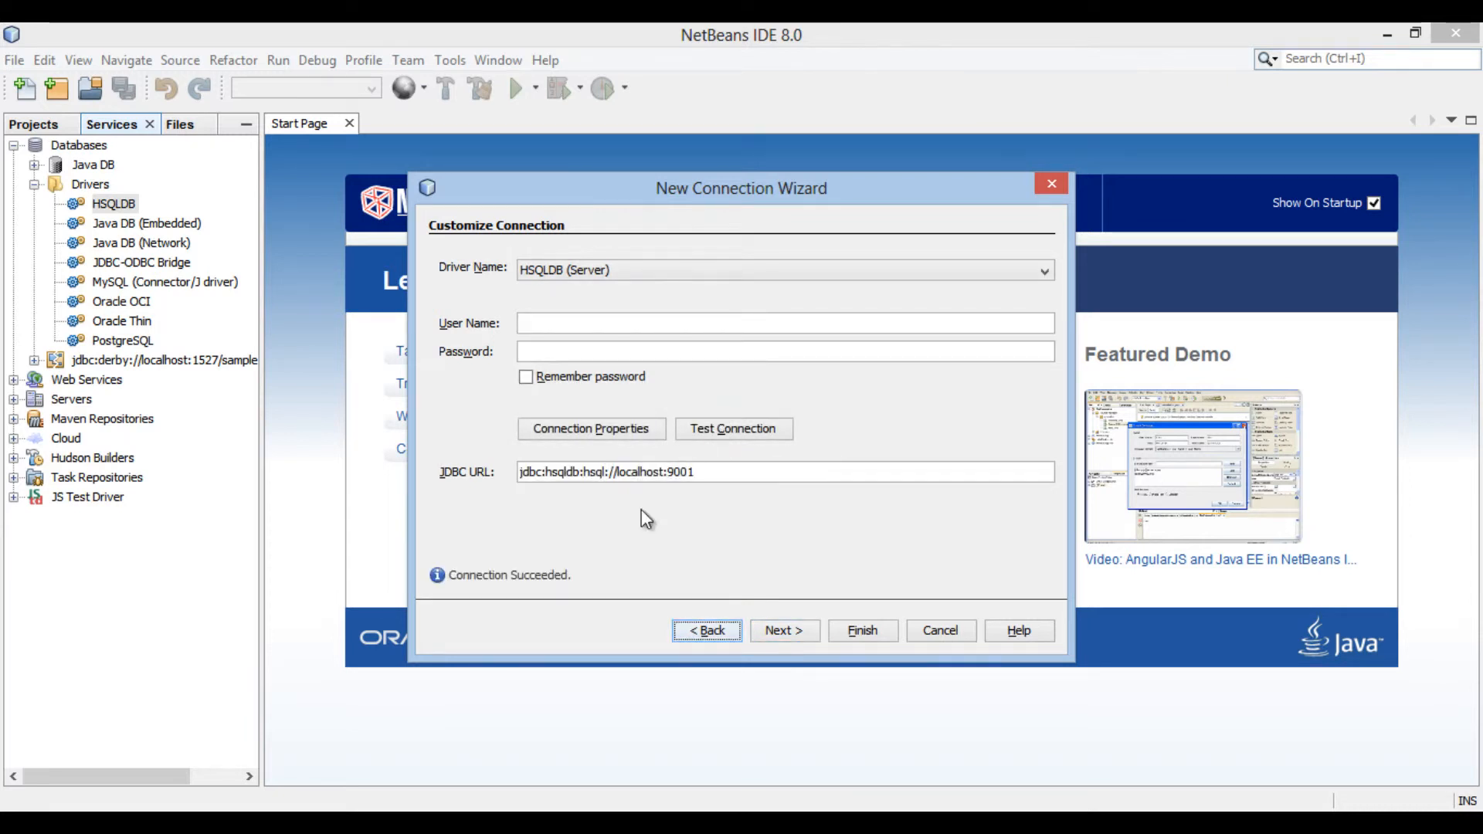
{"action": "mouse_move", "coordinate": [579, 589]}
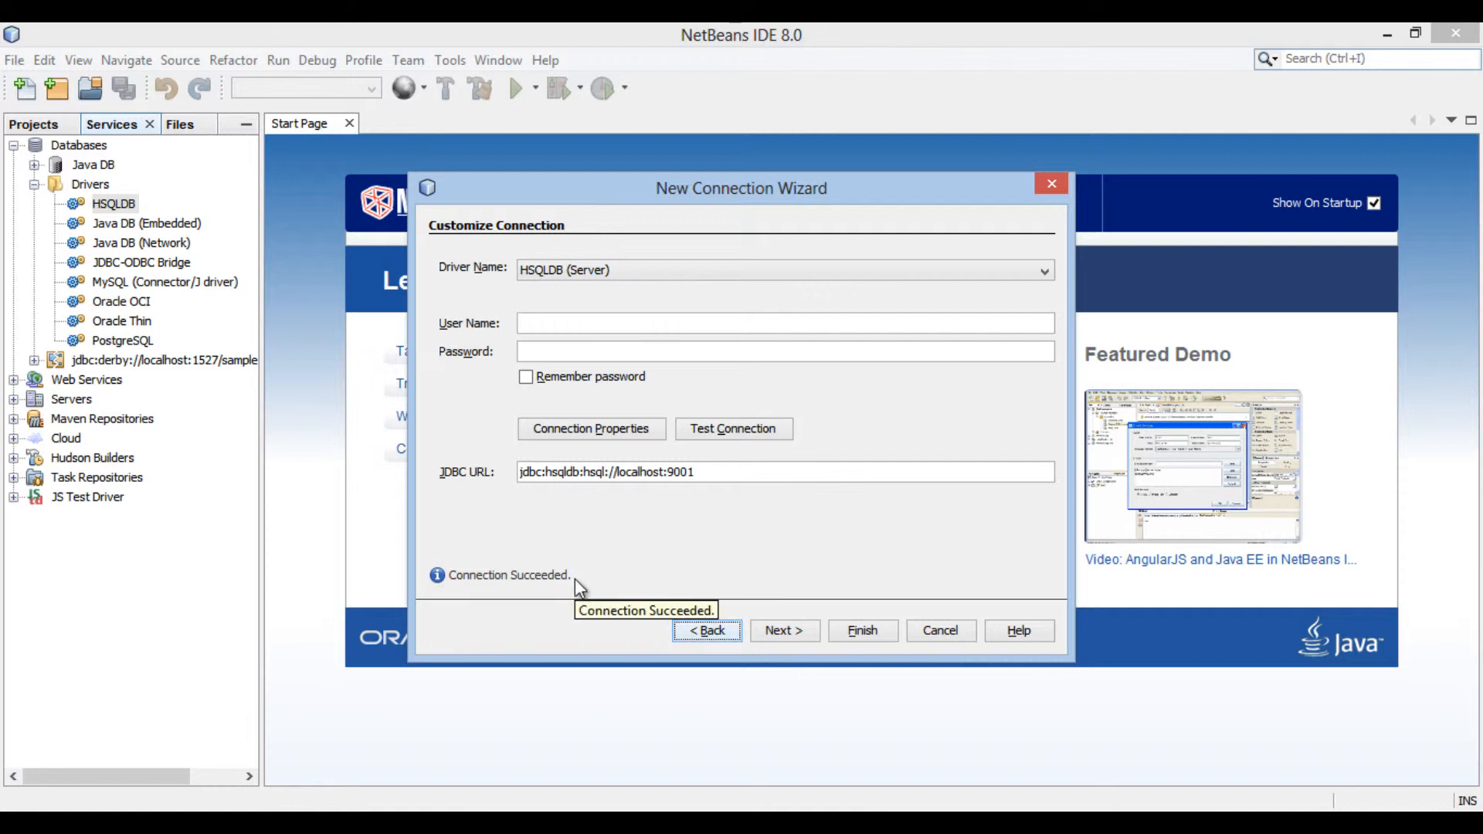
{"action": "mouse_move", "coordinate": [783, 631]}
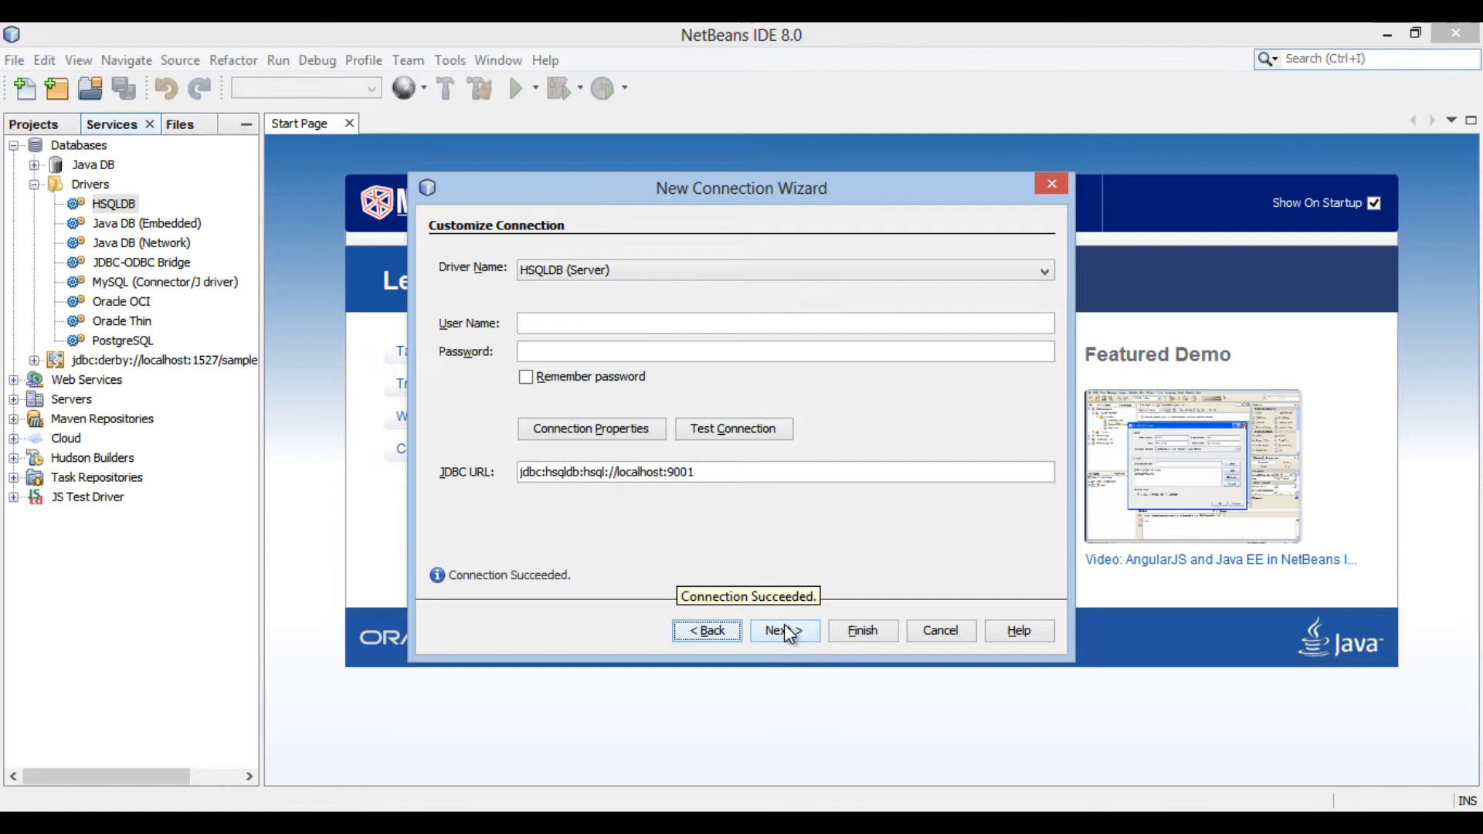
- Choose INFORMATION_SCHEMA as the schema and continue to the connection name page
{"action": "left_click", "coordinate": [783, 631]}
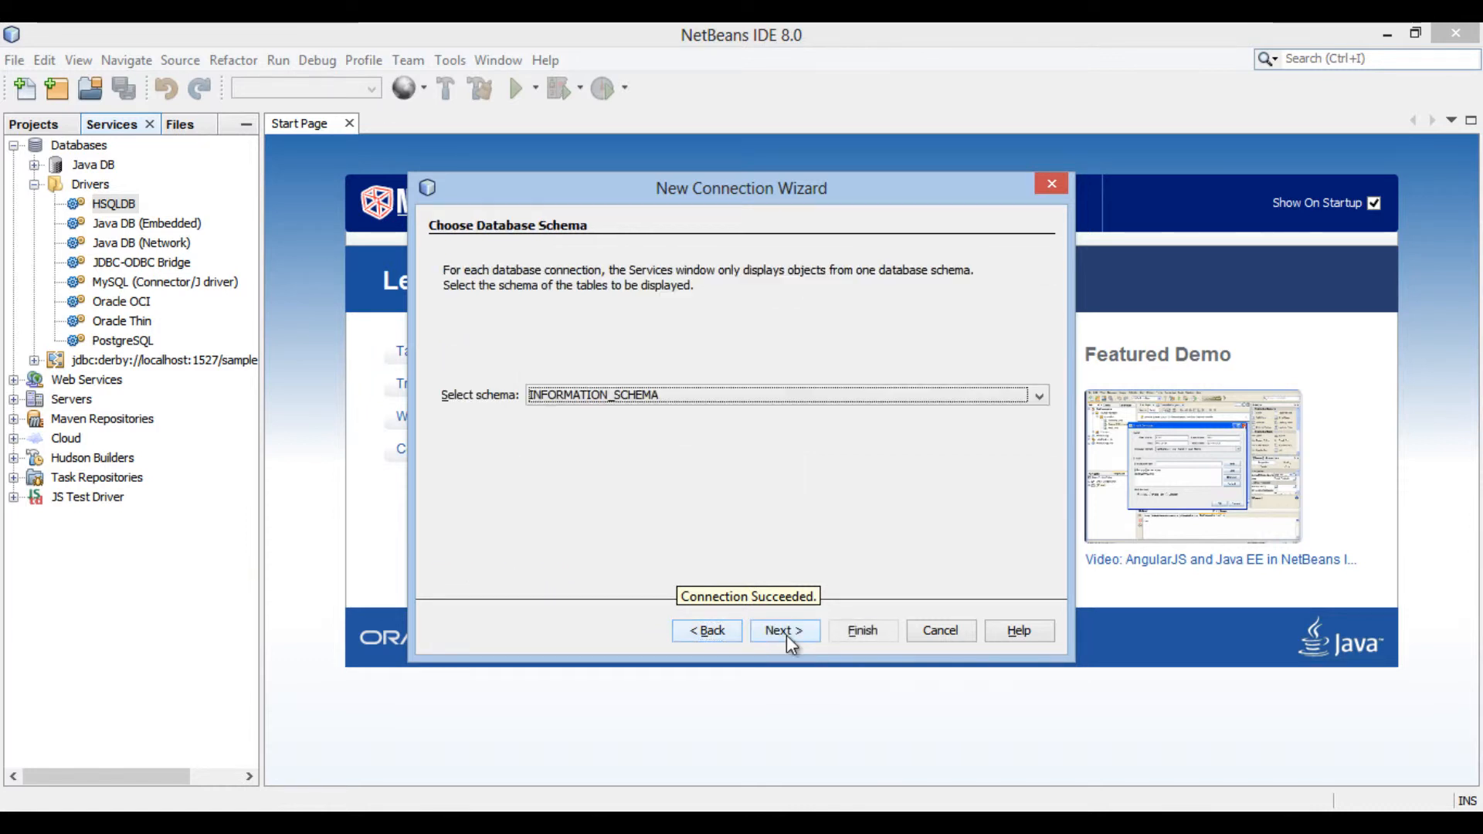
{"action": "mouse_move", "coordinate": [570, 470]}
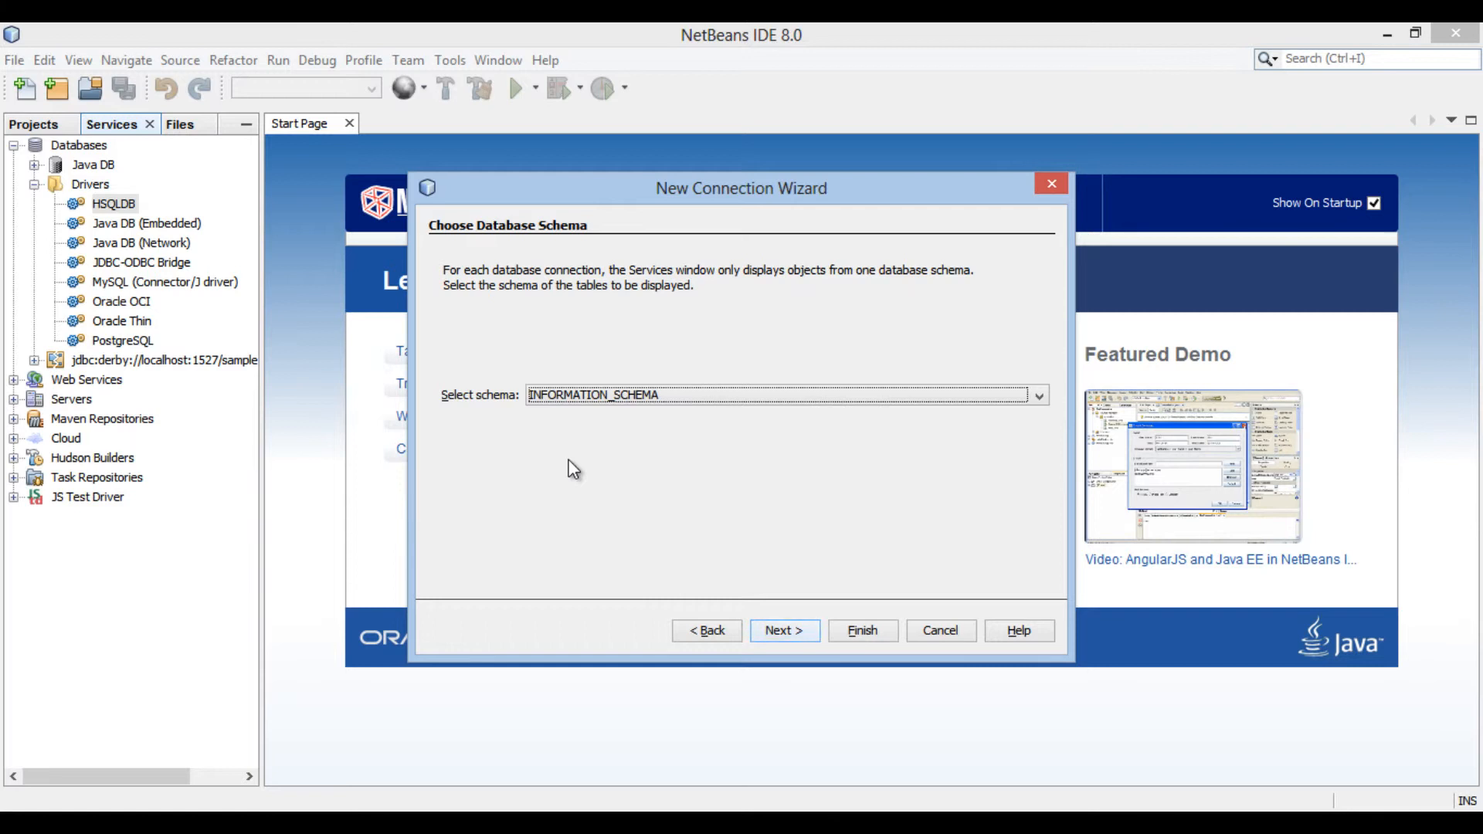
{"action": "left_click", "coordinate": [1038, 396]}
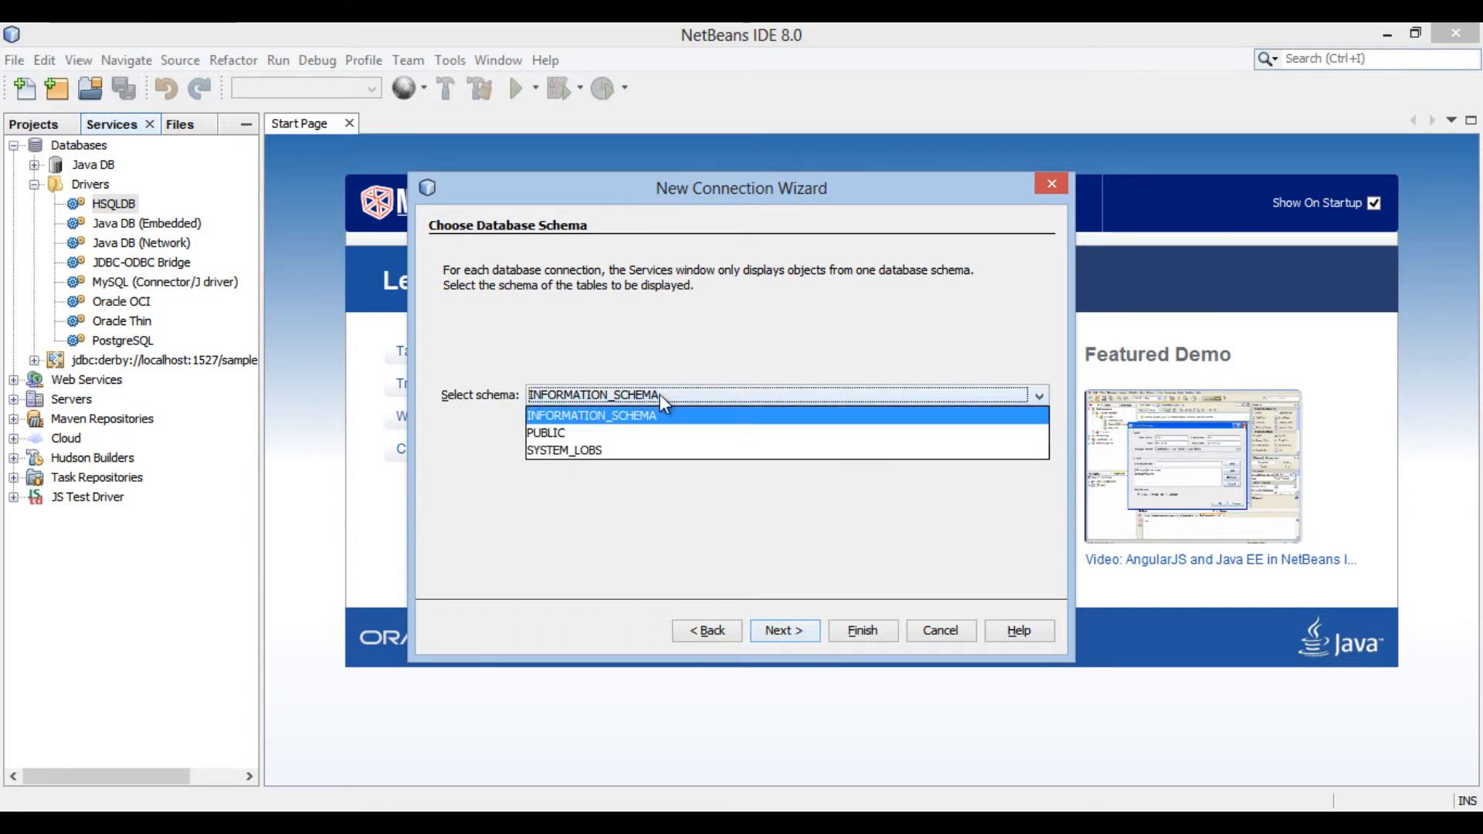
{"action": "left_click", "coordinate": [593, 414]}
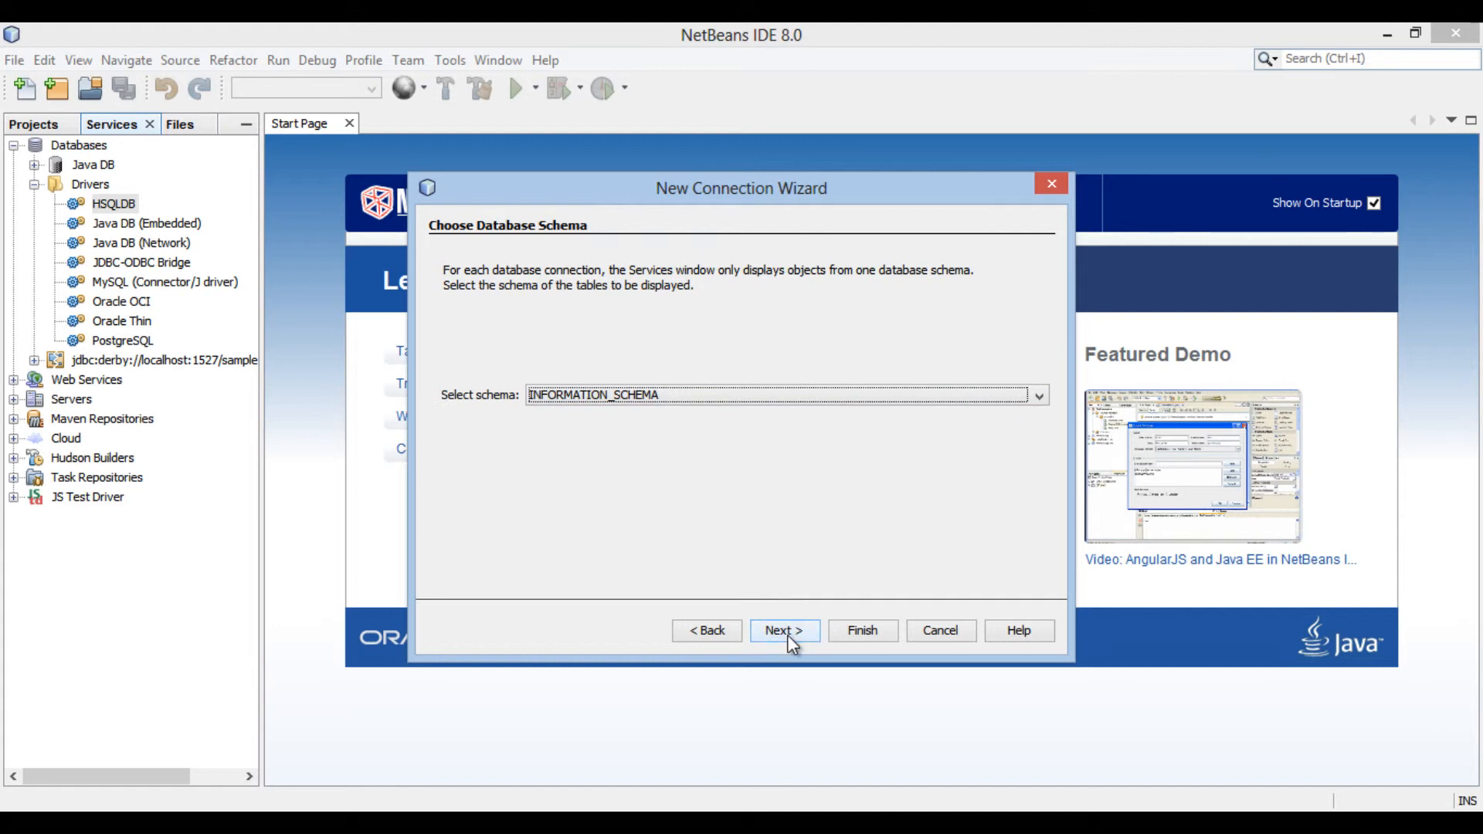
{"action": "left_click", "coordinate": [783, 630]}
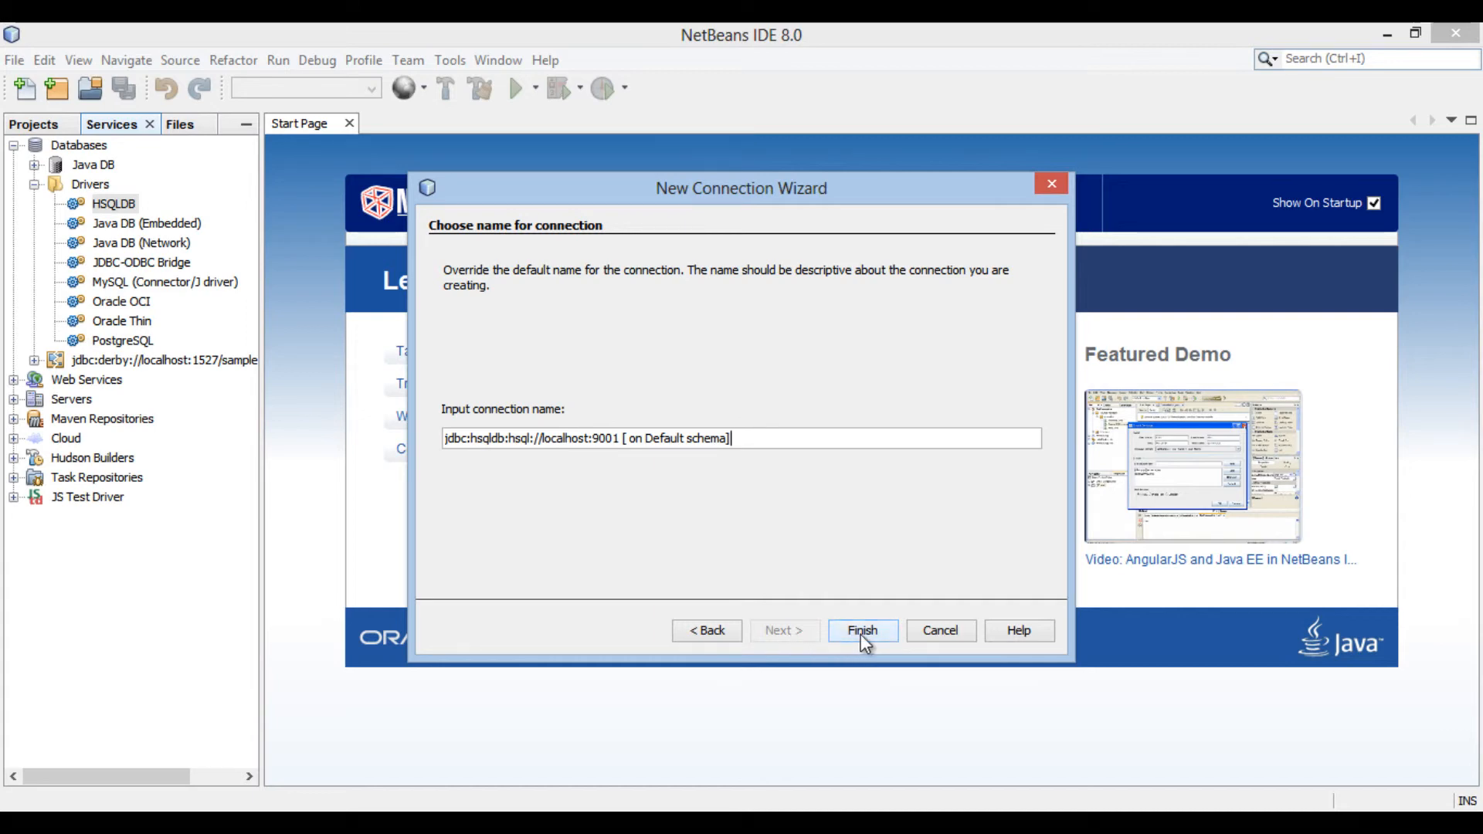
- Finish the wizard so jdbc:hsqldb:hsql://localhost:9001 is added under Databases
{"action": "left_click", "coordinate": [861, 631]}
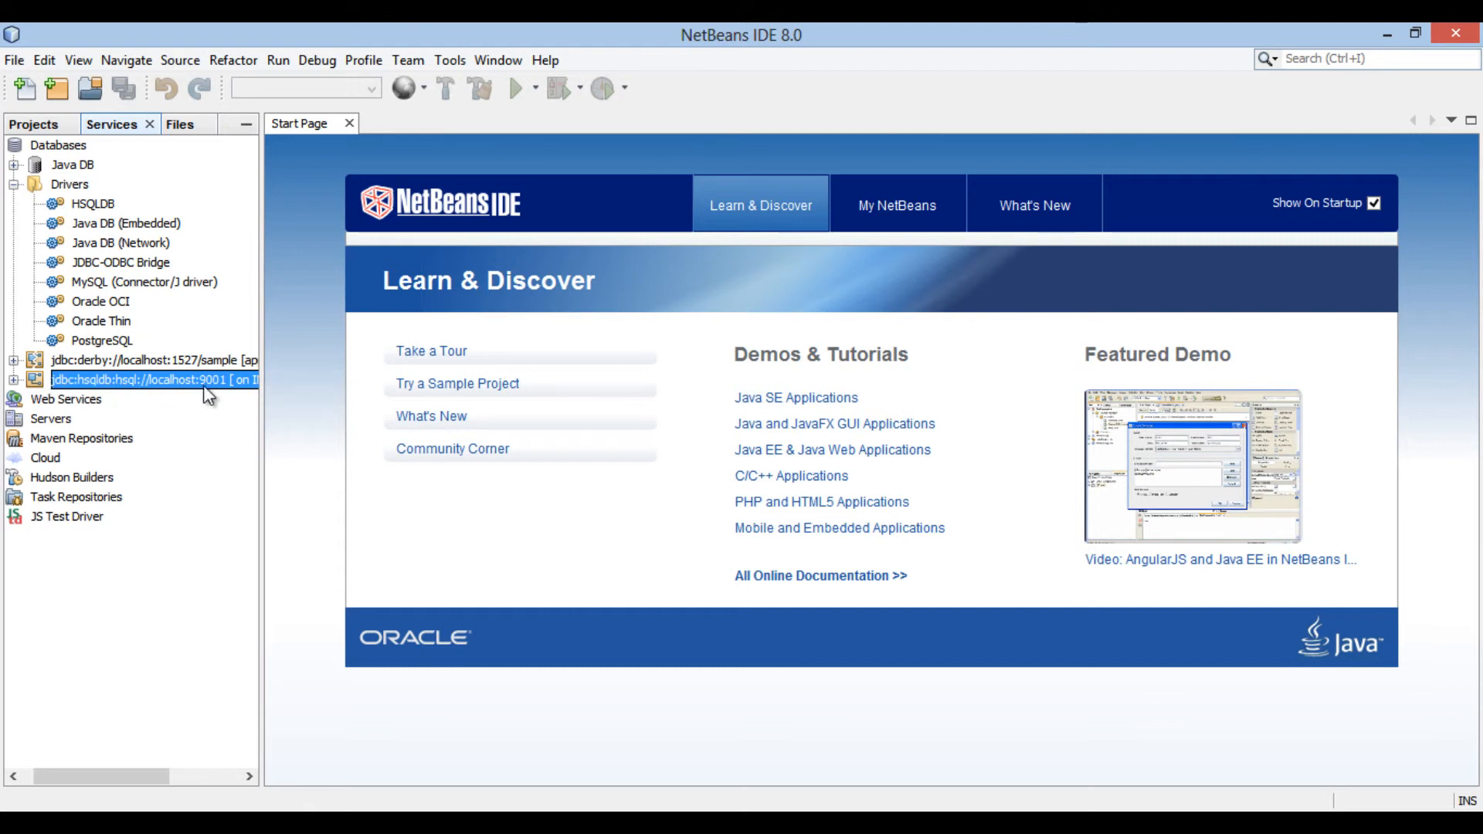
{"action": "mouse_move", "coordinate": [156, 380]}
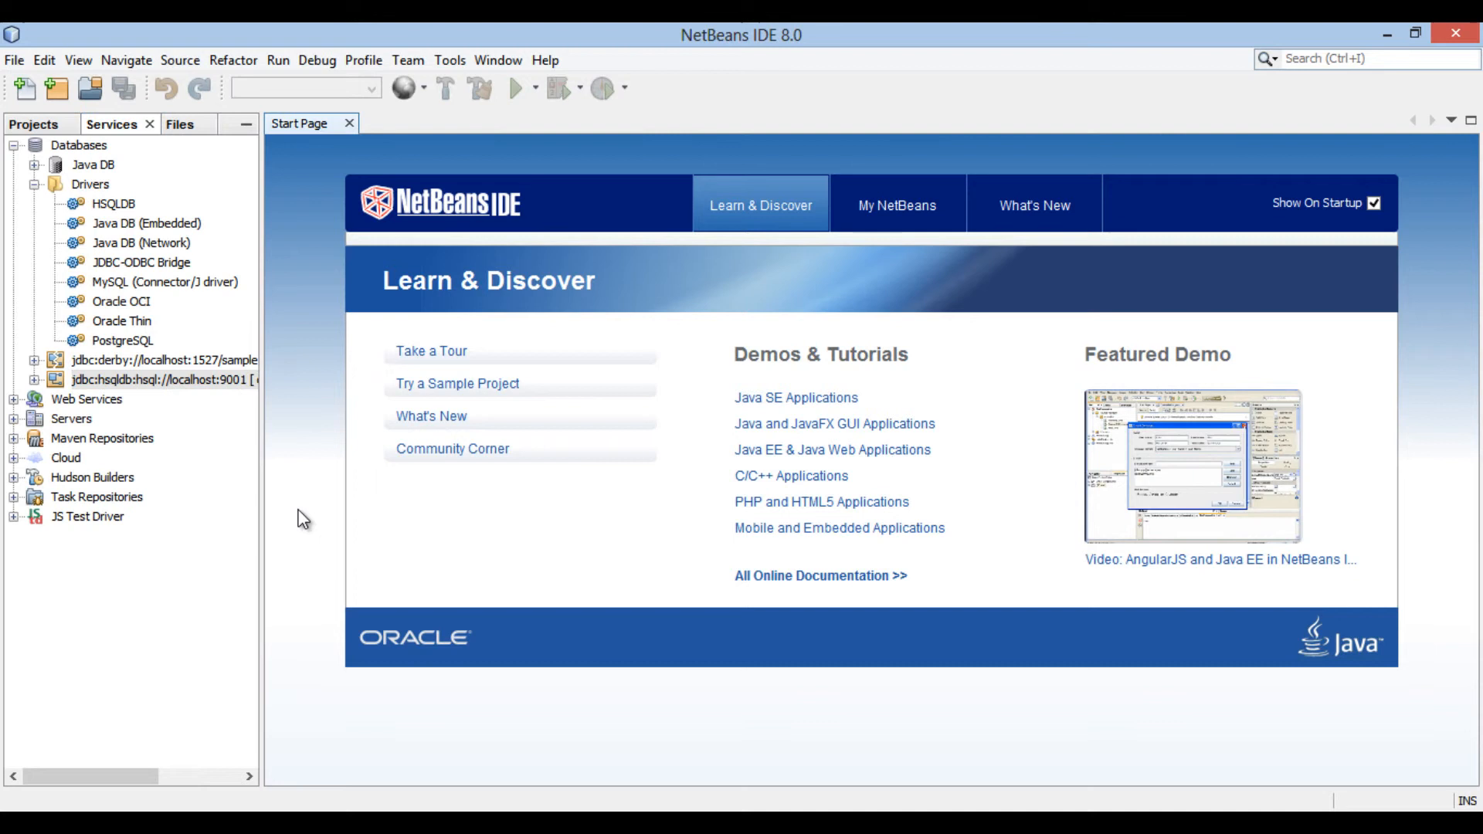
- Expand the connection's Tables folder and bring up the context menu on SYSTEM_USERS
{"action": "left_click", "coordinate": [36, 380]}
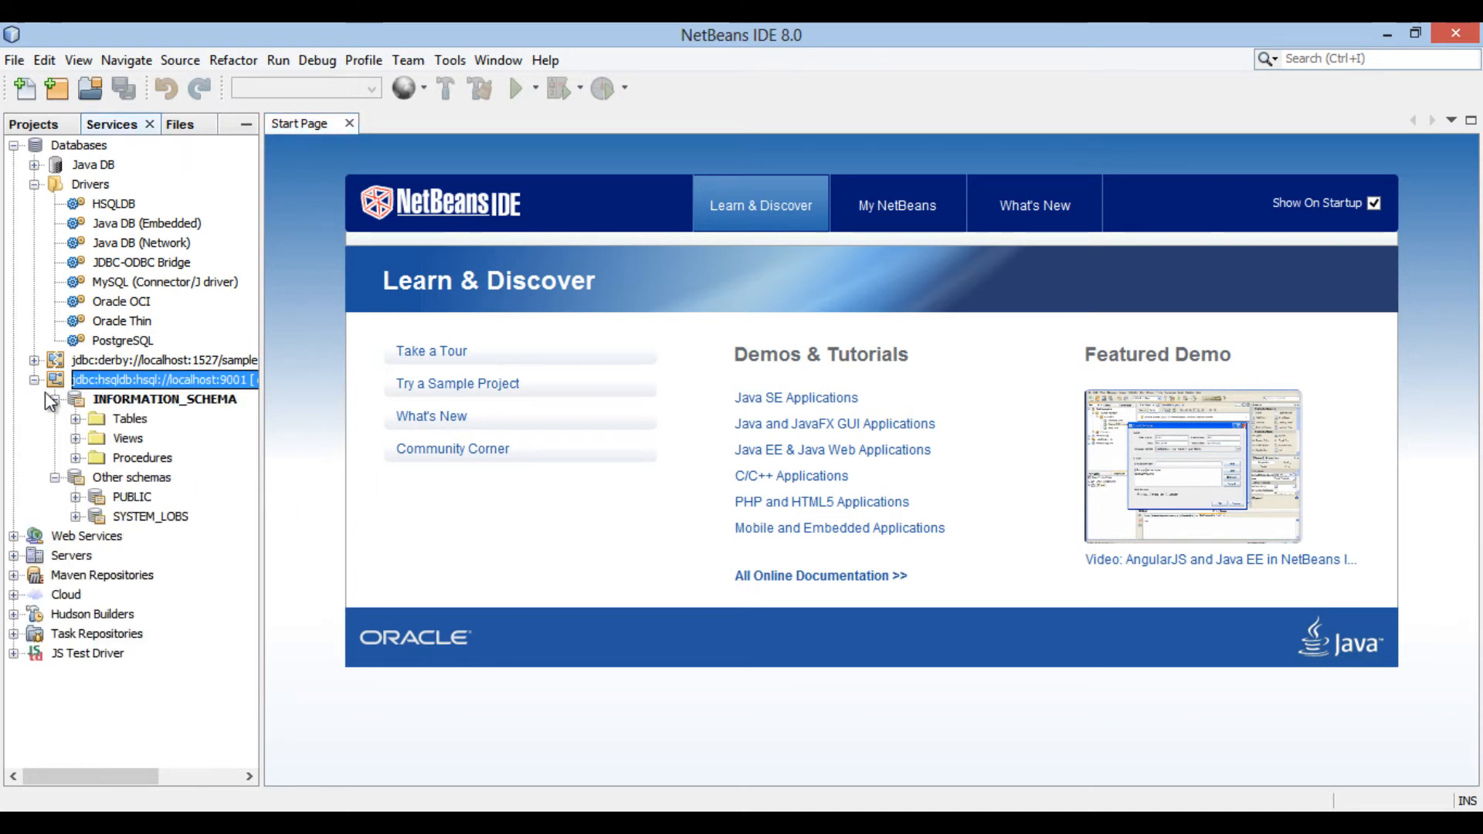
{"action": "left_click", "coordinate": [110, 419]}
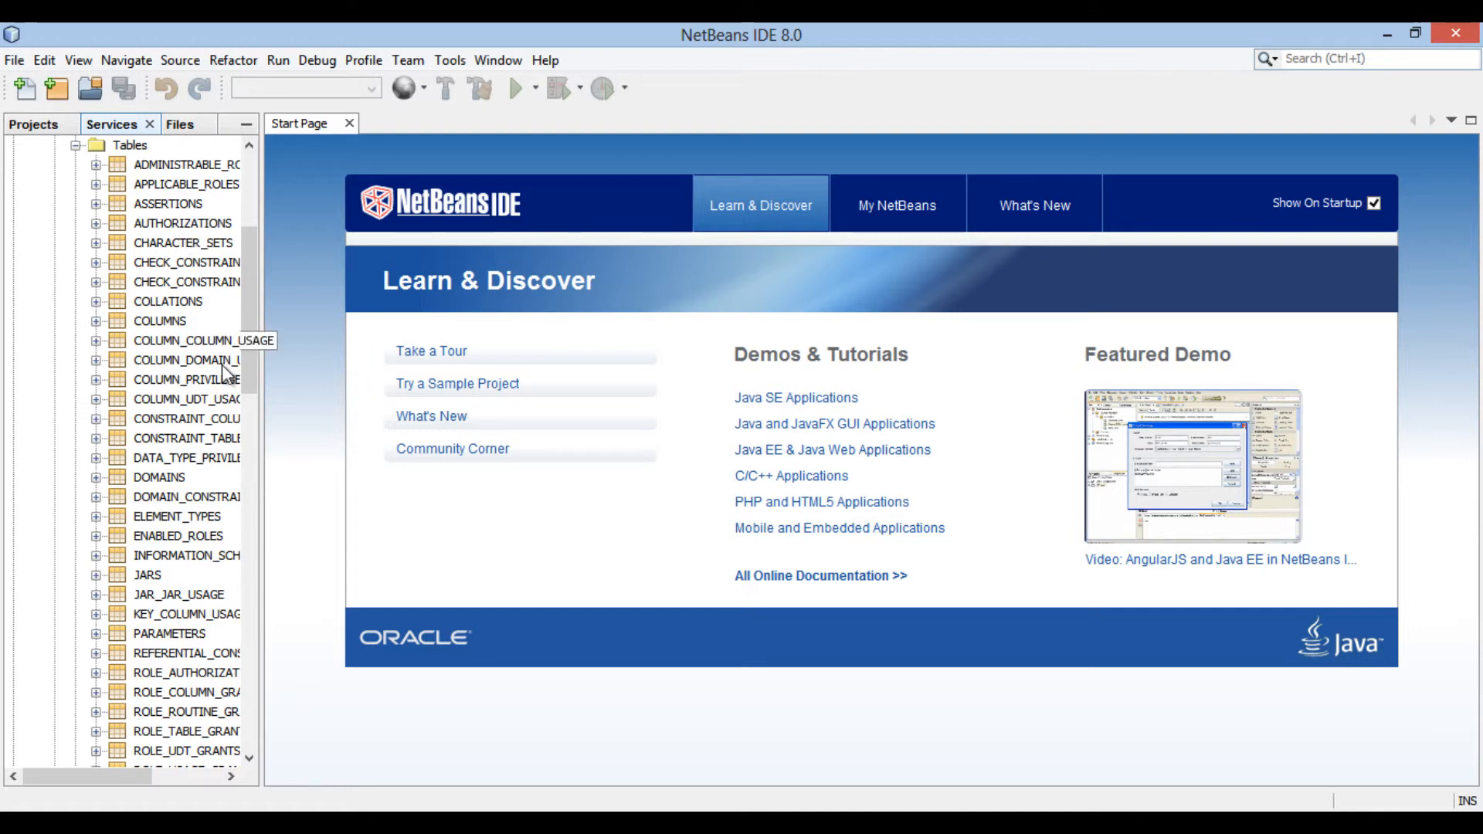
{"action": "mouse_move", "coordinate": [205, 477]}
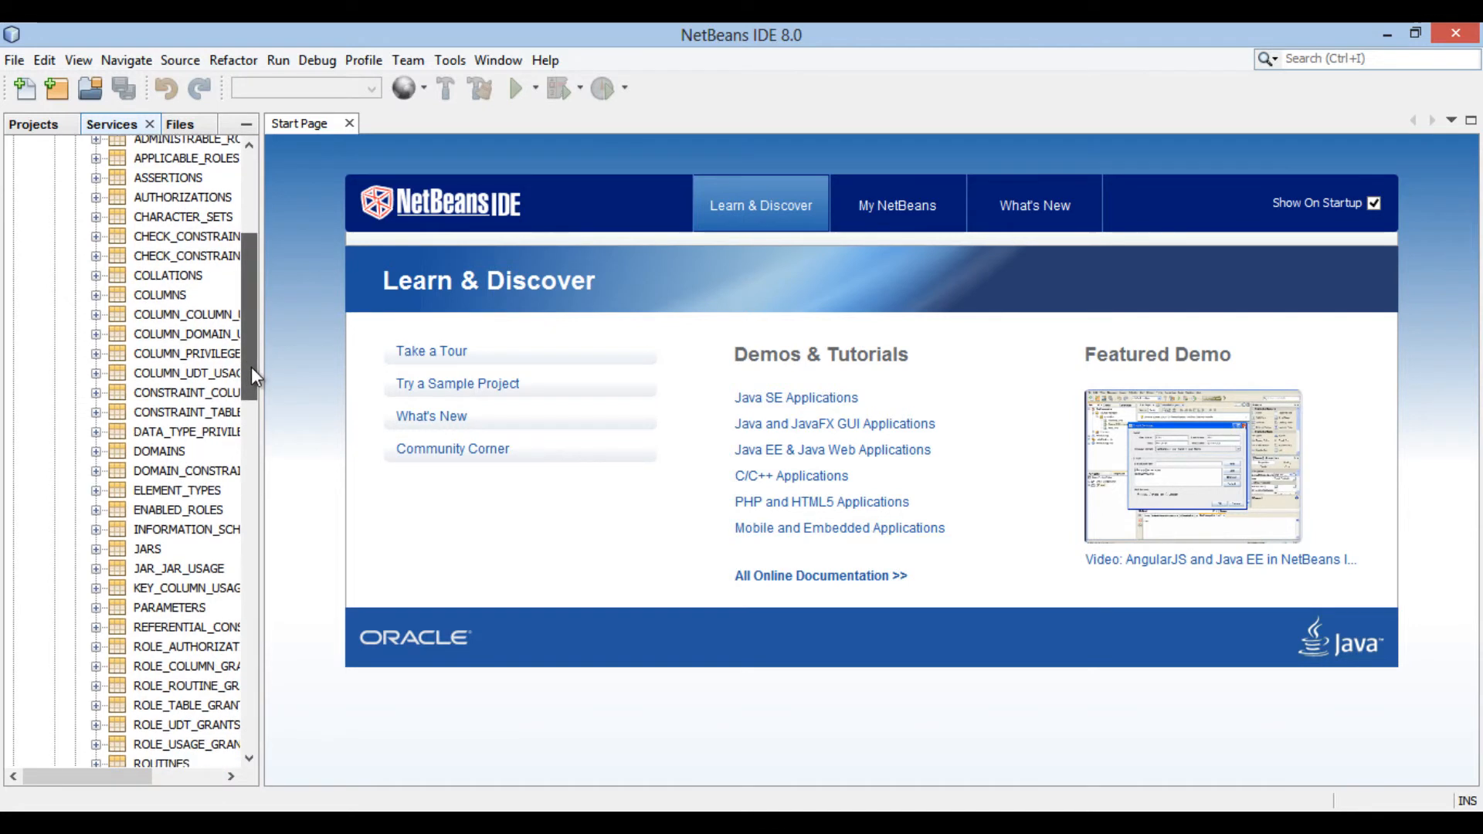
{"action": "scroll", "scroll_direction": "down", "scroll_amount": 3}
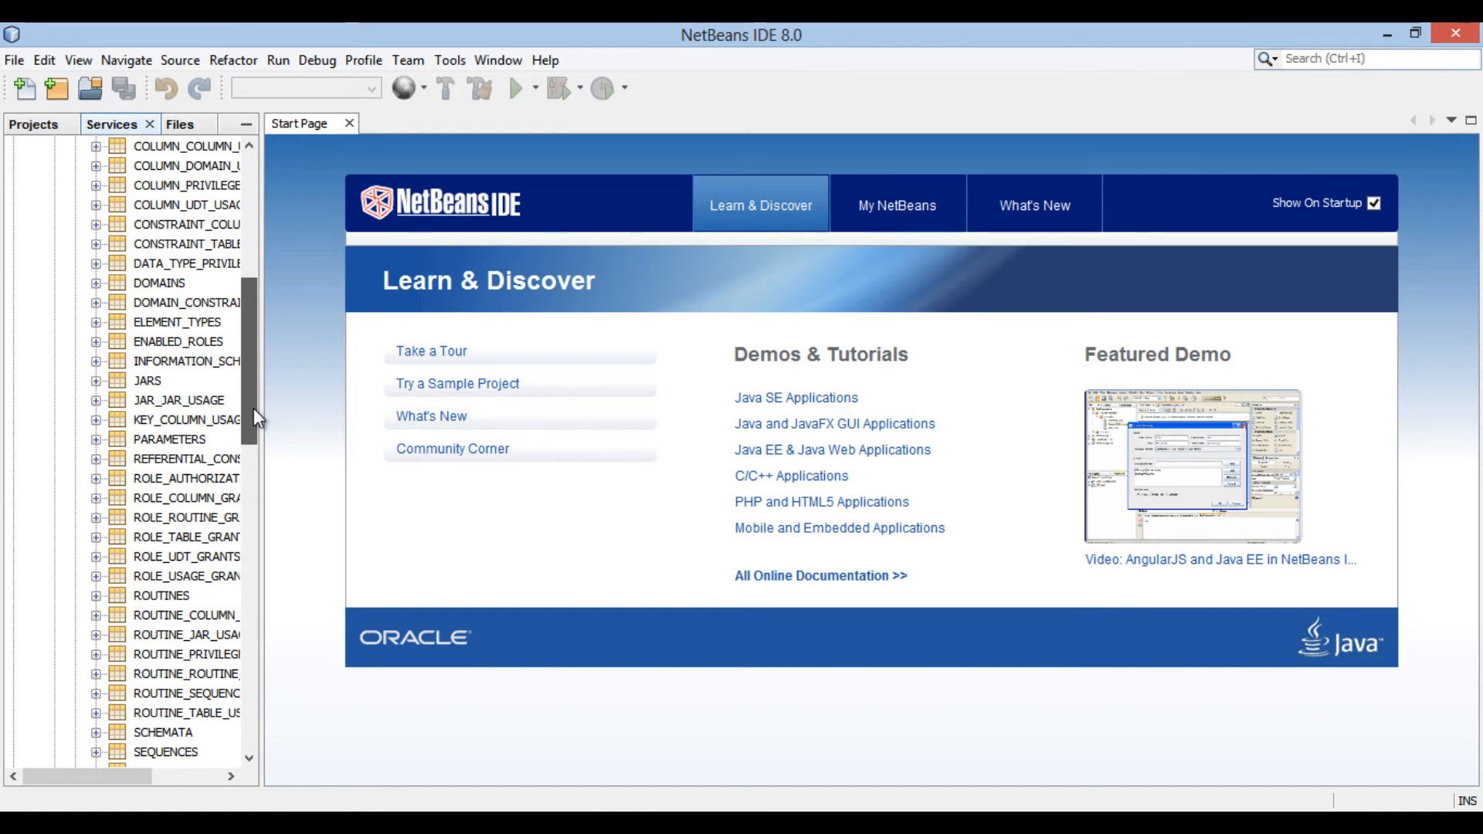
{"action": "scroll", "scroll_direction": "down", "scroll_amount": 3}
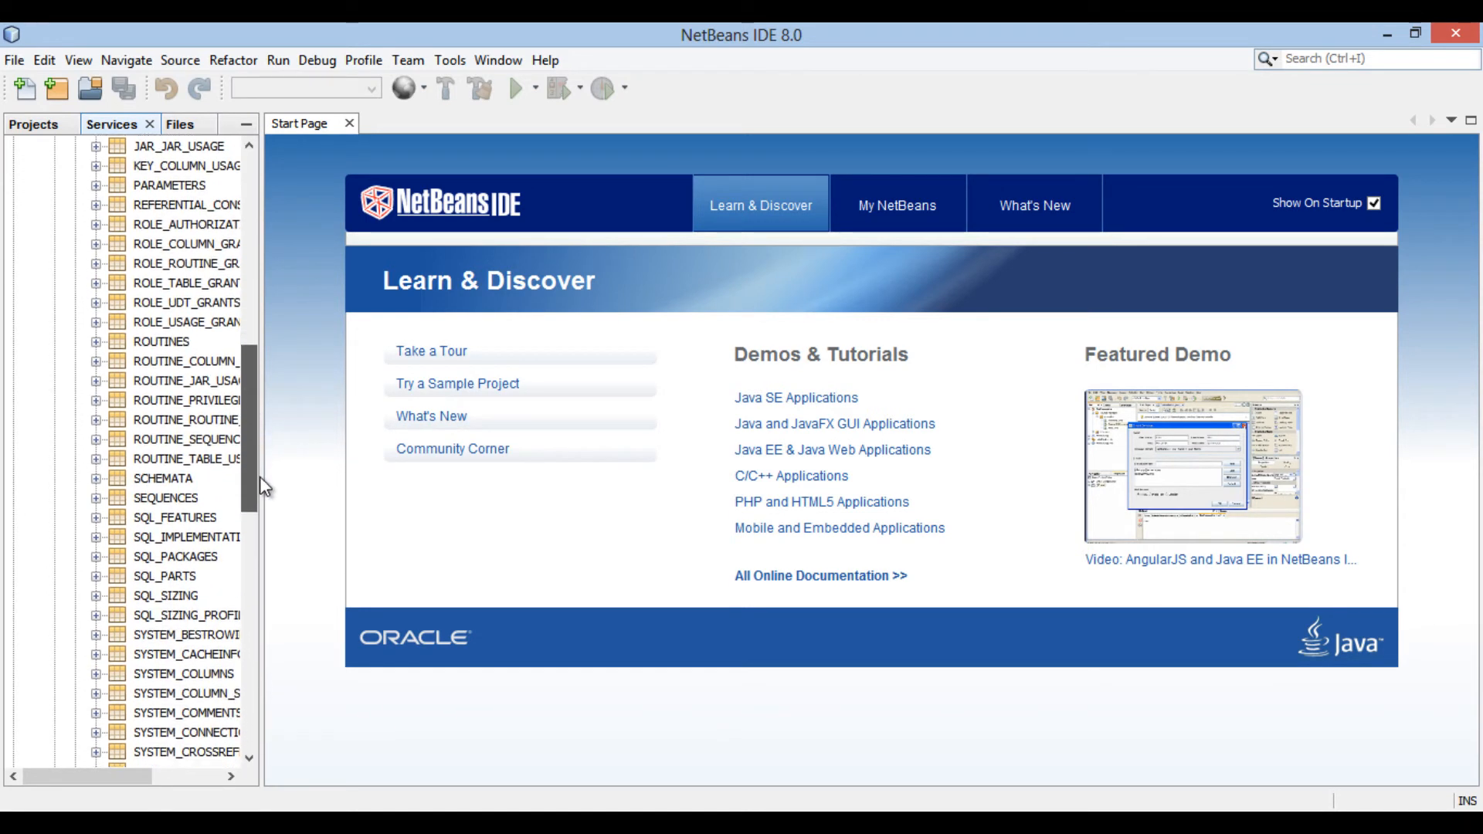
{"action": "scroll", "scroll_direction": "down", "scroll_amount": 3}
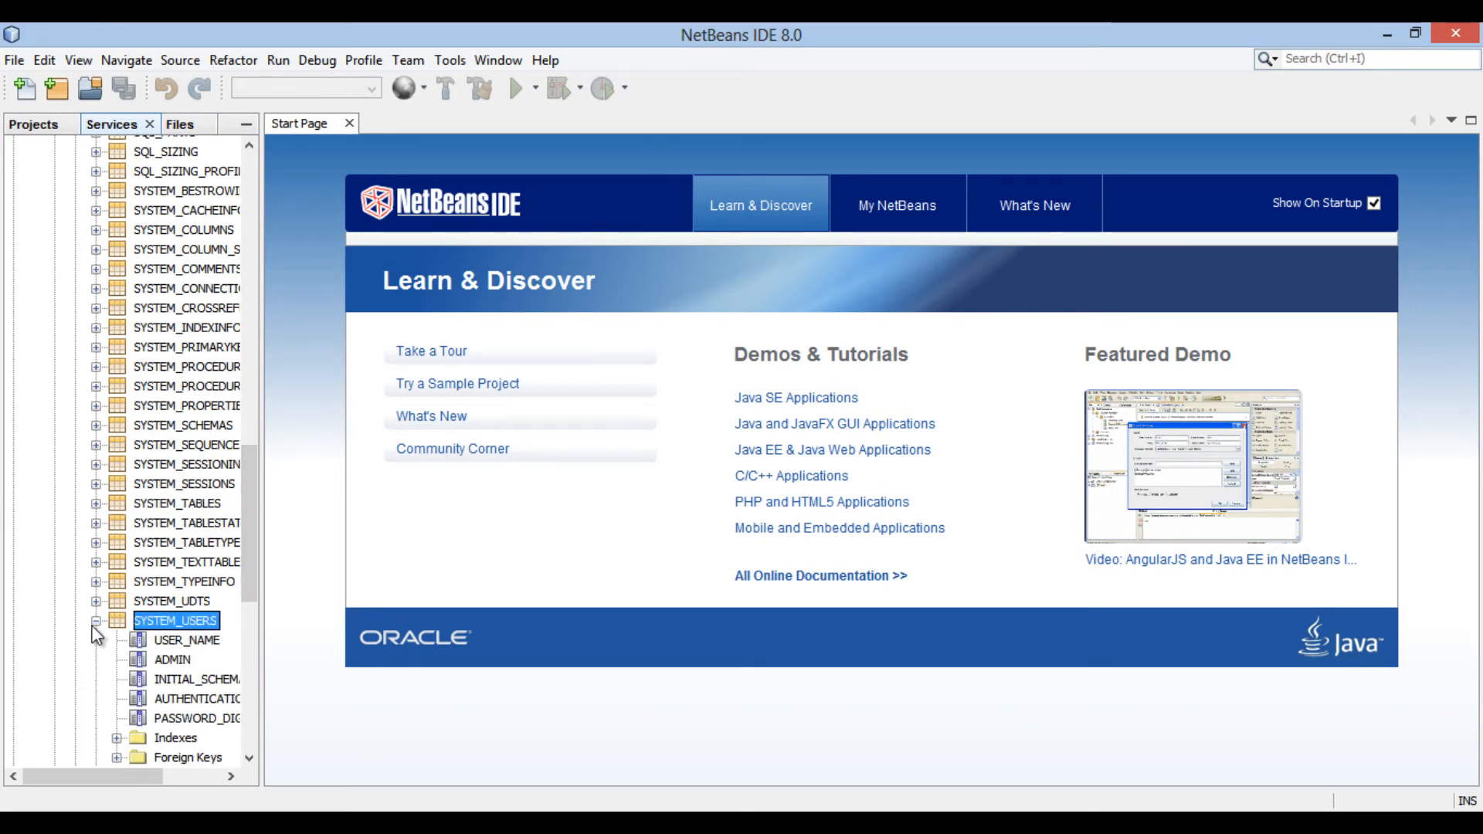
{"action": "right_click", "coordinate": [174, 619]}
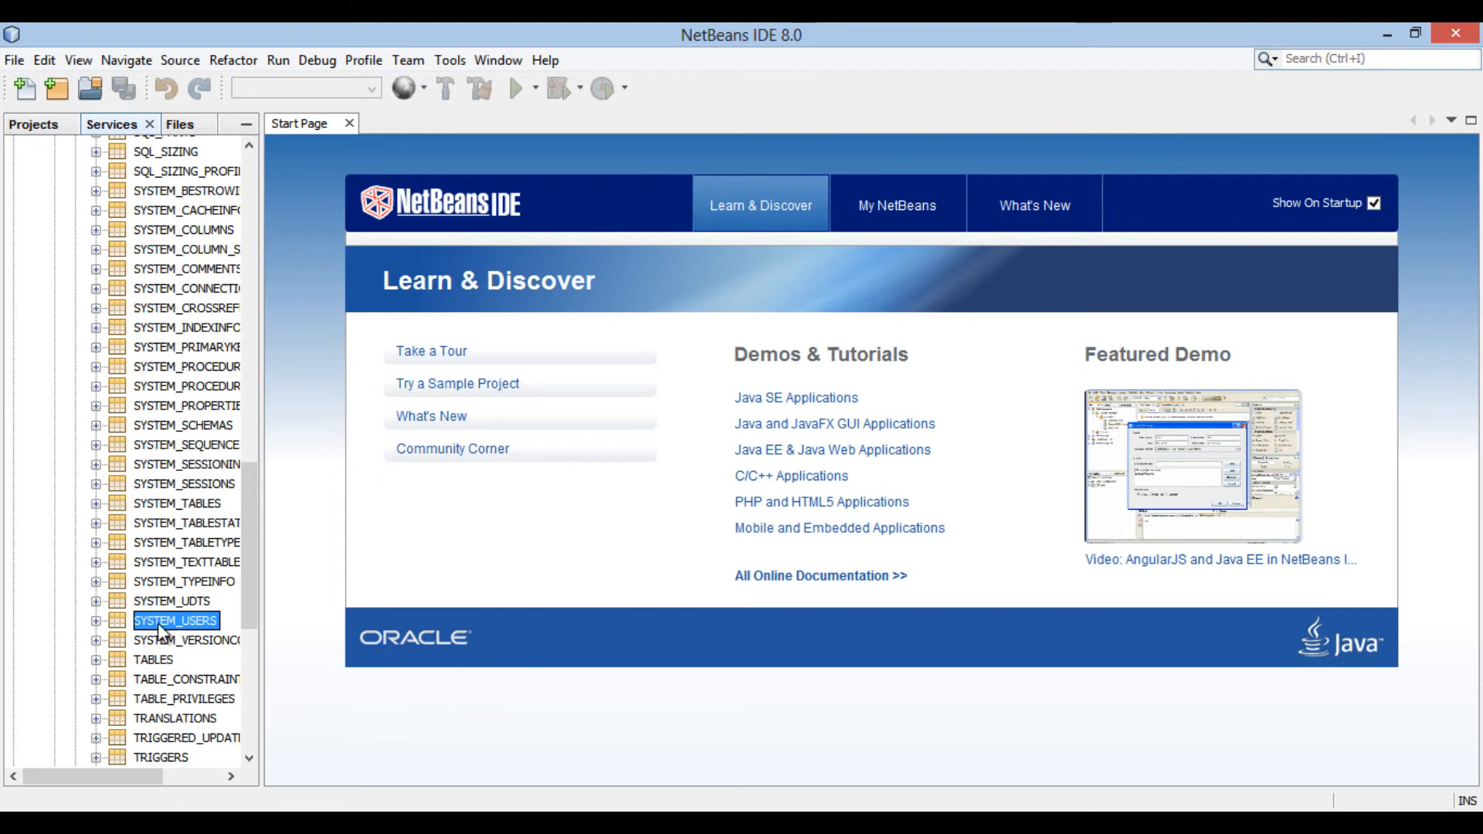
{"action": "mouse_move", "coordinate": [206, 646]}
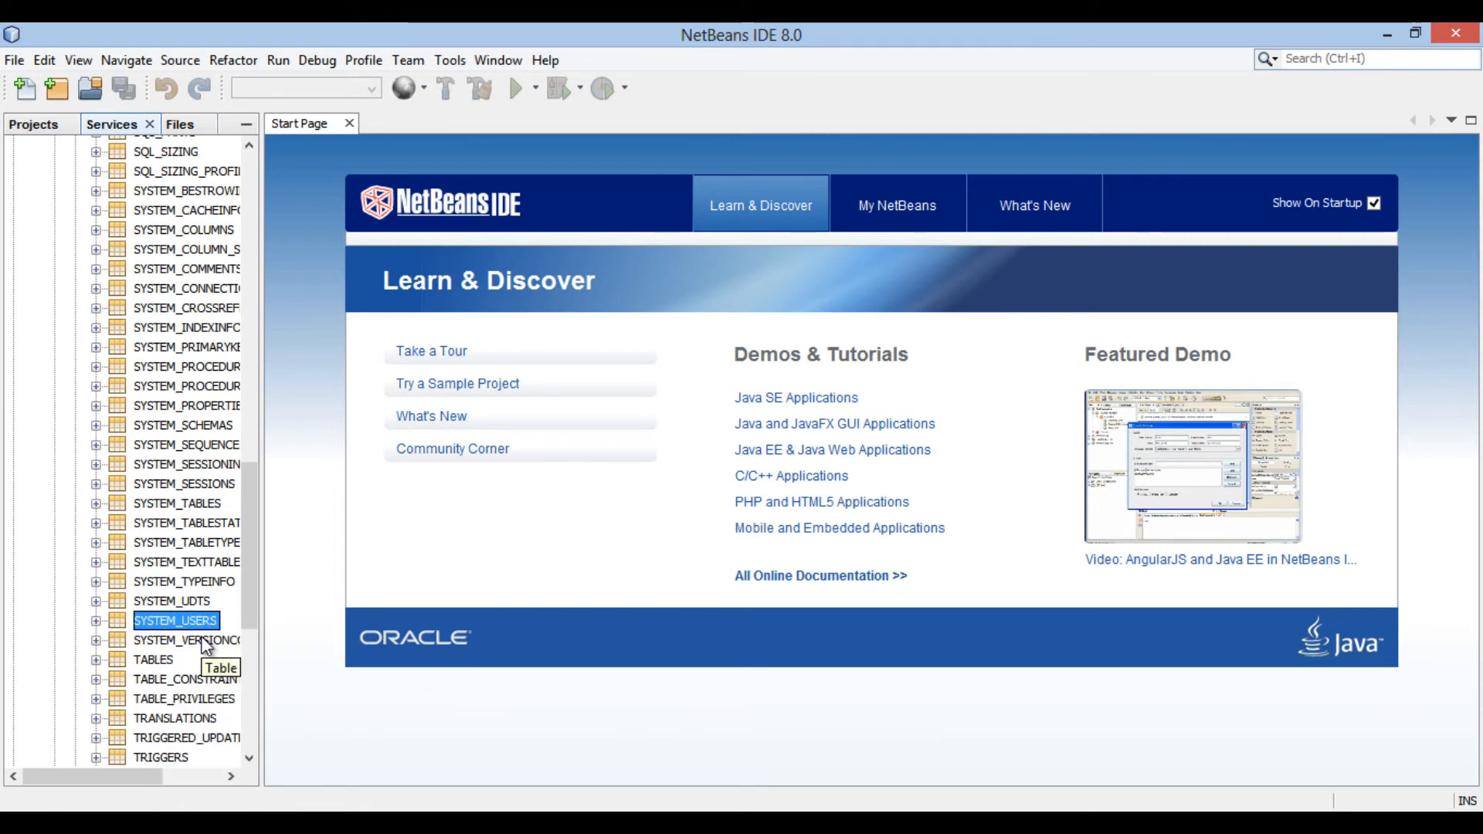
- View SYSTEM_USERS data, then run select * from INFORMATION_SCHEMA.SYSTEM_TABLES returning 92 rows
{"action": "double_click", "coordinate": [175, 620]}
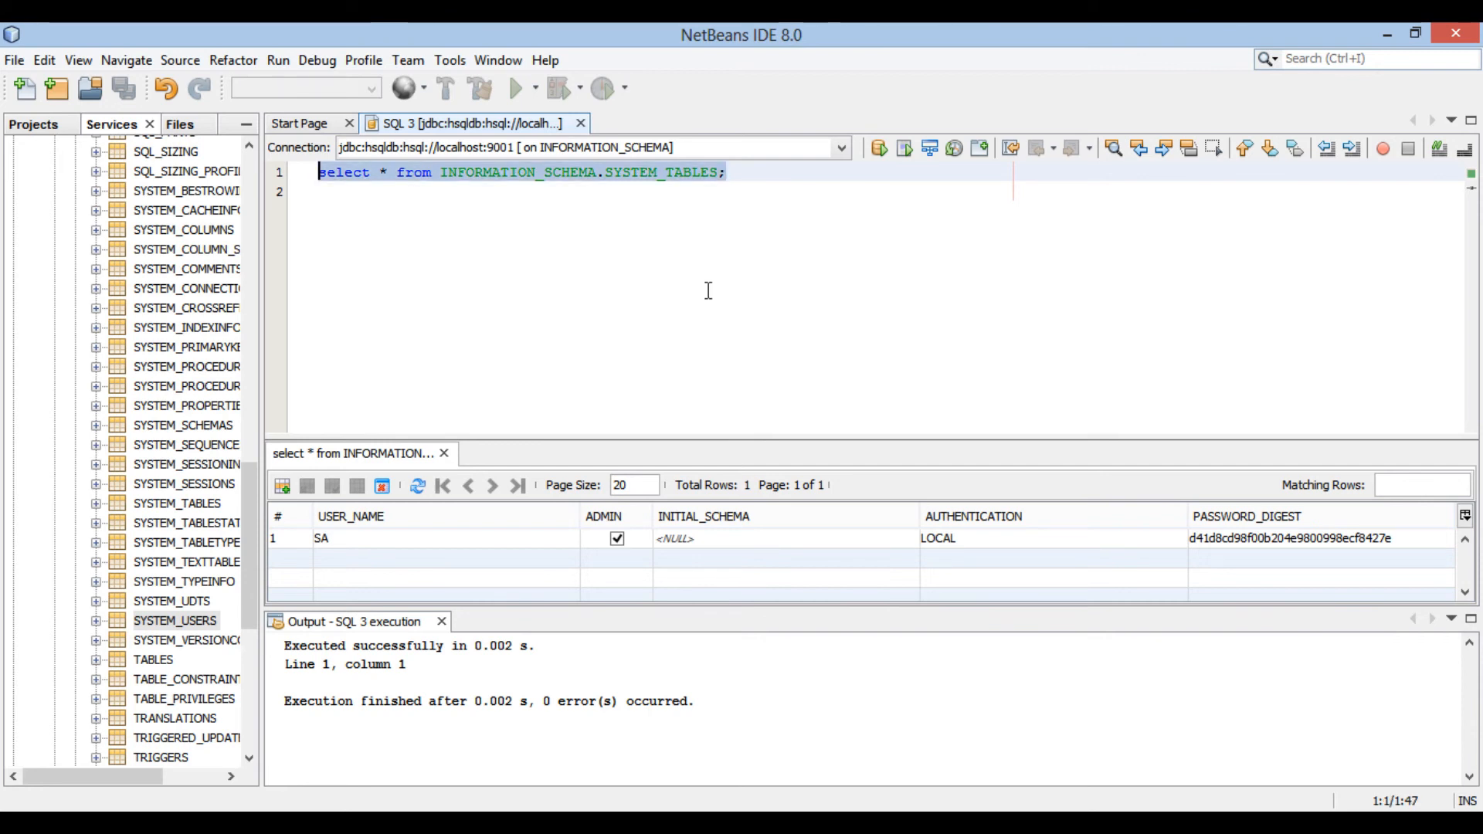
{"action": "left_click", "coordinate": [878, 148]}
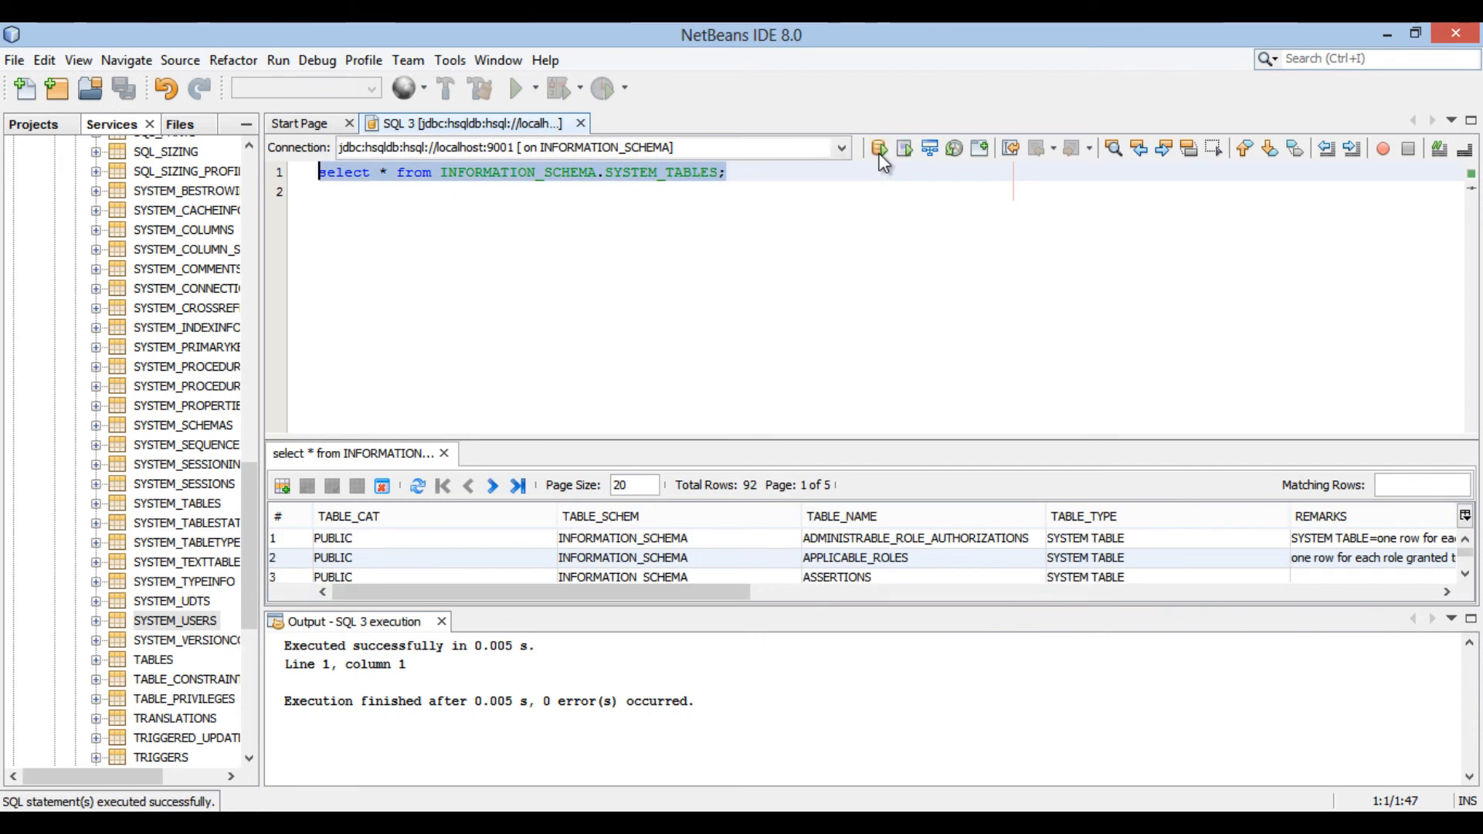
{"action": "mouse_move", "coordinate": [673, 579]}
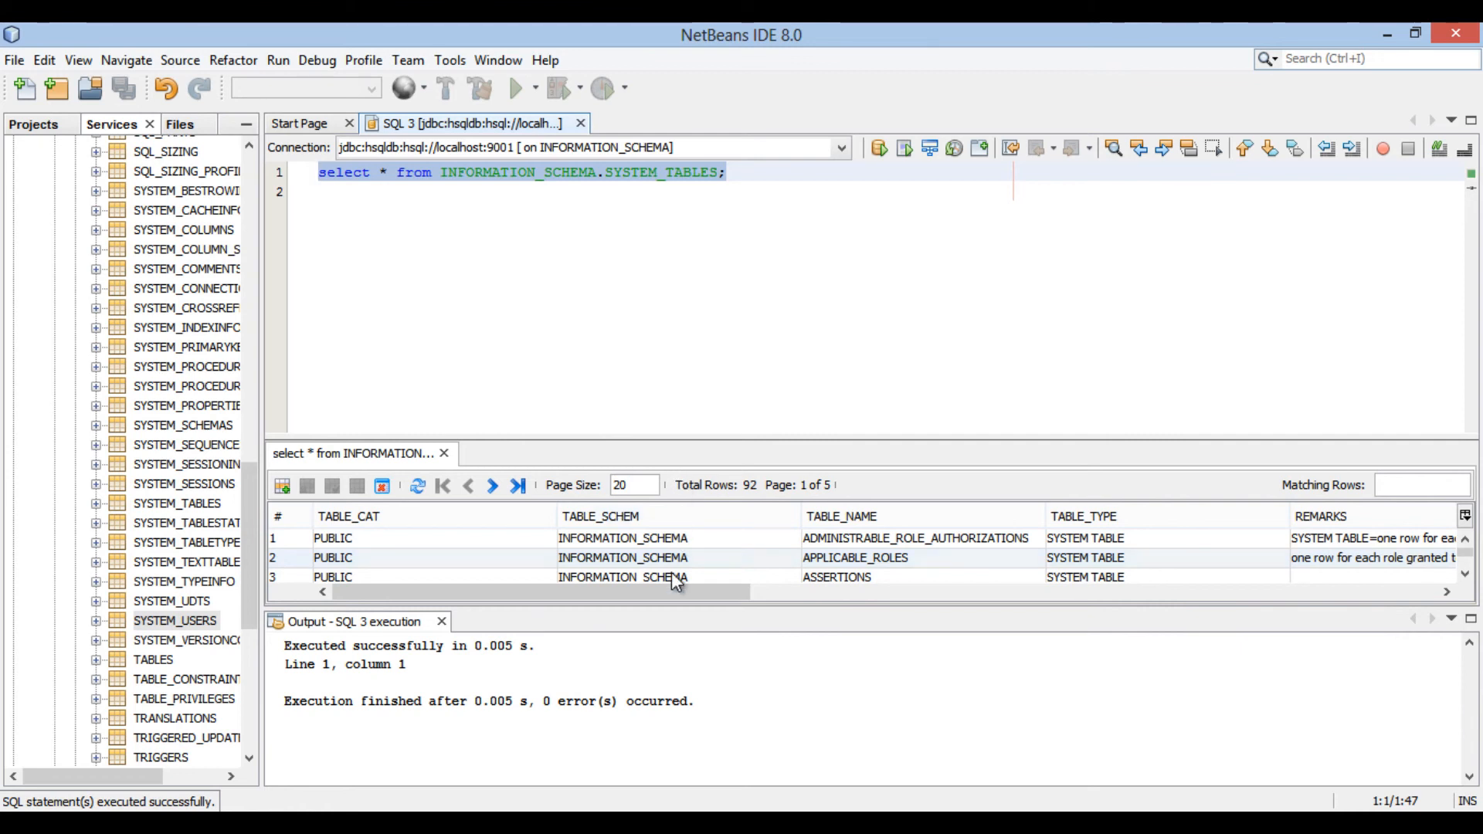
{"action": "mouse_move", "coordinate": [690, 641]}
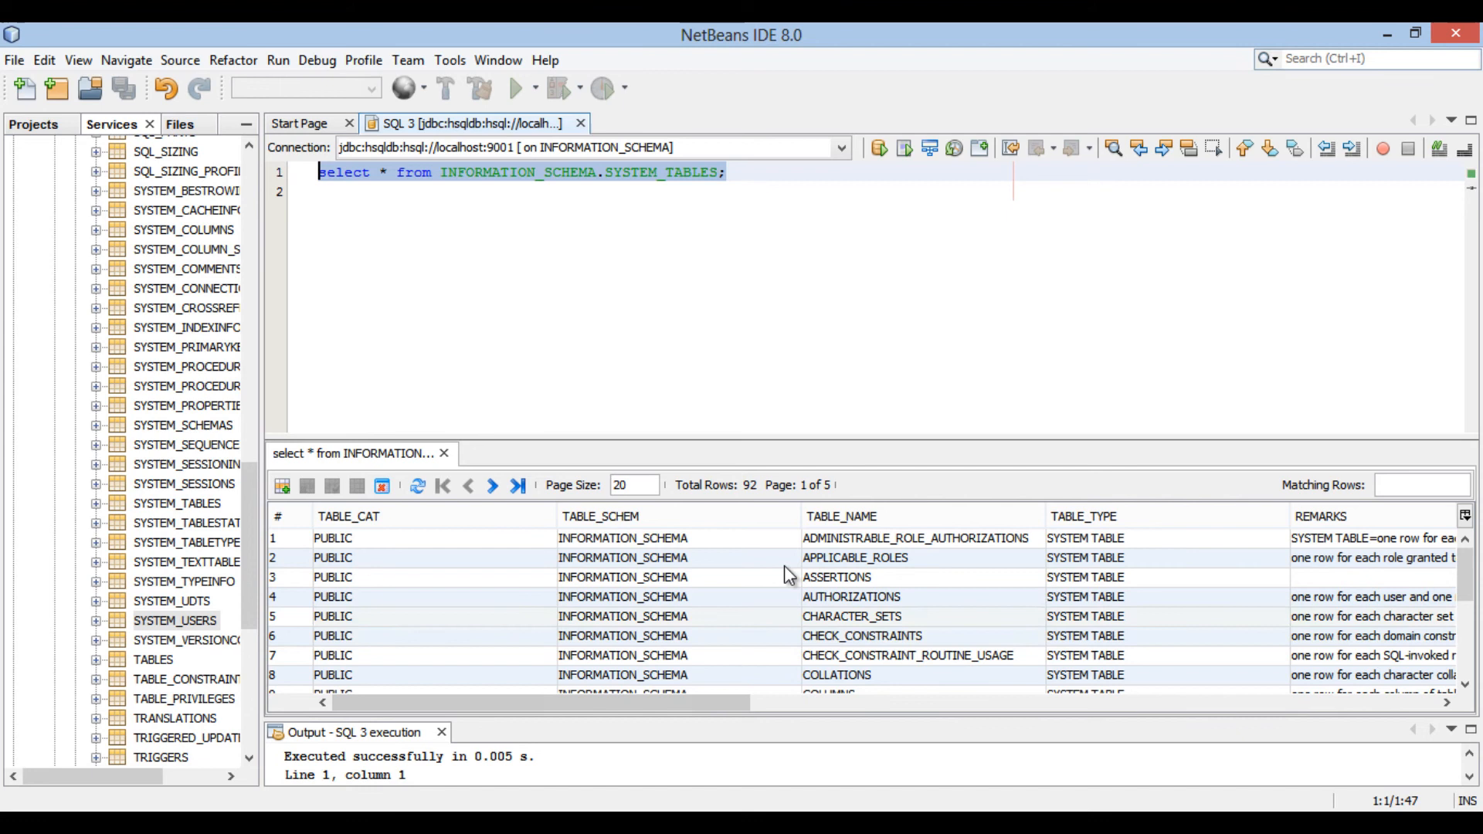
{"action": "mouse_move", "coordinate": [949, 482]}
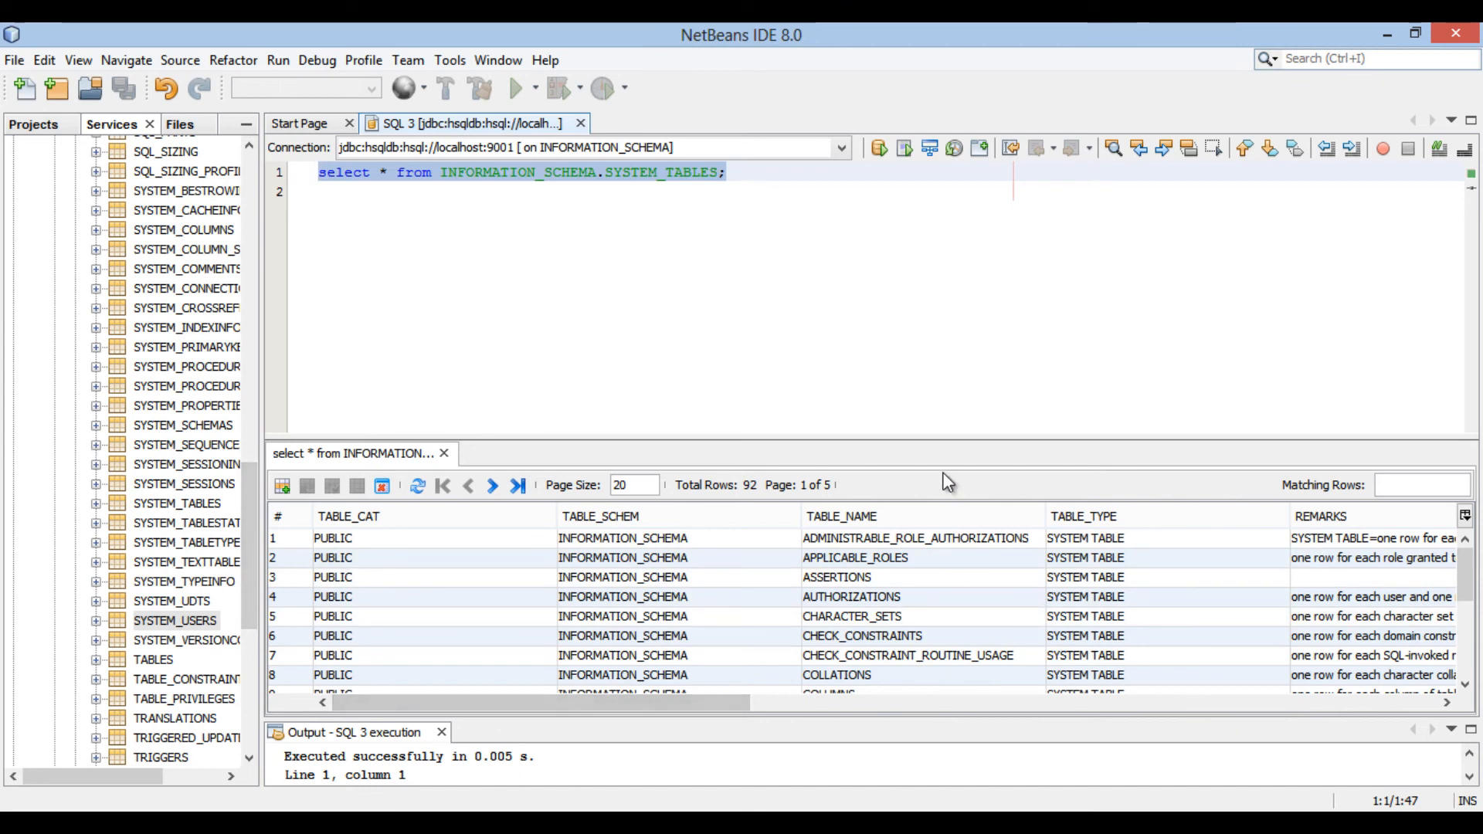